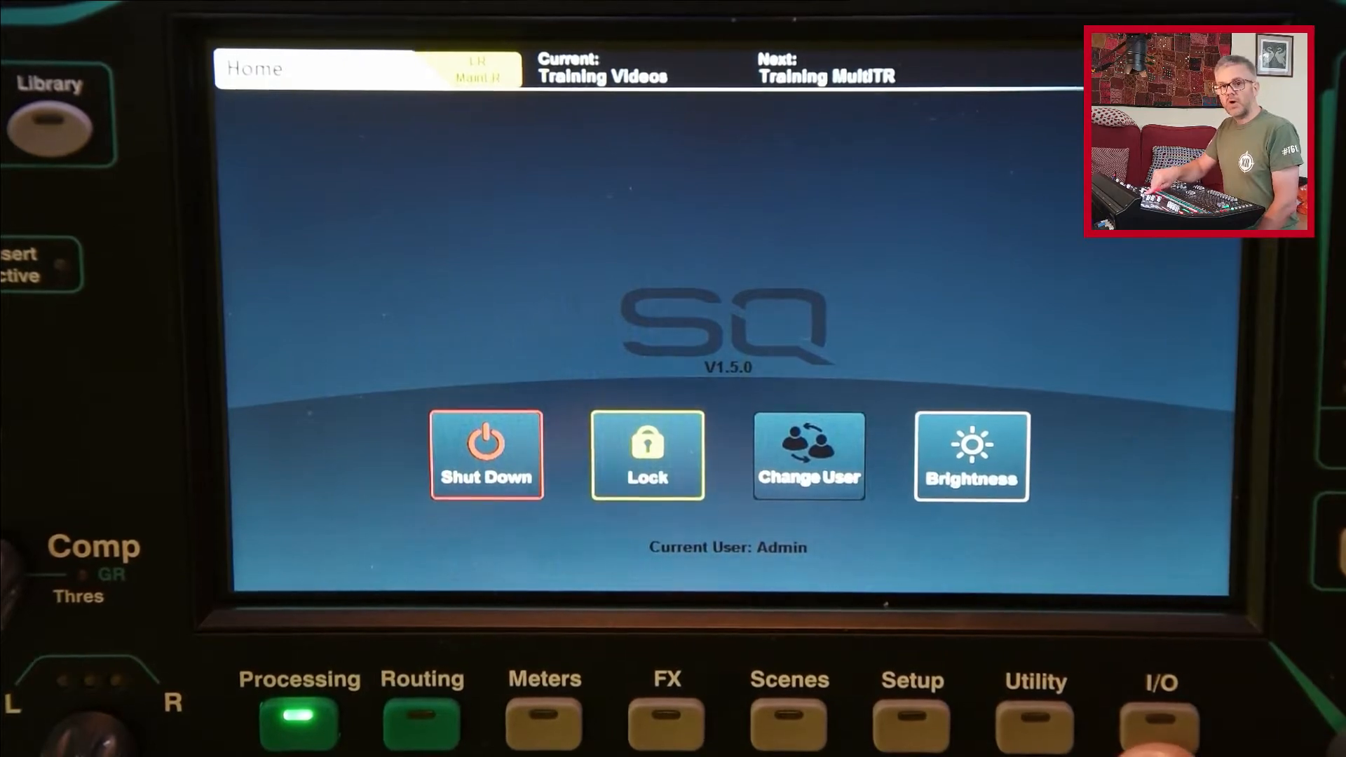
Show the Local input patch grid with Vox 1–2 on sockets 1–2 and Keys on 3–4
{"action": "left_click", "coordinate": [1158, 724]}
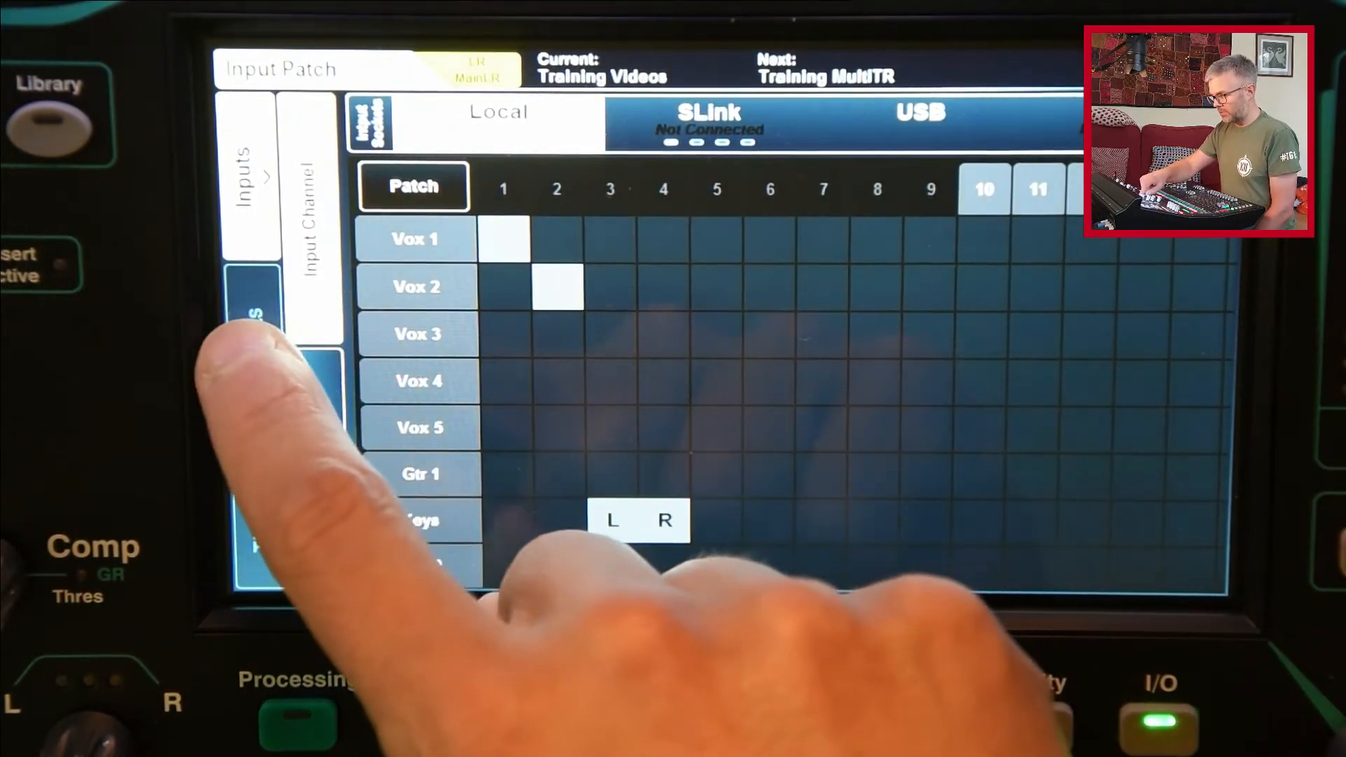
In the USB Mix Out patch grid, request MainLR L onto USB output 1
{"action": "left_click", "coordinate": [258, 343]}
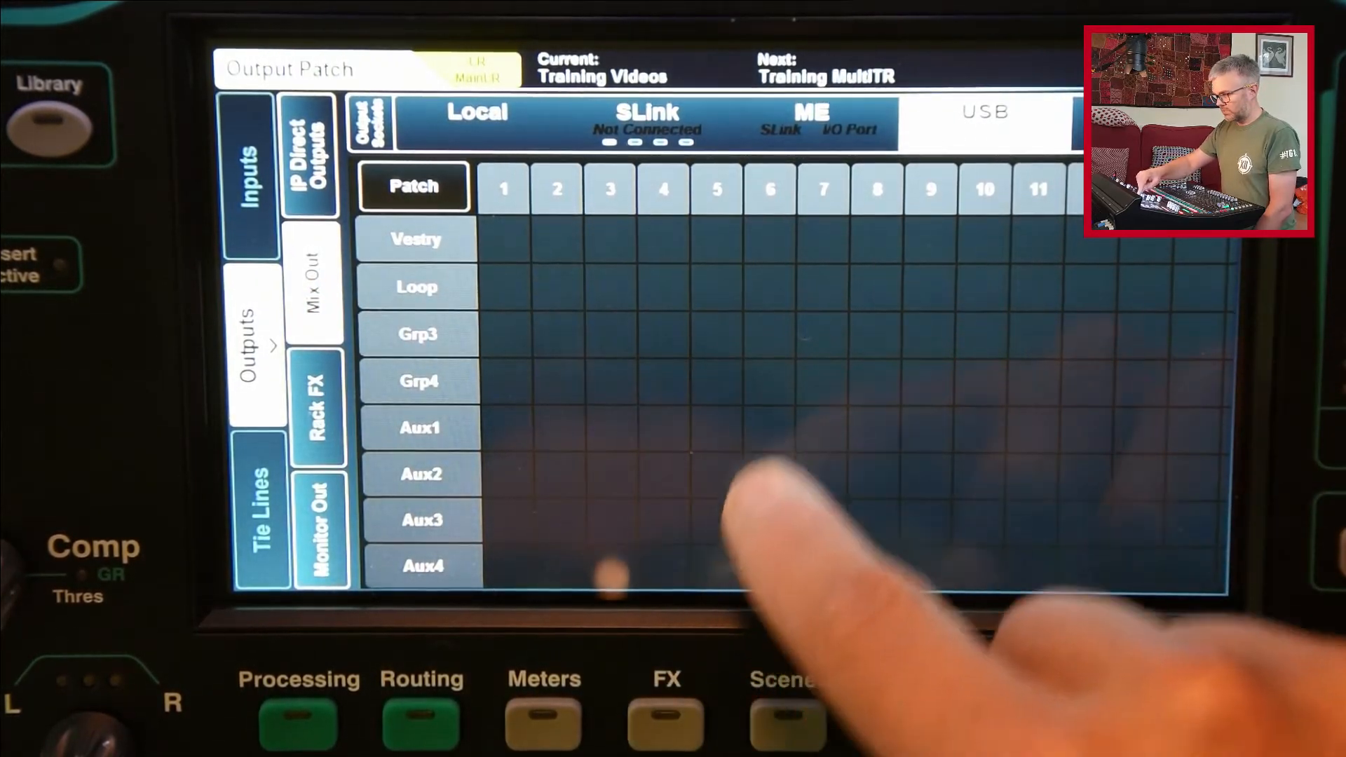
{"action": "scroll", "scroll_direction": "down", "scroll_amount": 3}
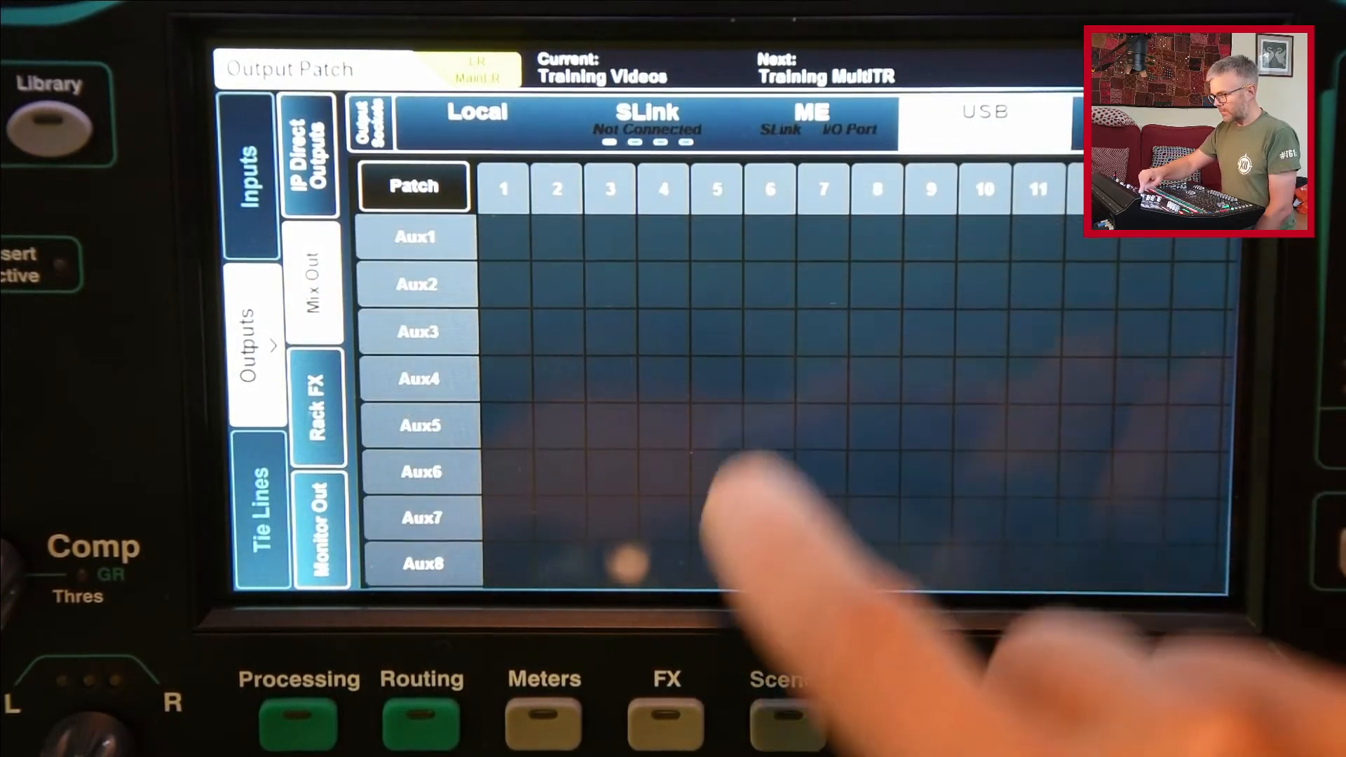
{"action": "scroll", "scroll_direction": "down", "scroll_amount": 3}
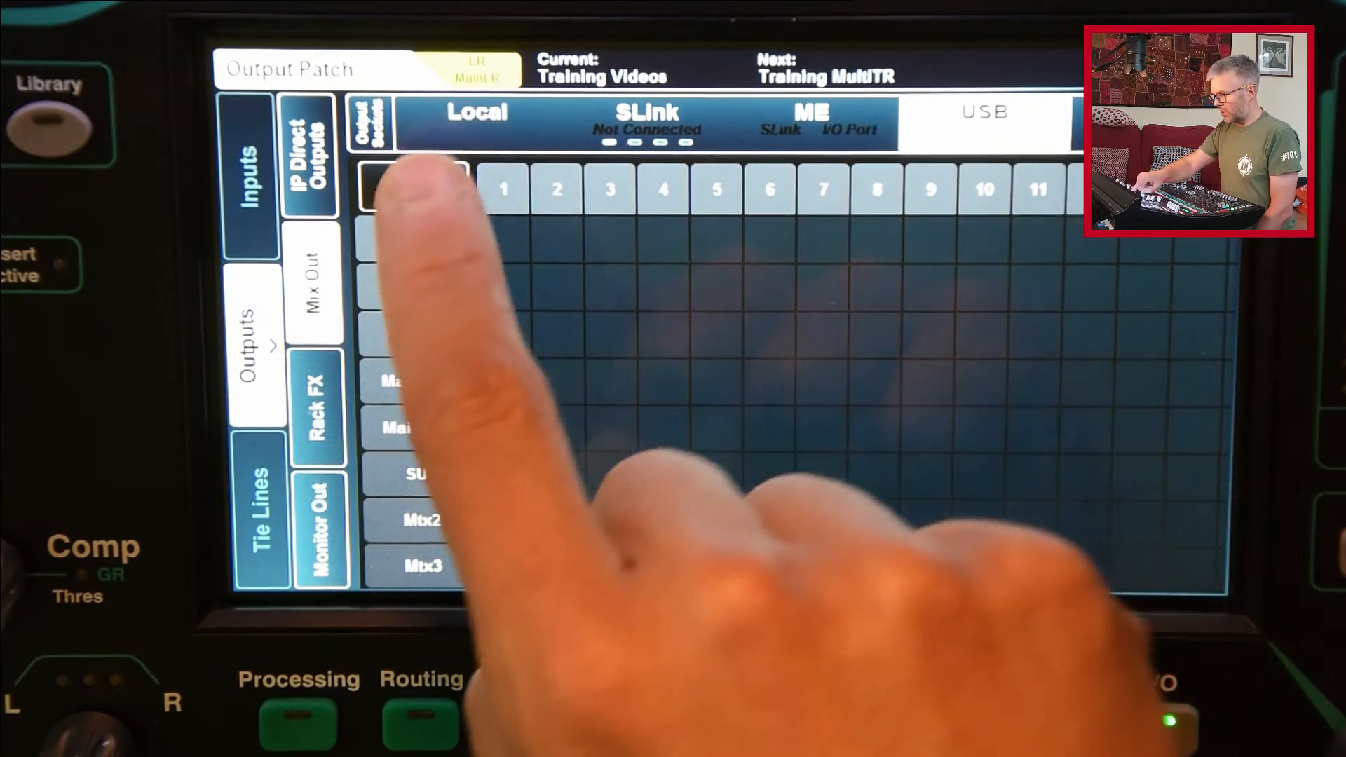
{"action": "left_click", "coordinate": [412, 187]}
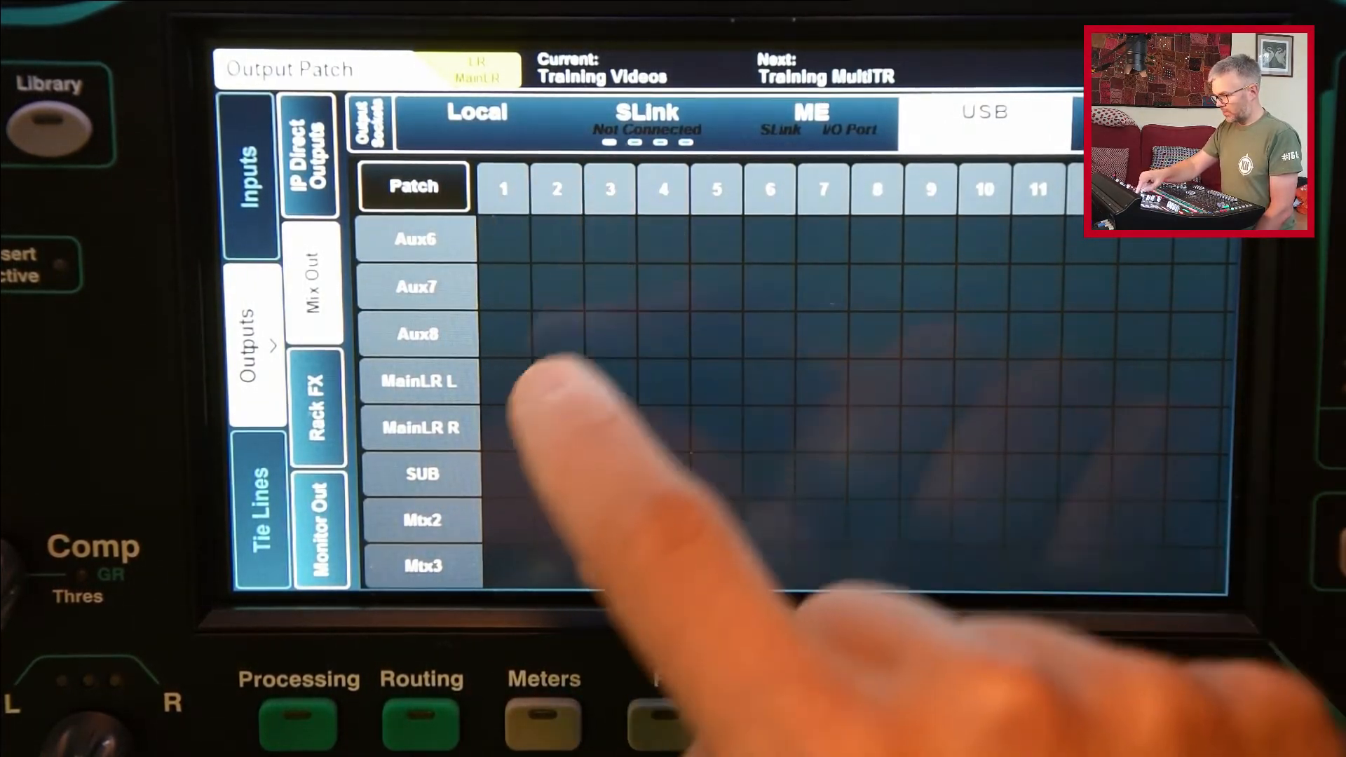
{"action": "left_click", "coordinate": [503, 381]}
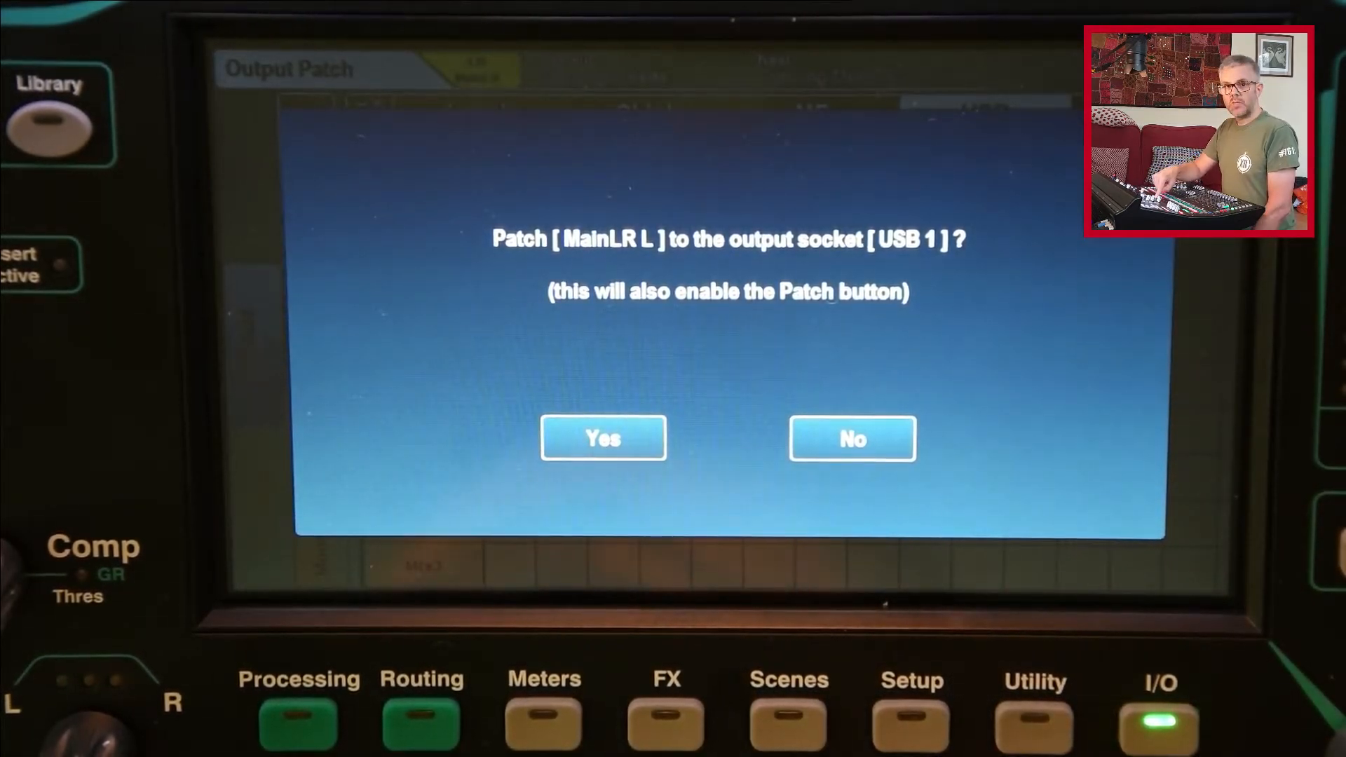
Confirm MainLR L to USB 1, patch MainLR R to USB 2, and show the tie lines page
{"action": "left_click", "coordinate": [603, 439]}
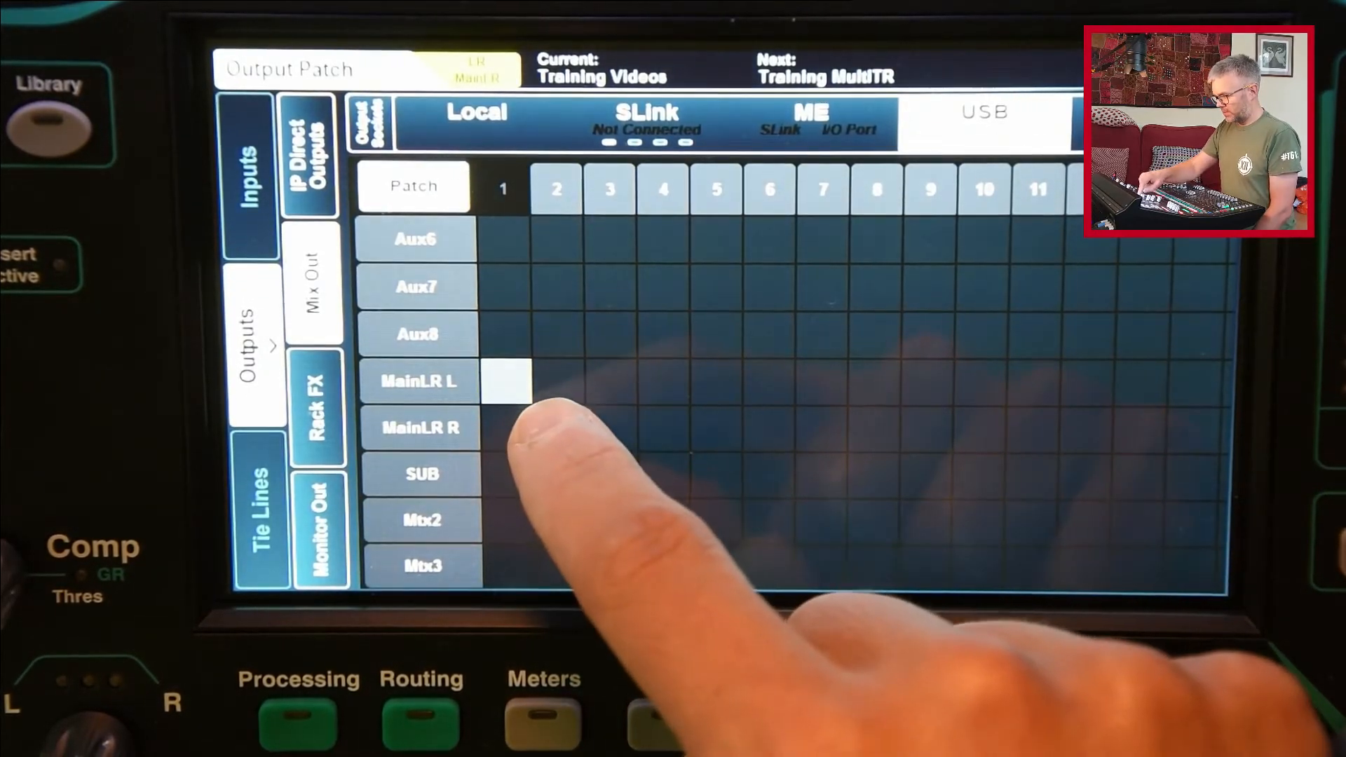
{"action": "left_click", "coordinate": [557, 428]}
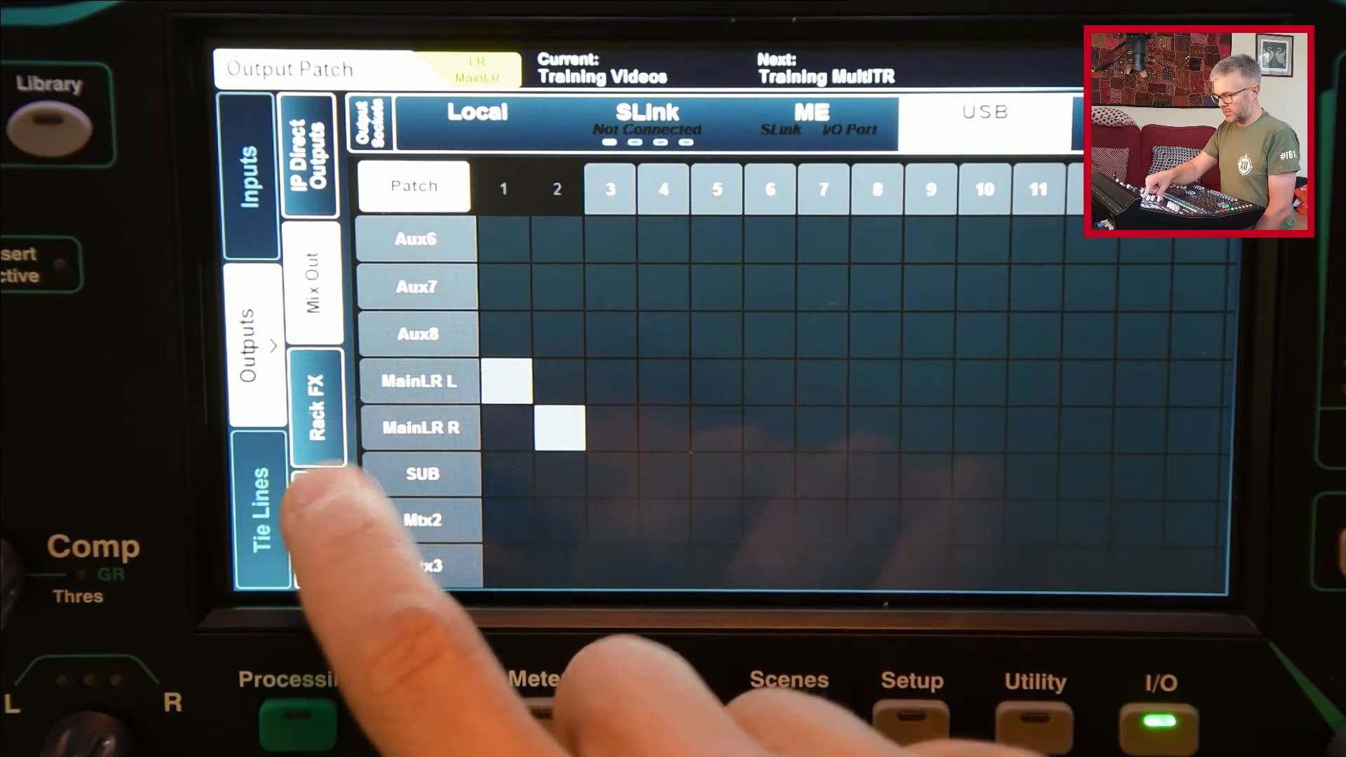
{"action": "left_click", "coordinate": [262, 514]}
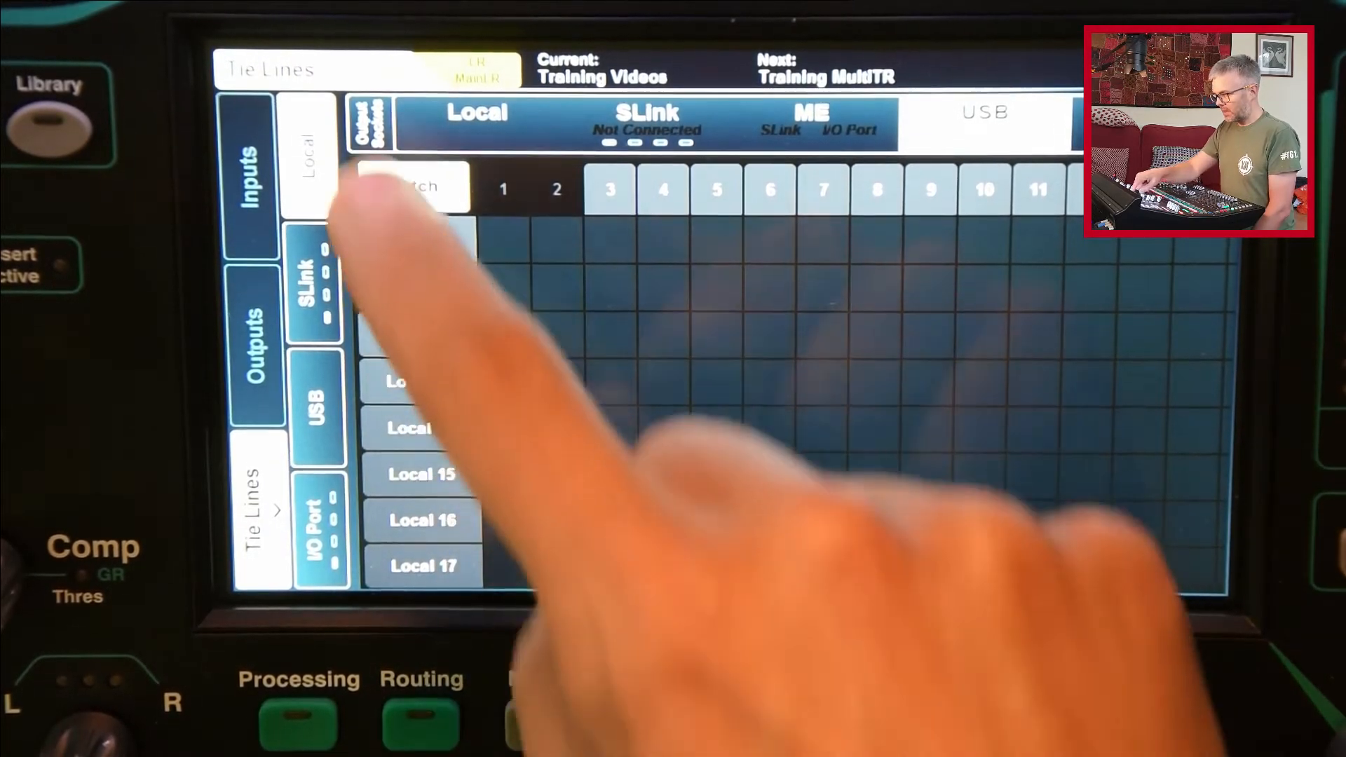
{"action": "scroll", "scroll_direction": "up", "scroll_amount": 3}
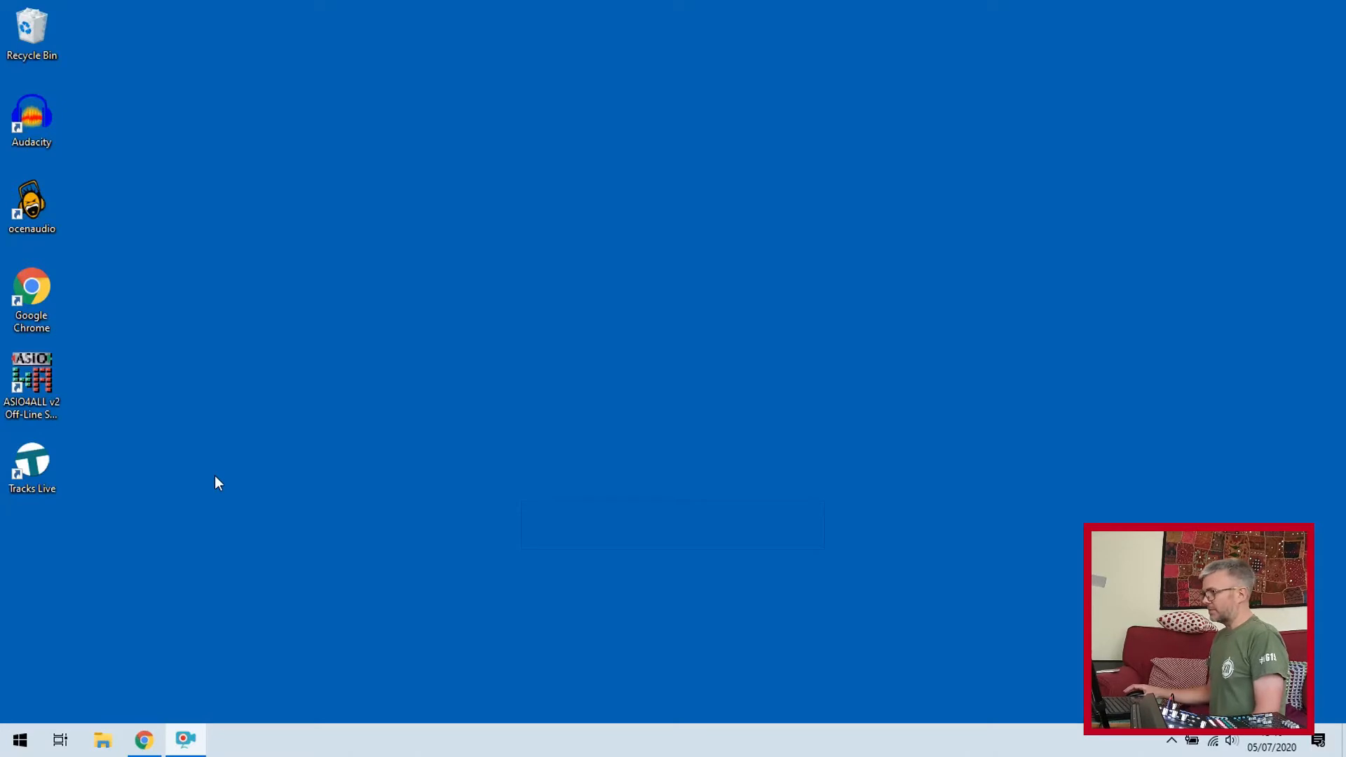
{"action": "mouse_move", "coordinate": [192, 464]}
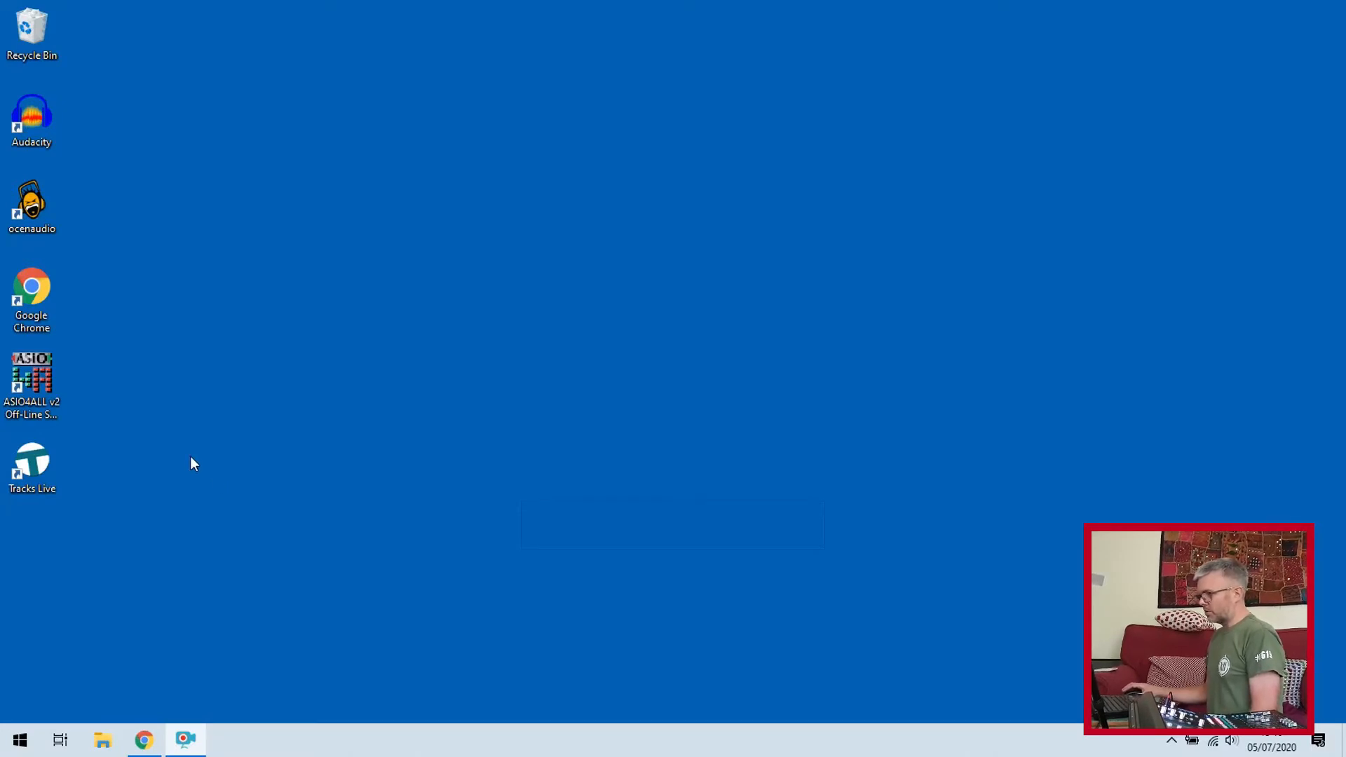
Launch Tracks Live from its desktop shortcut so the Session window appears
{"action": "left_click", "coordinate": [32, 464]}
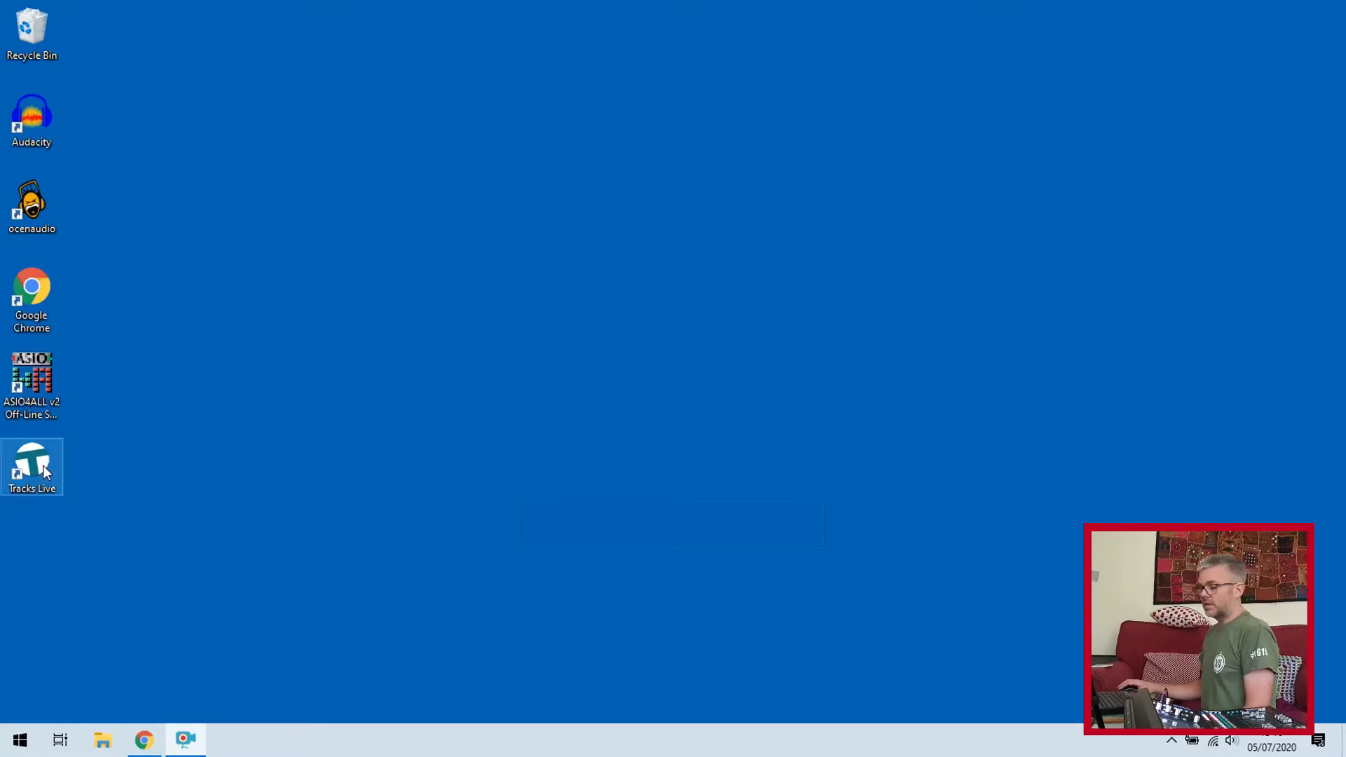
{"action": "mouse_move", "coordinate": [364, 464]}
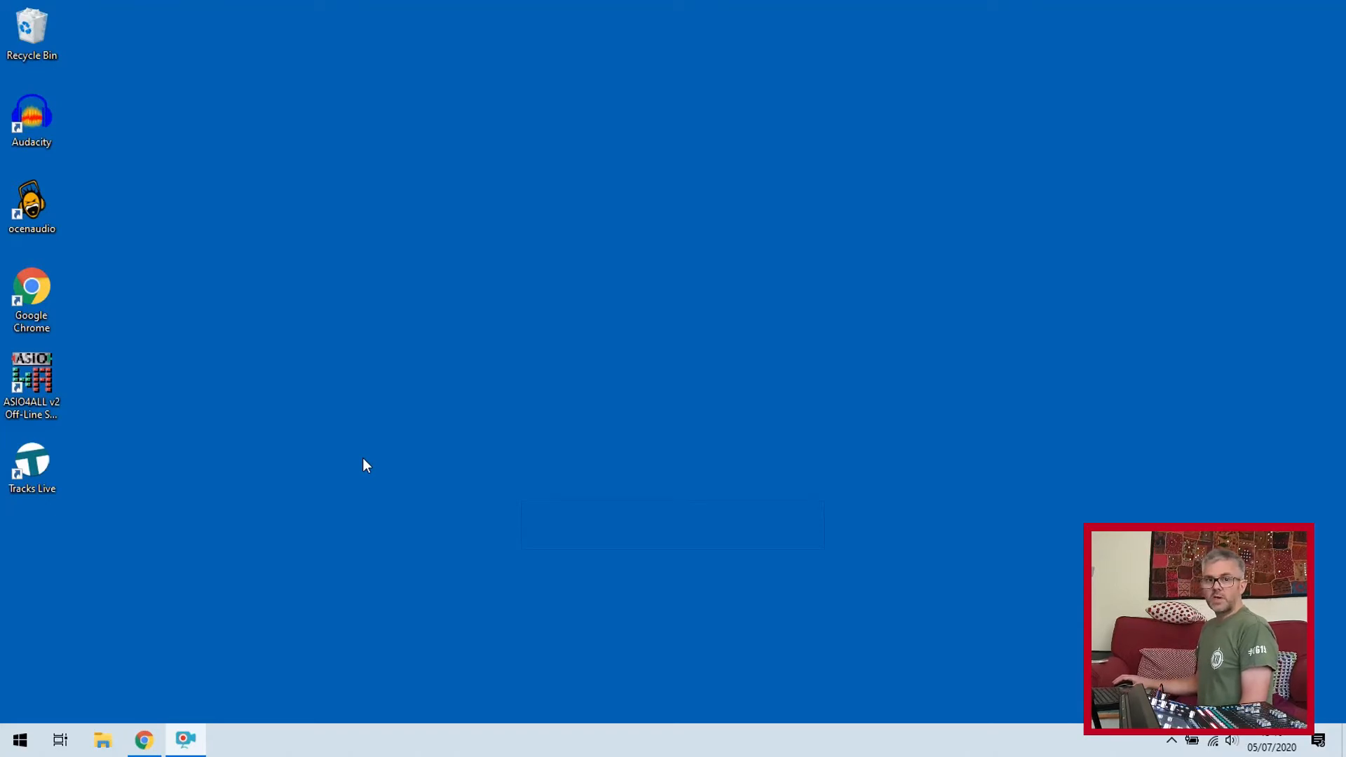
{"action": "mouse_move", "coordinate": [246, 507]}
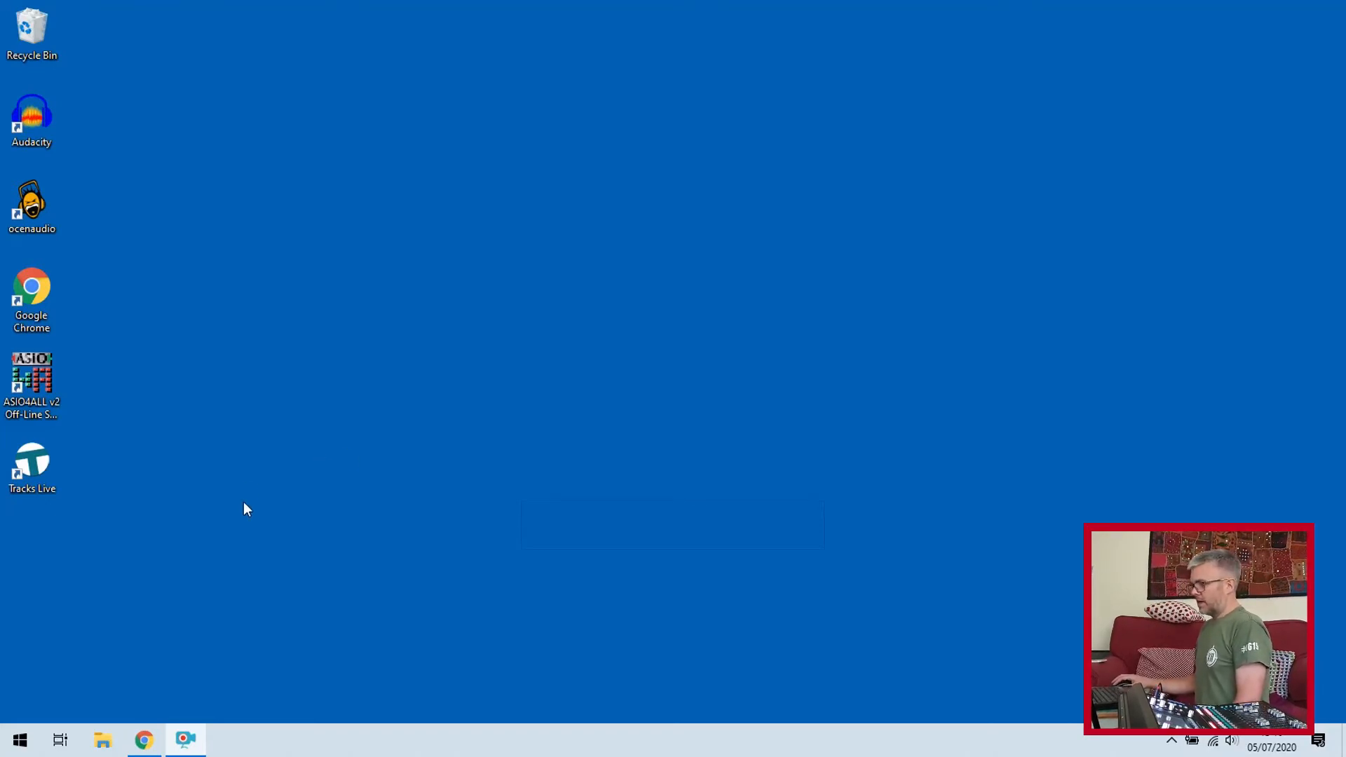
{"action": "mouse_move", "coordinate": [265, 412]}
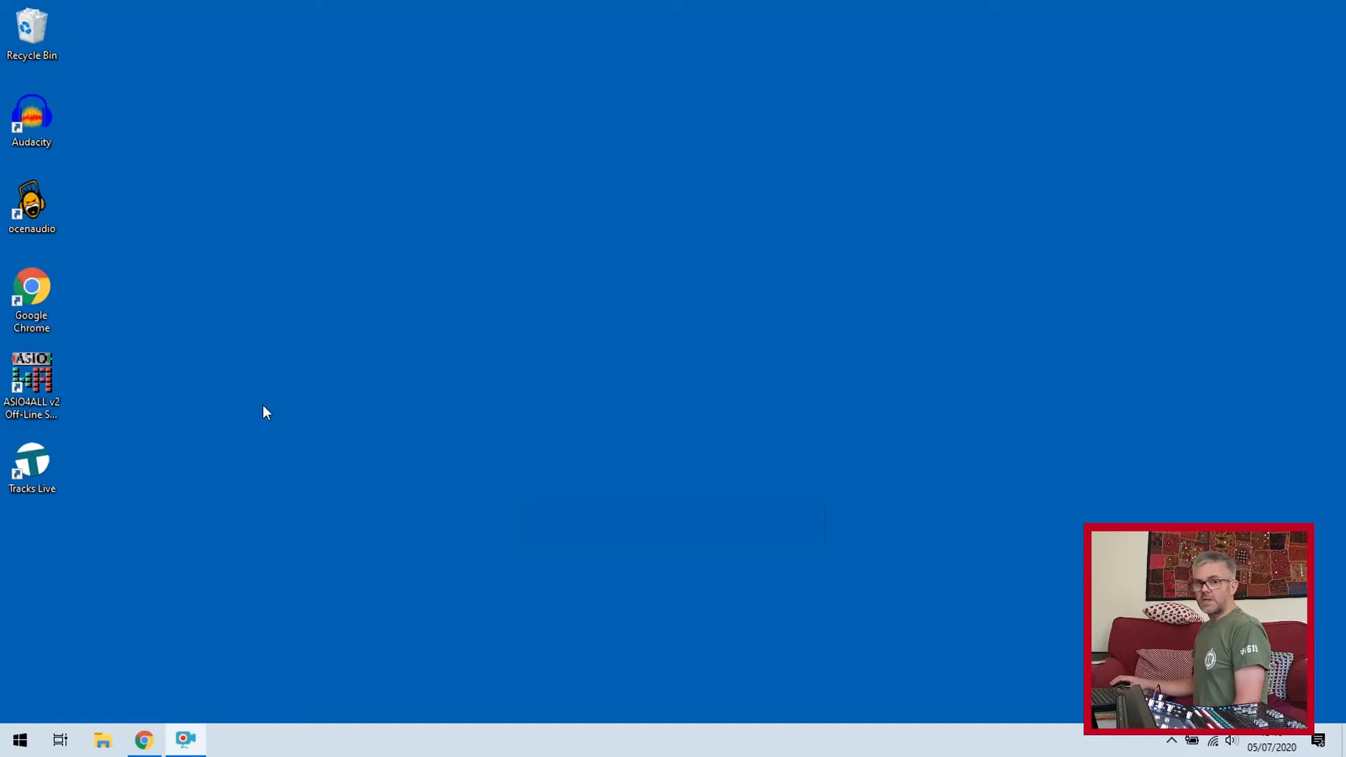
{"action": "left_click", "coordinate": [32, 465]}
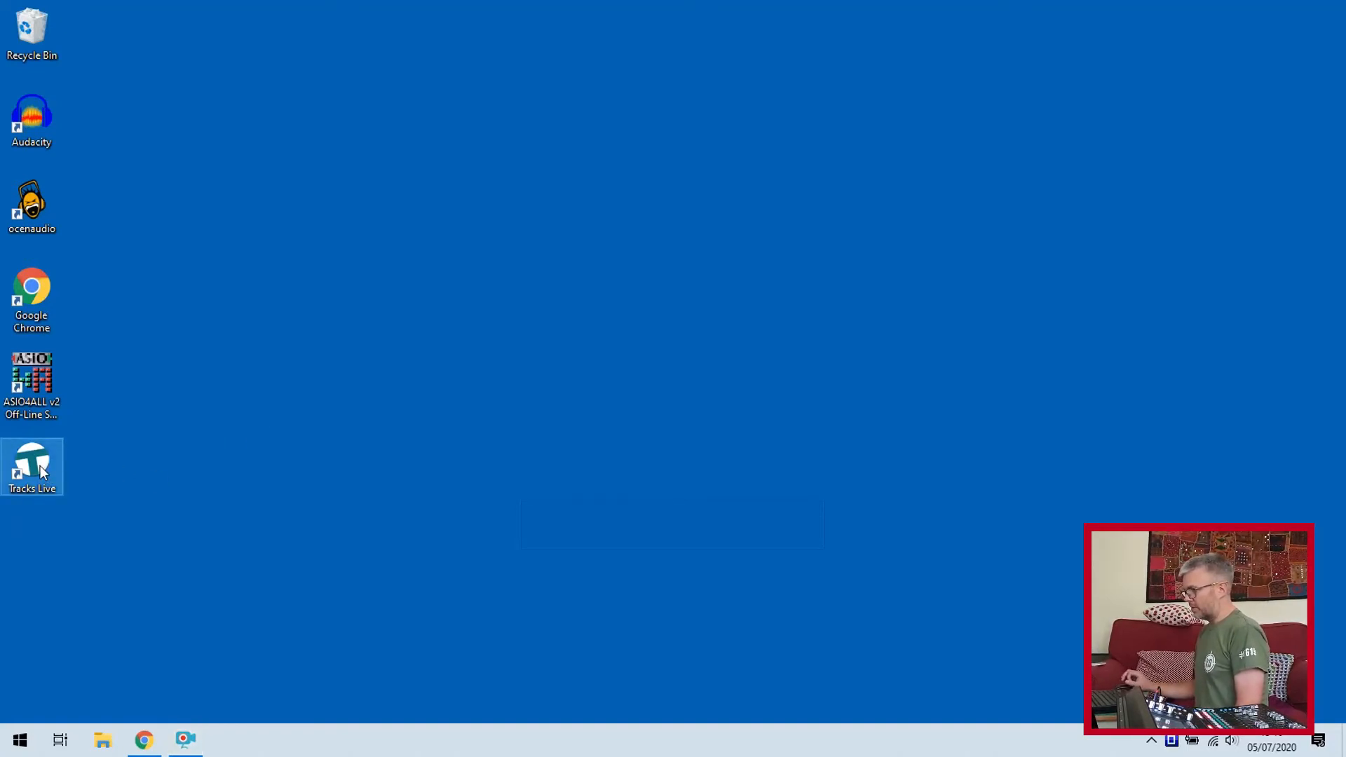
{"action": "double_click", "coordinate": [32, 465]}
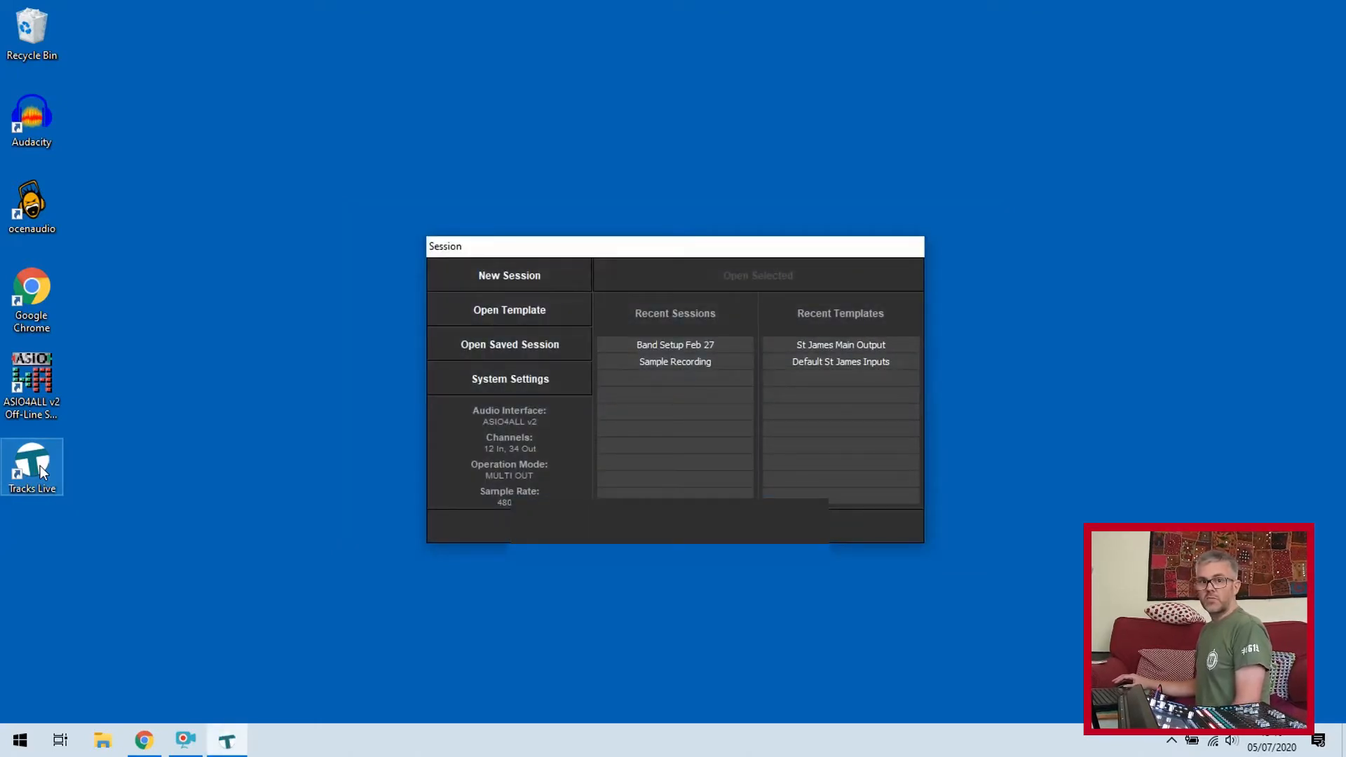
{"action": "mouse_move", "coordinate": [118, 384]}
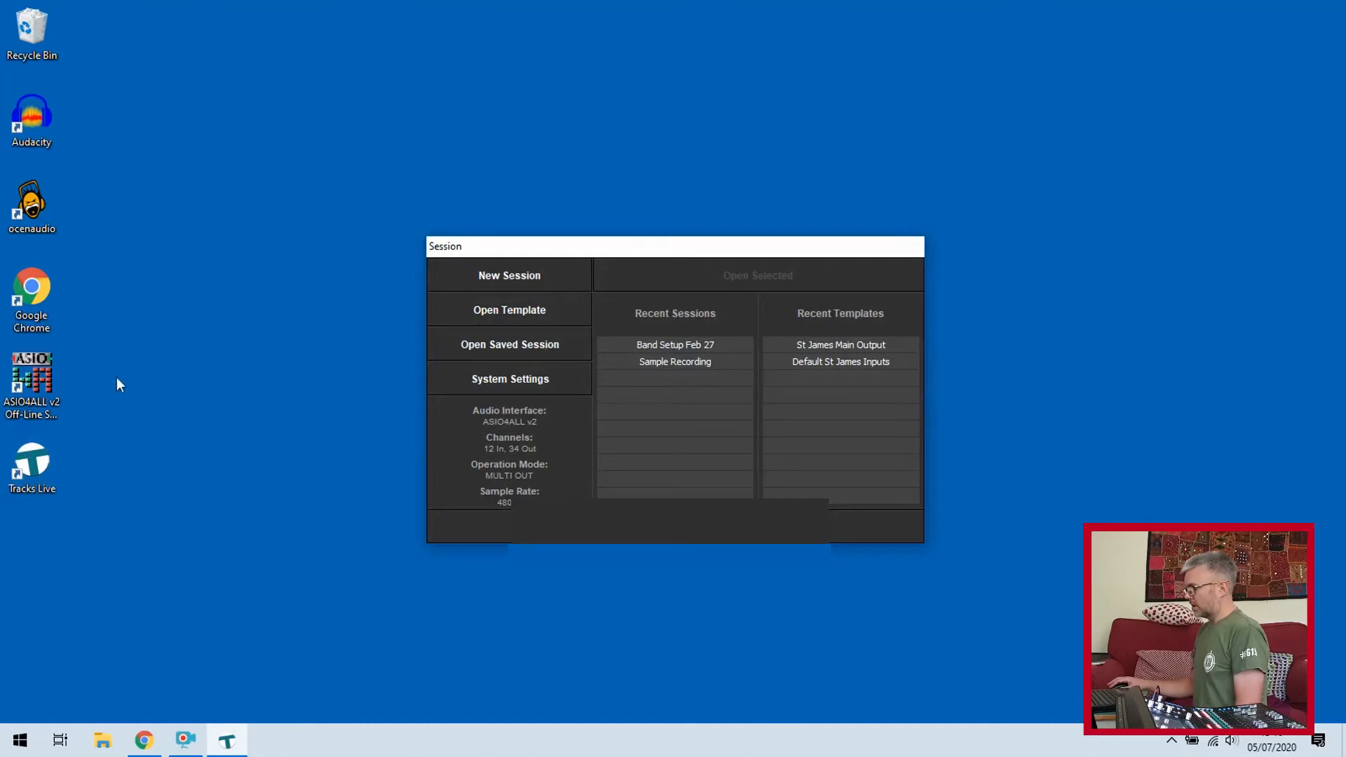
{"action": "mouse_move", "coordinate": [489, 386]}
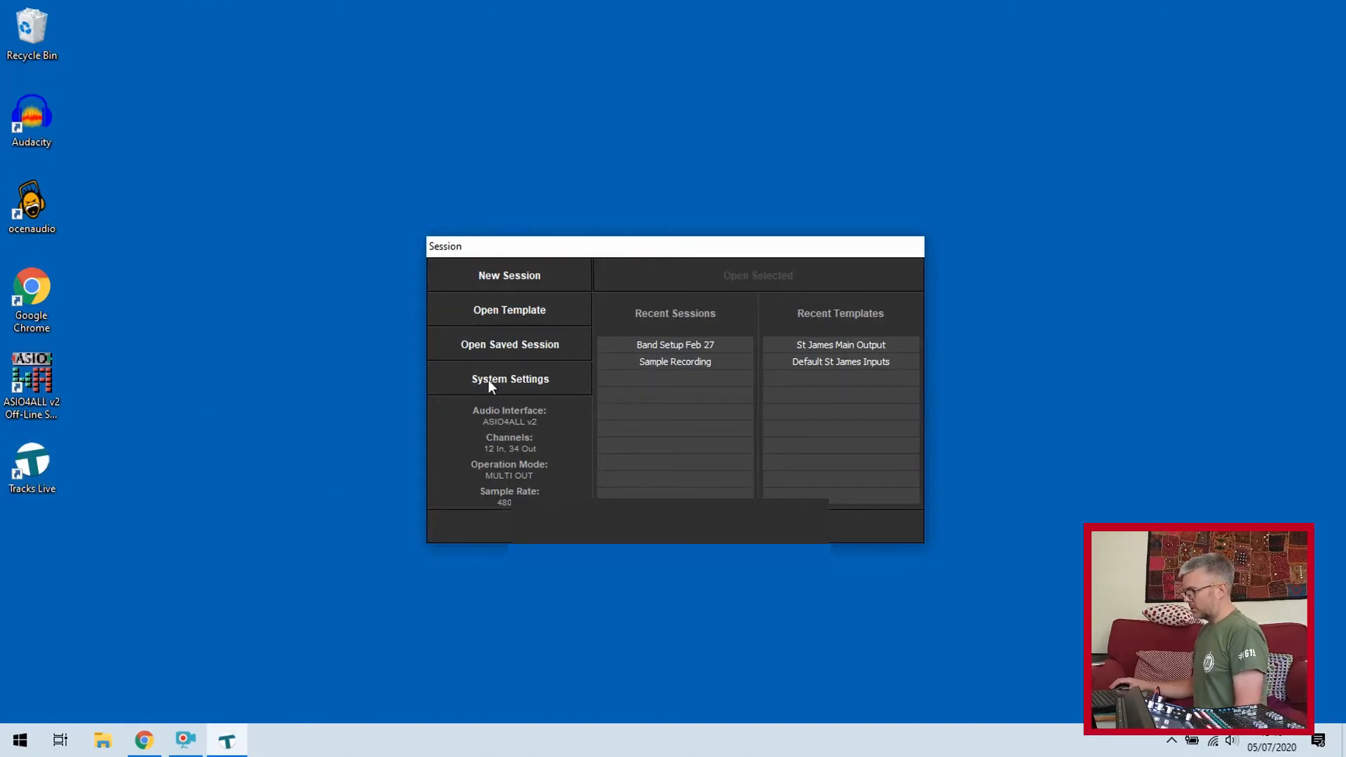
Show the Audio System Settings page listing ASIO4ALL v2 at 48 kHz with SQ inputs 1–12
{"action": "left_click", "coordinate": [509, 378]}
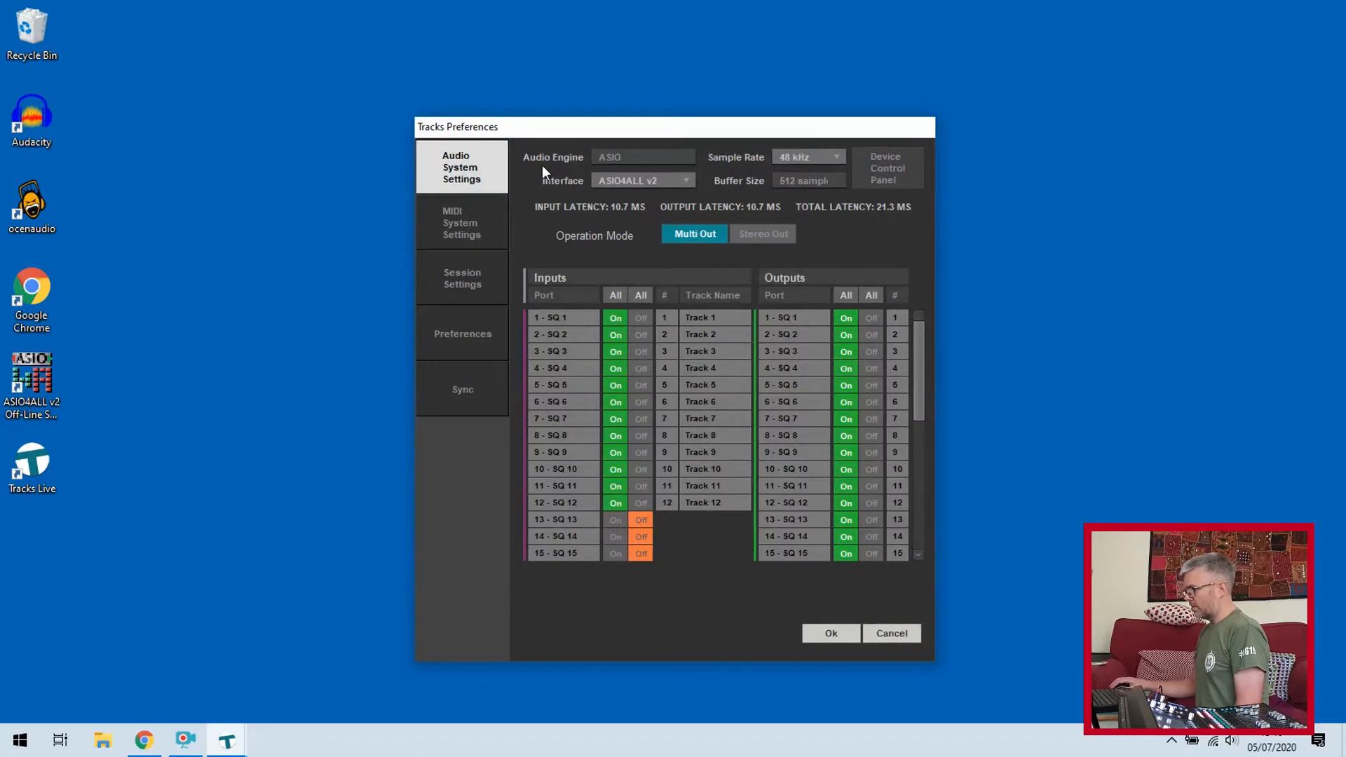
{"action": "mouse_move", "coordinate": [488, 171]}
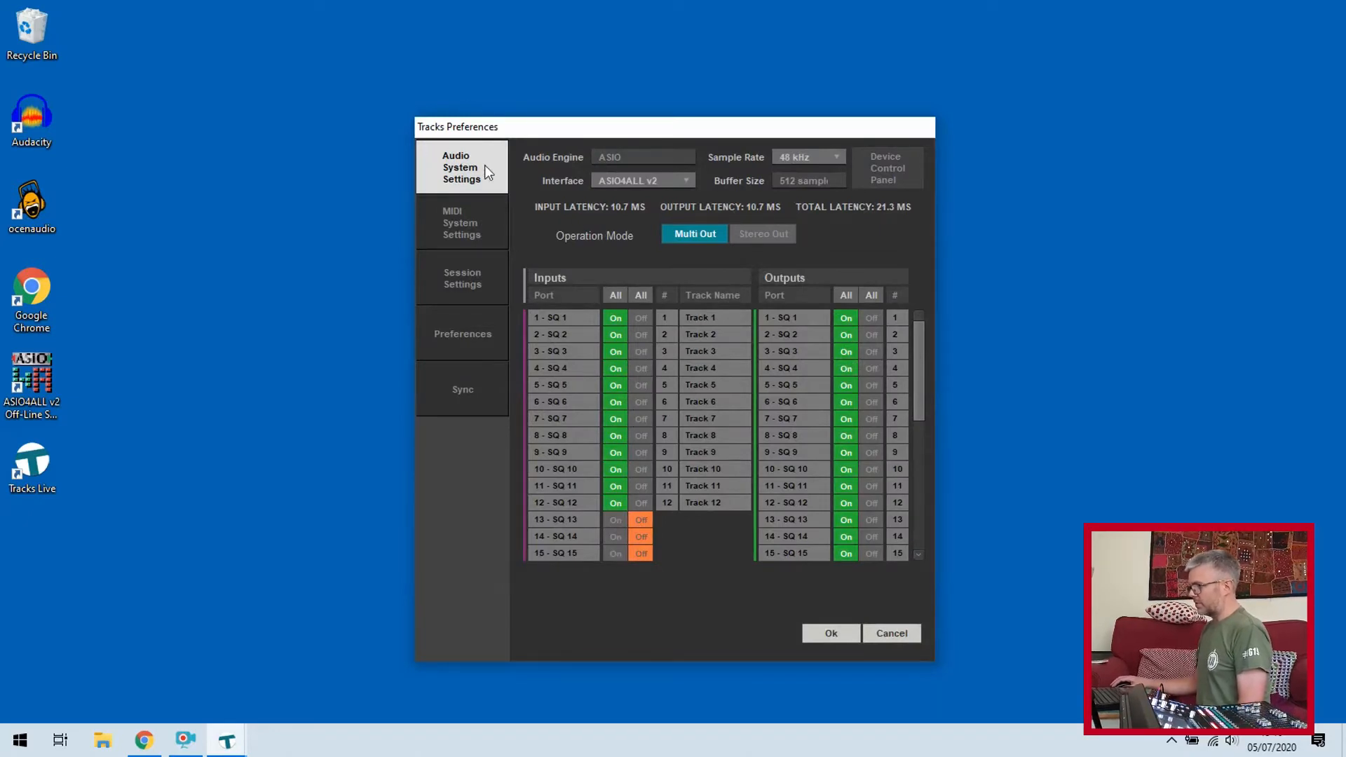
{"action": "mouse_move", "coordinate": [632, 195]}
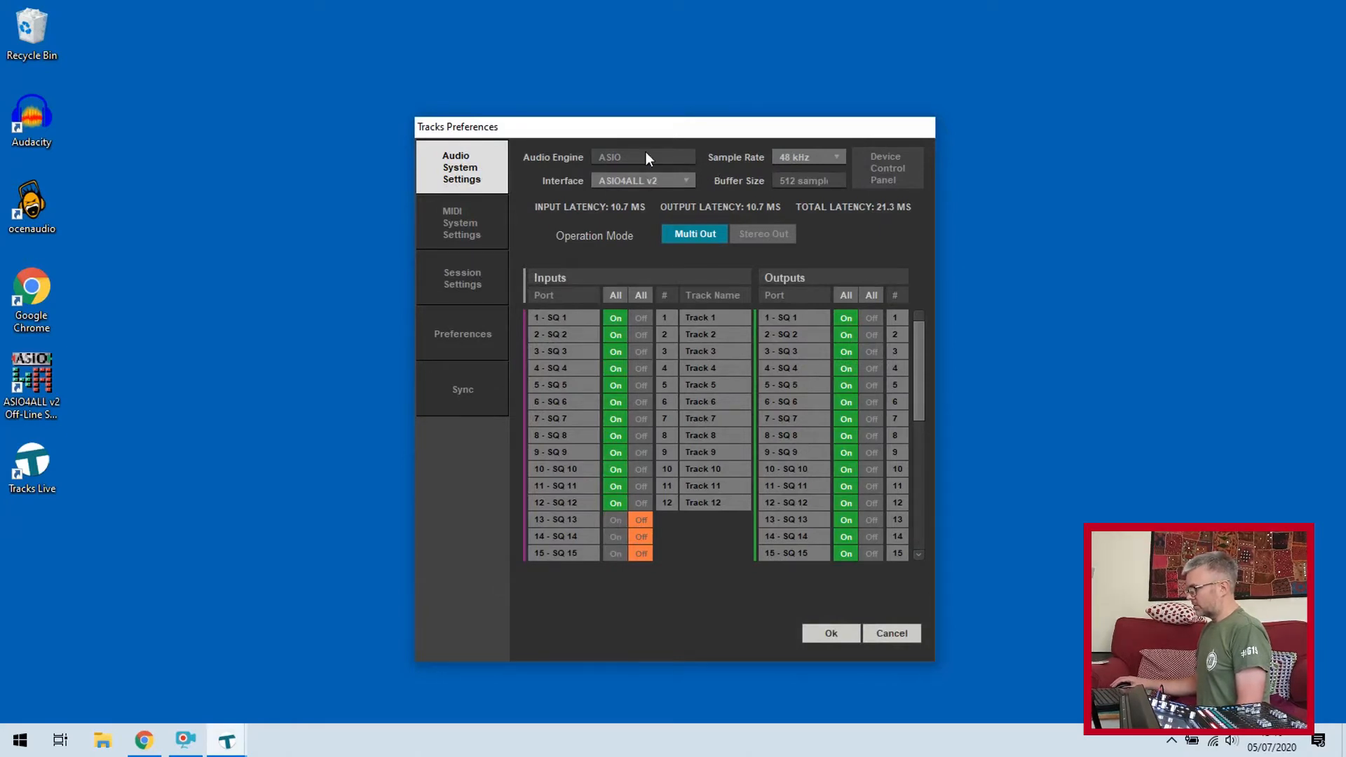
{"action": "mouse_move", "coordinate": [687, 150]}
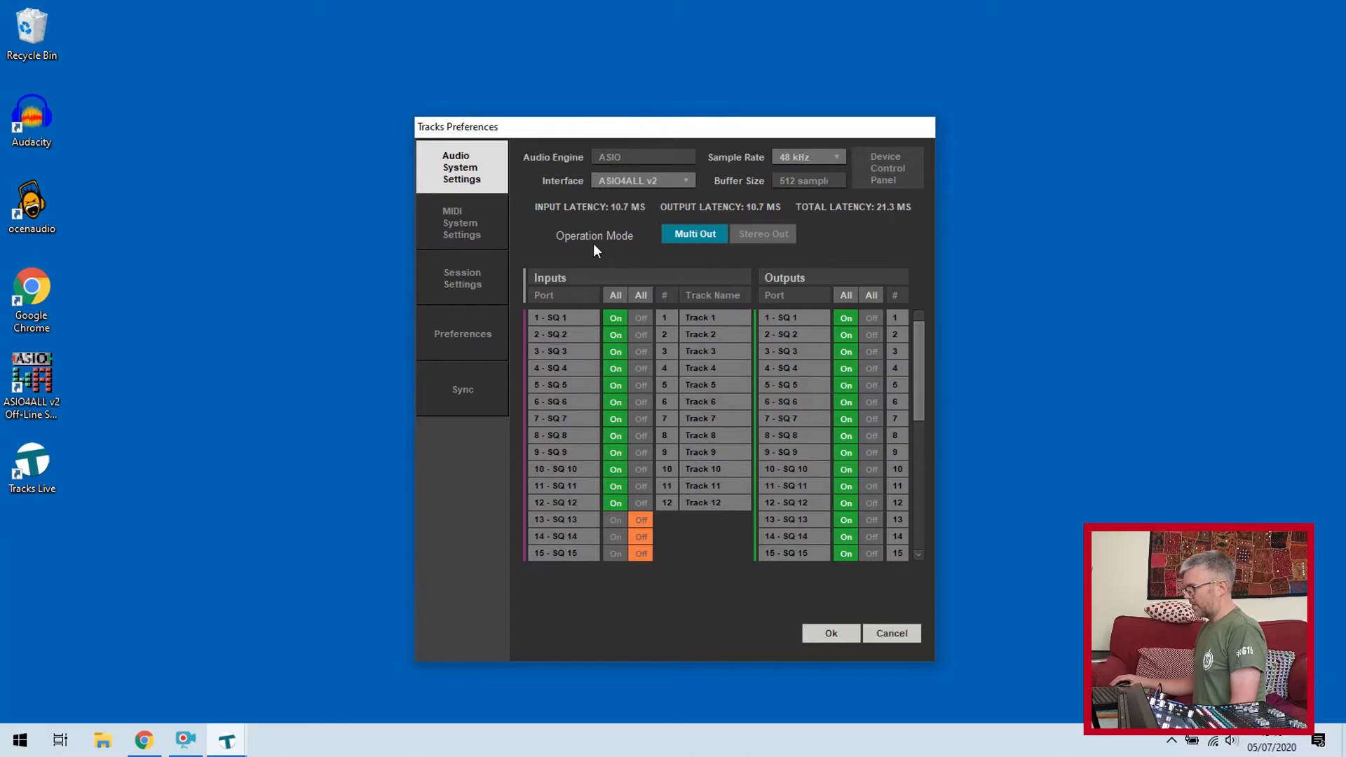
{"action": "mouse_move", "coordinate": [599, 305]}
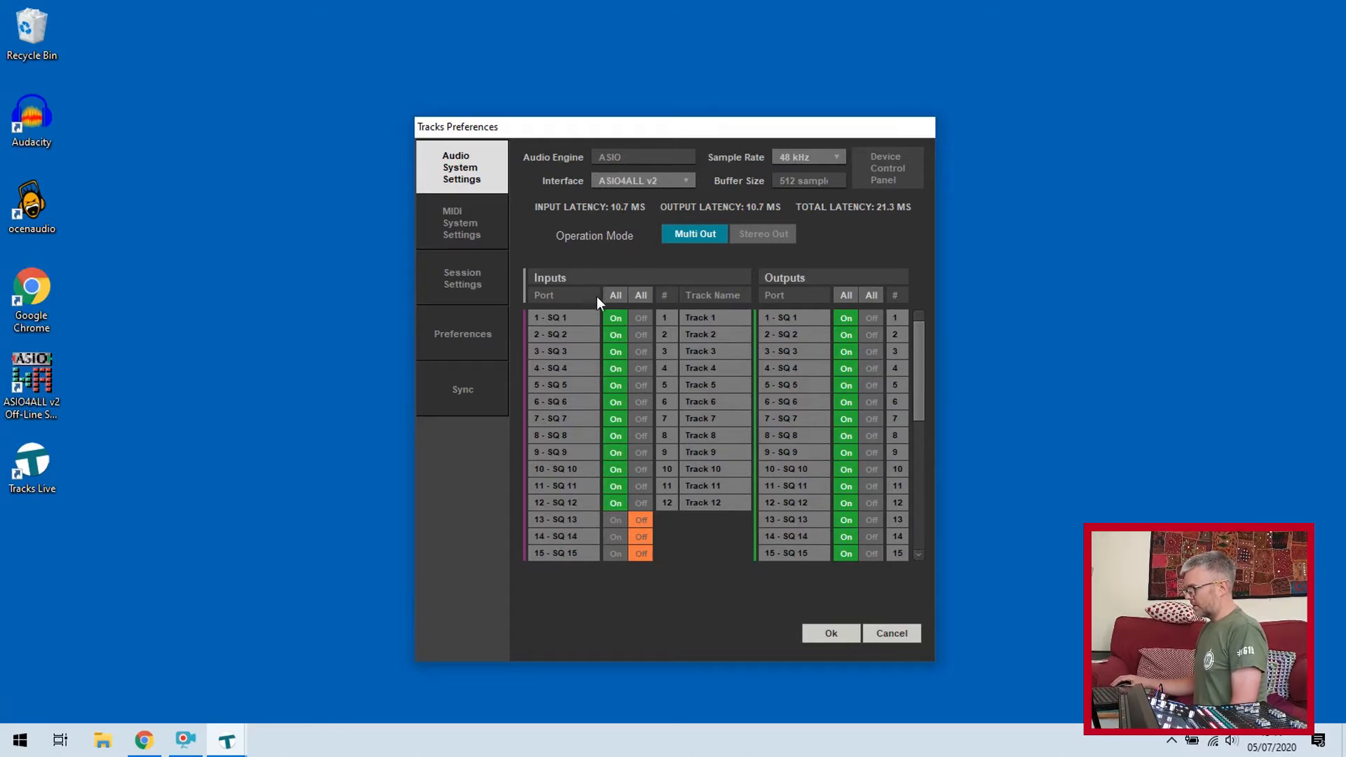
{"action": "mouse_move", "coordinate": [572, 324]}
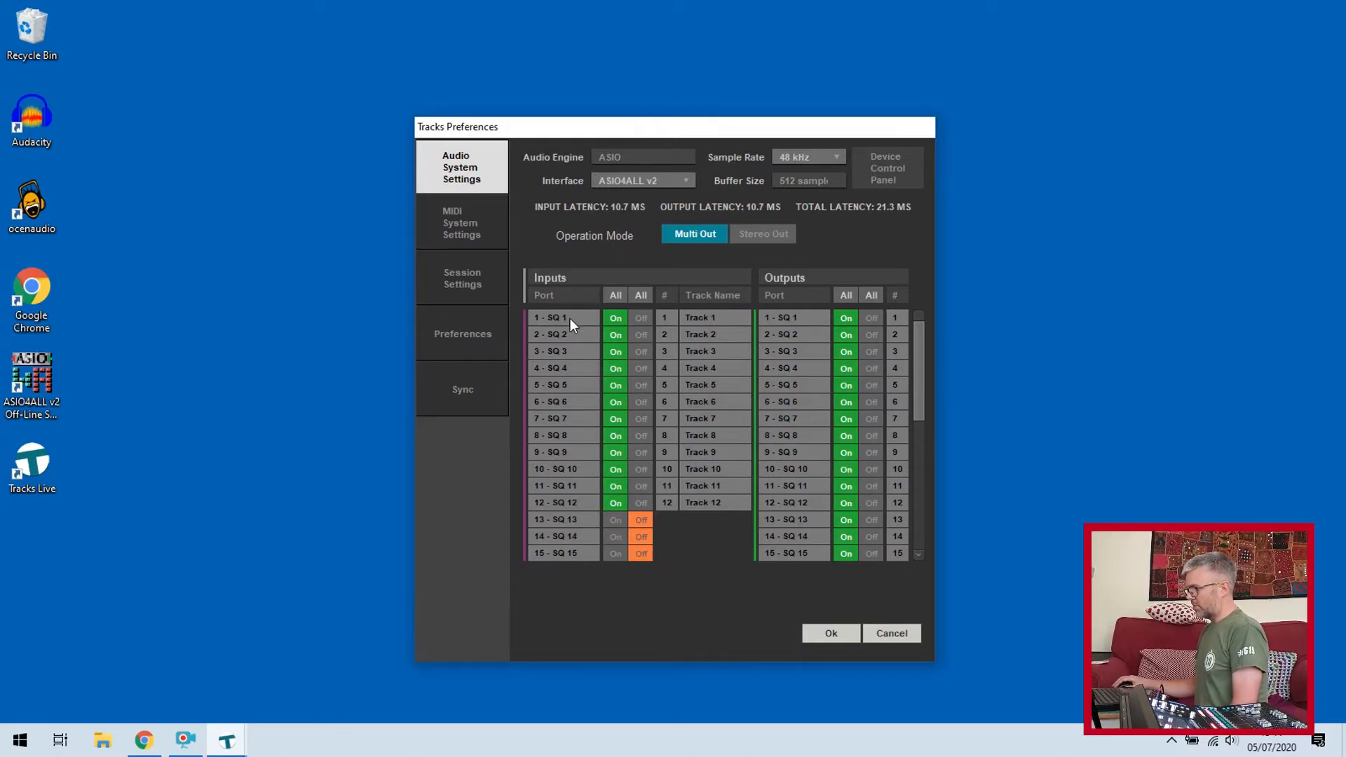
{"action": "mouse_move", "coordinate": [589, 334]}
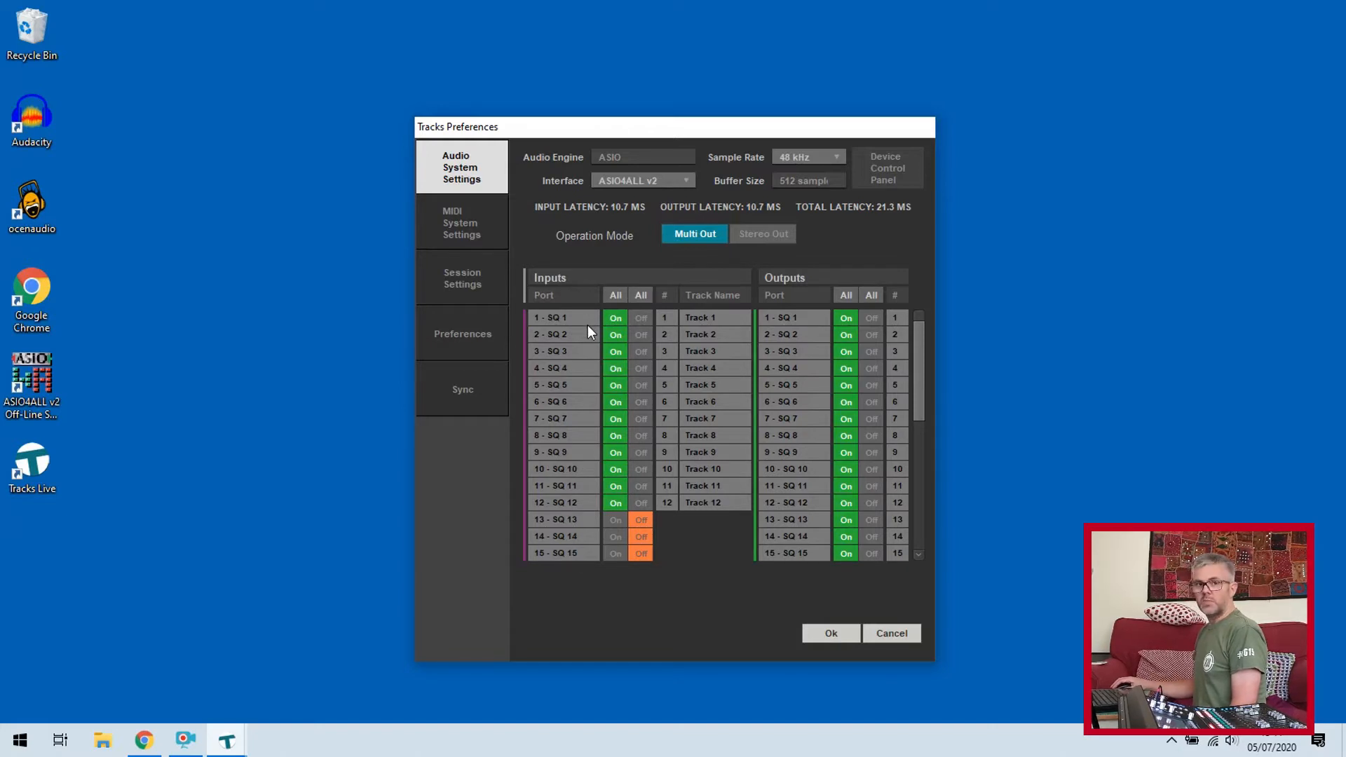
{"action": "mouse_move", "coordinate": [598, 328]}
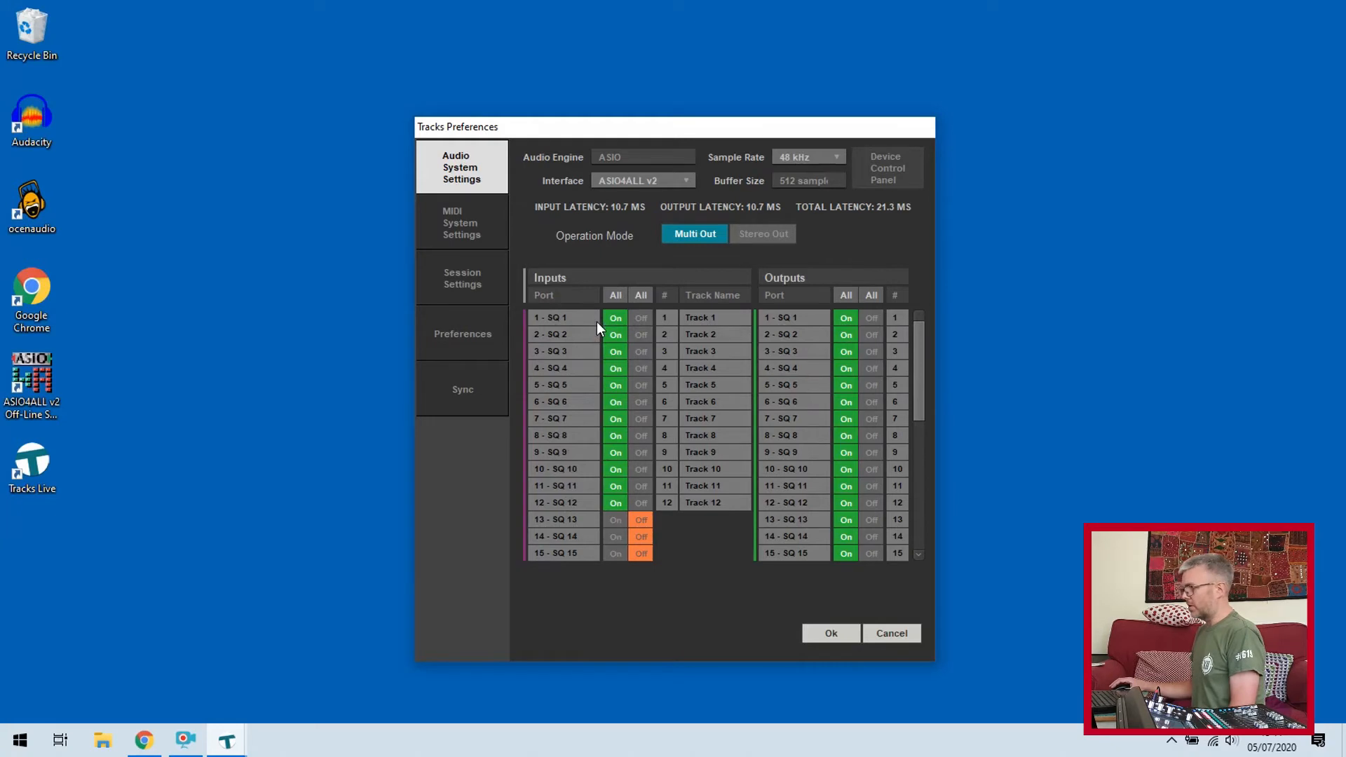
{"action": "mouse_move", "coordinate": [578, 359]}
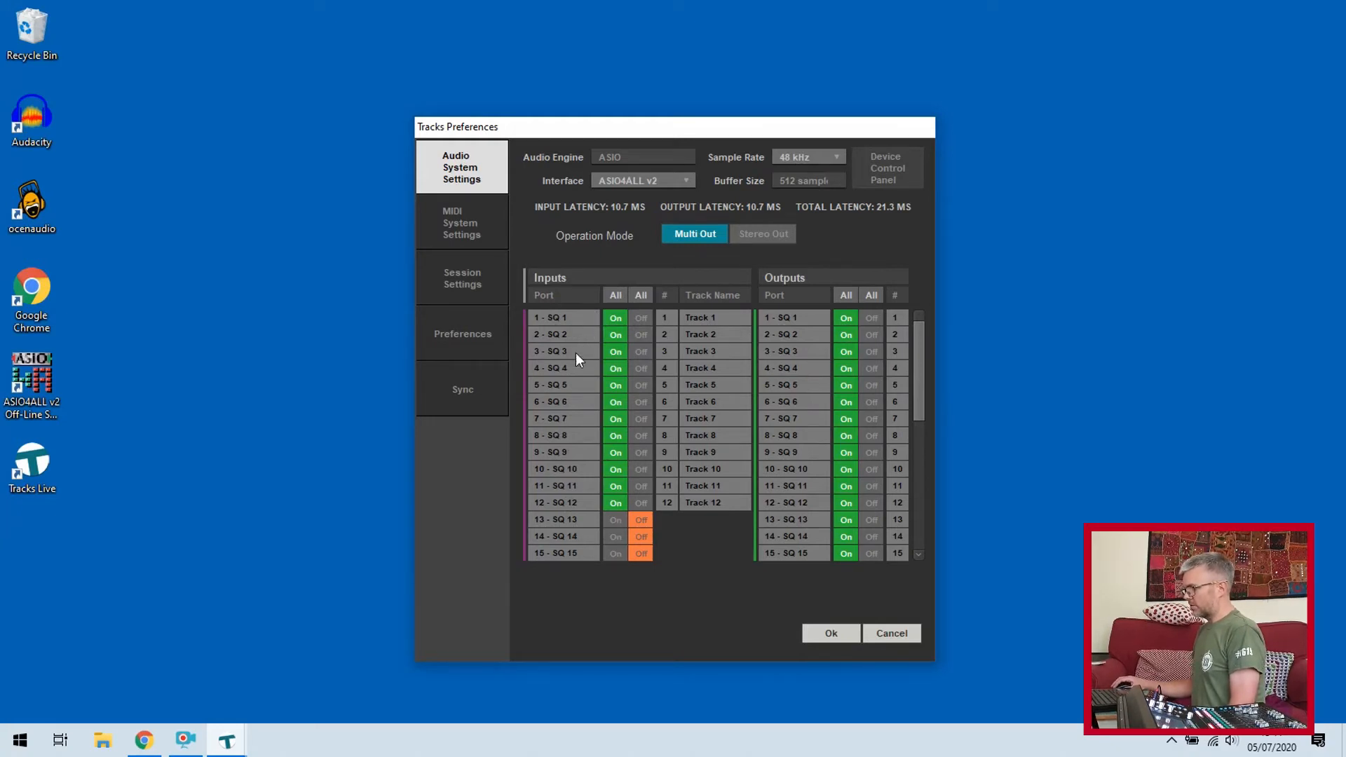
{"action": "mouse_move", "coordinate": [606, 435]}
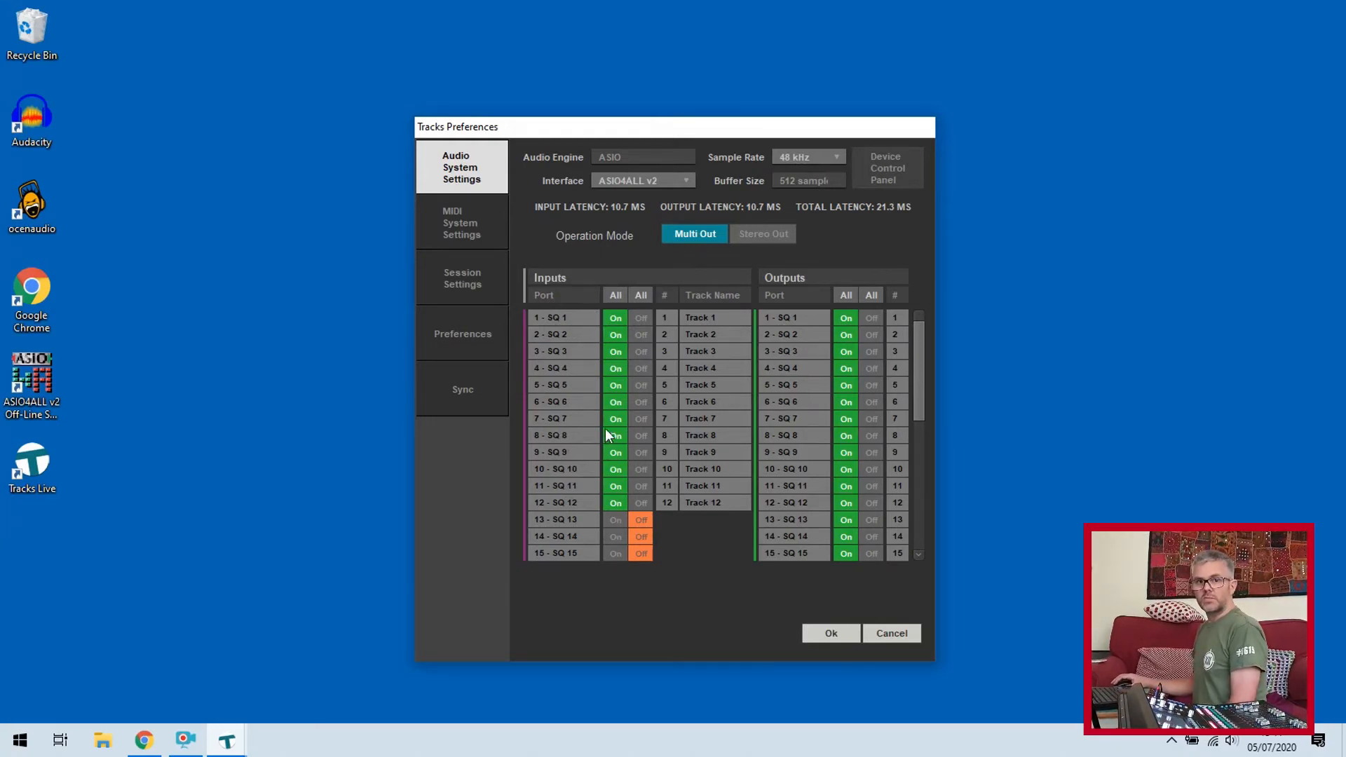
{"action": "mouse_move", "coordinate": [614, 395]}
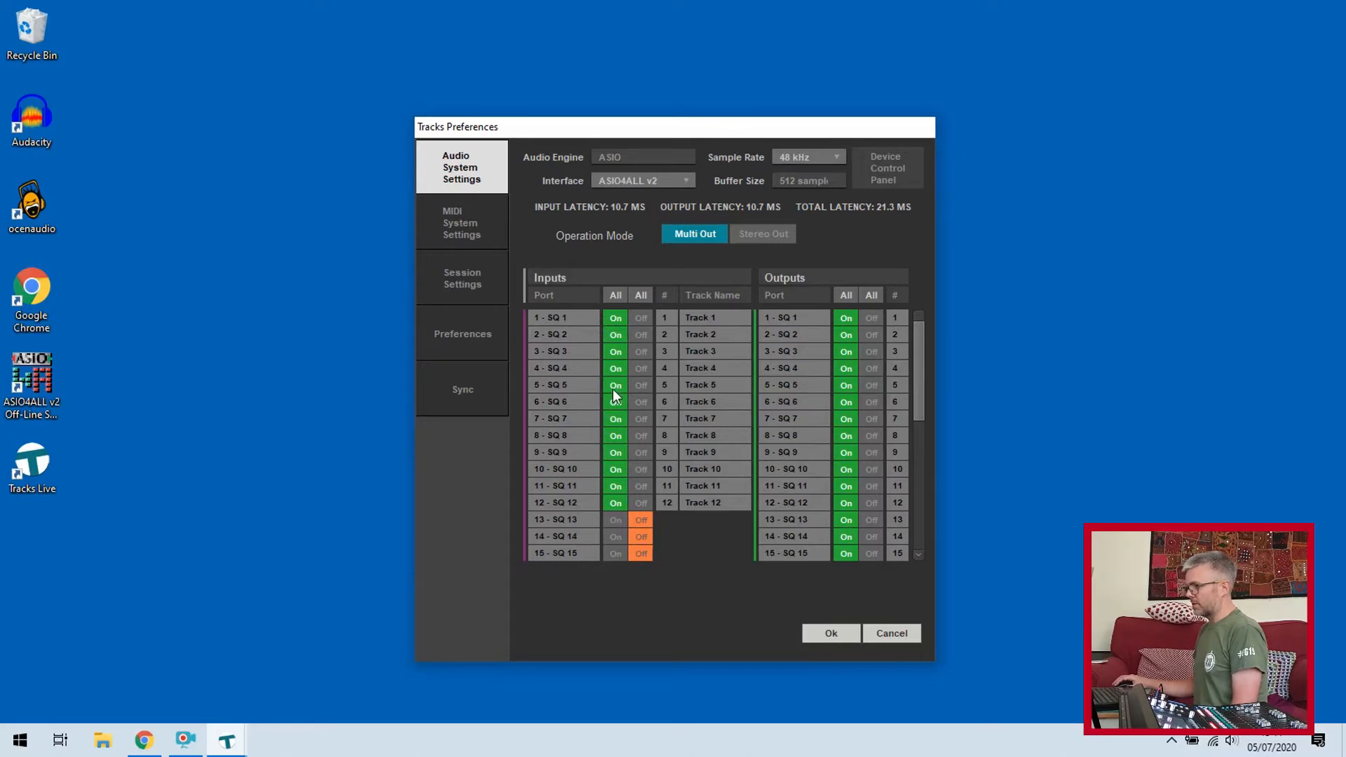
{"action": "mouse_move", "coordinate": [598, 322]}
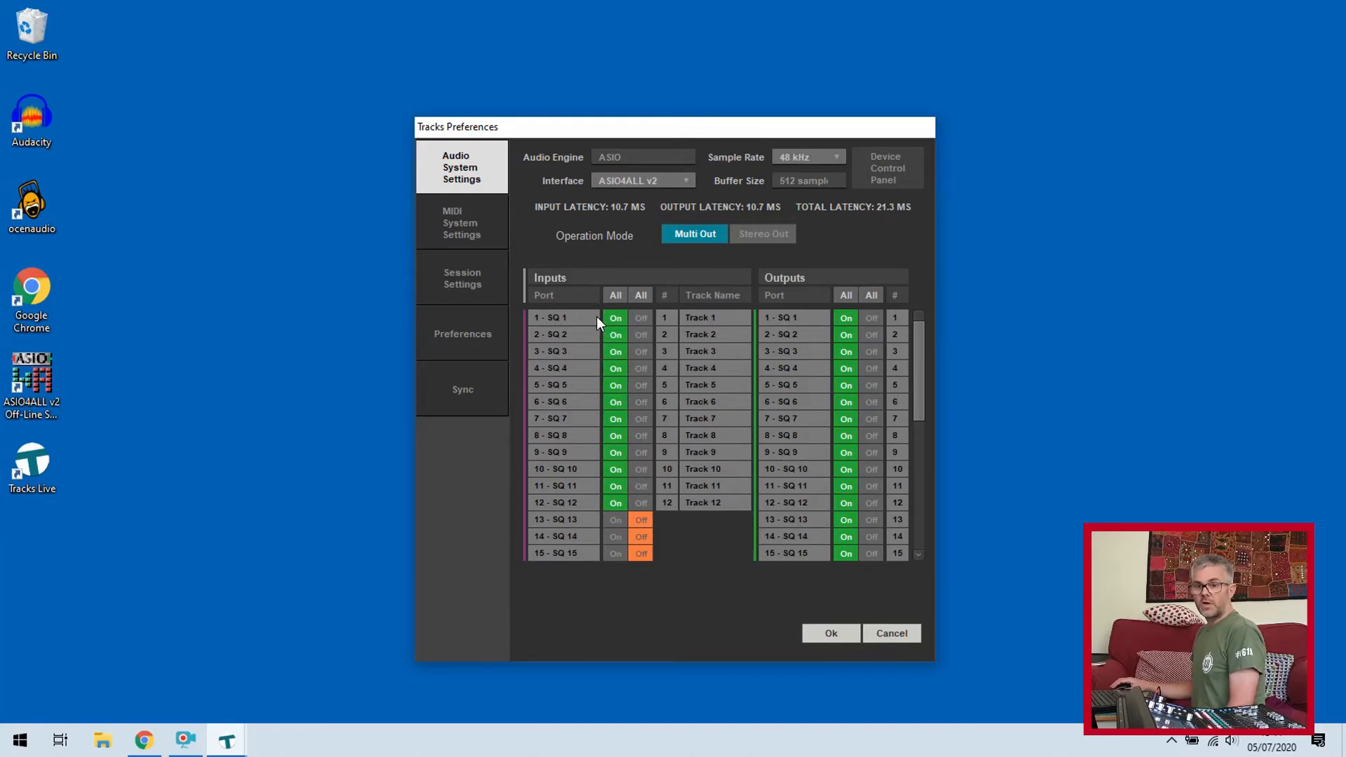
{"action": "mouse_move", "coordinate": [651, 436]}
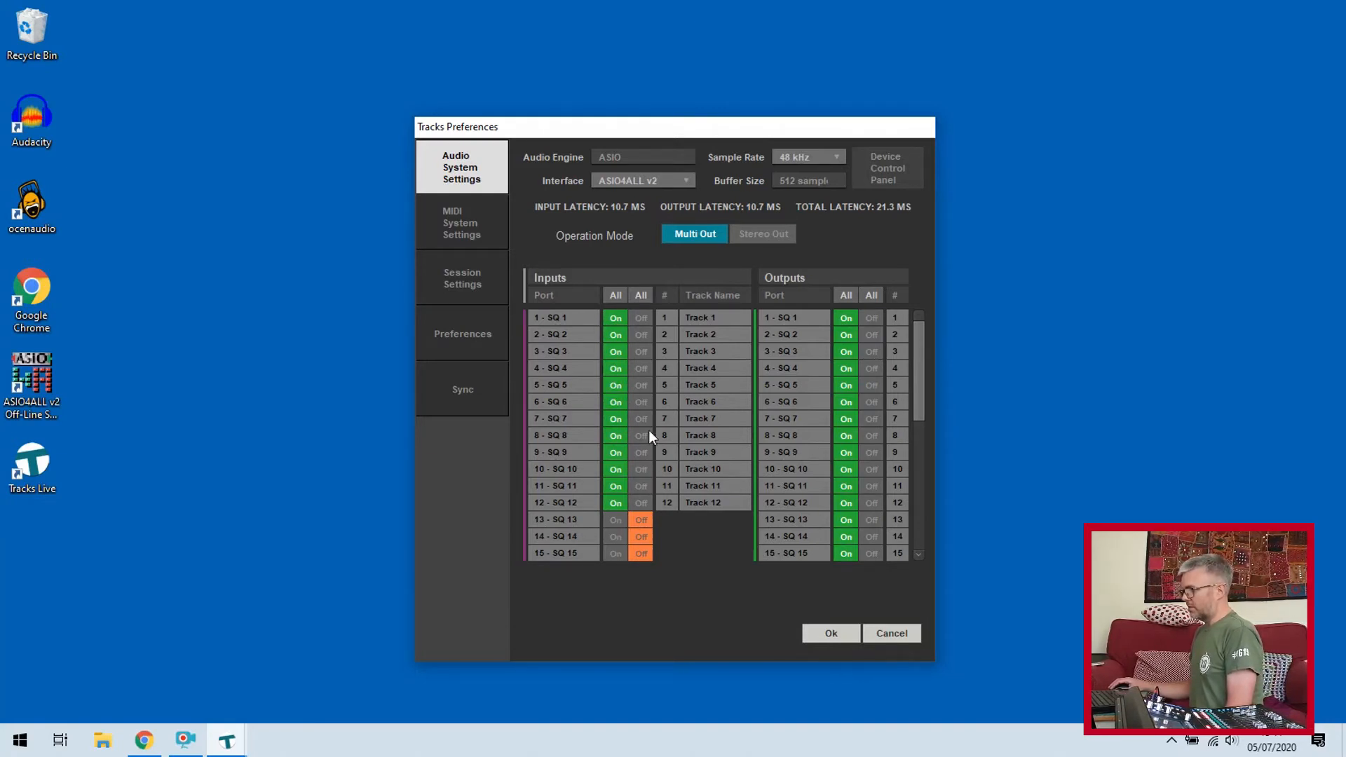
Turn off SQ inputs 7–12 so only SQ 1–6 feed Tracks 1–6
{"action": "left_click", "coordinate": [640, 418]}
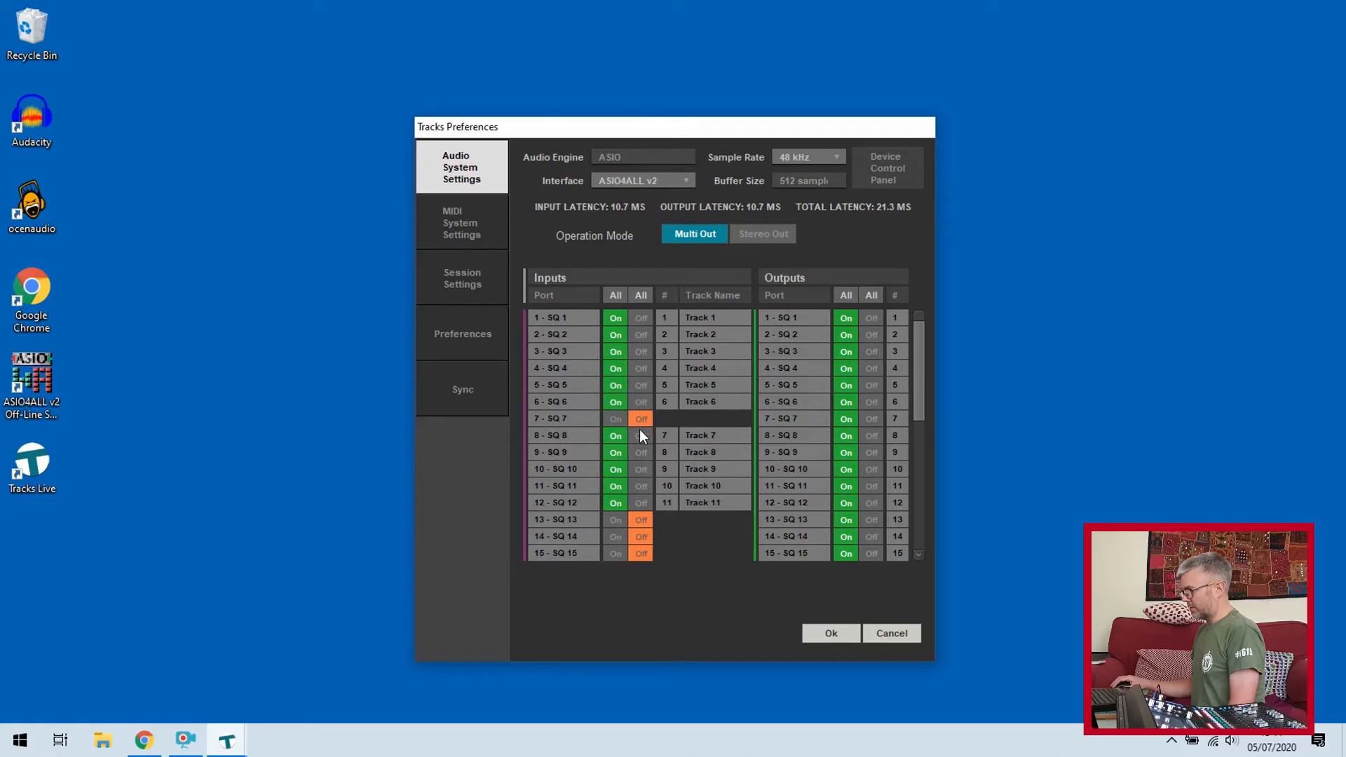
{"action": "left_click", "coordinate": [641, 435]}
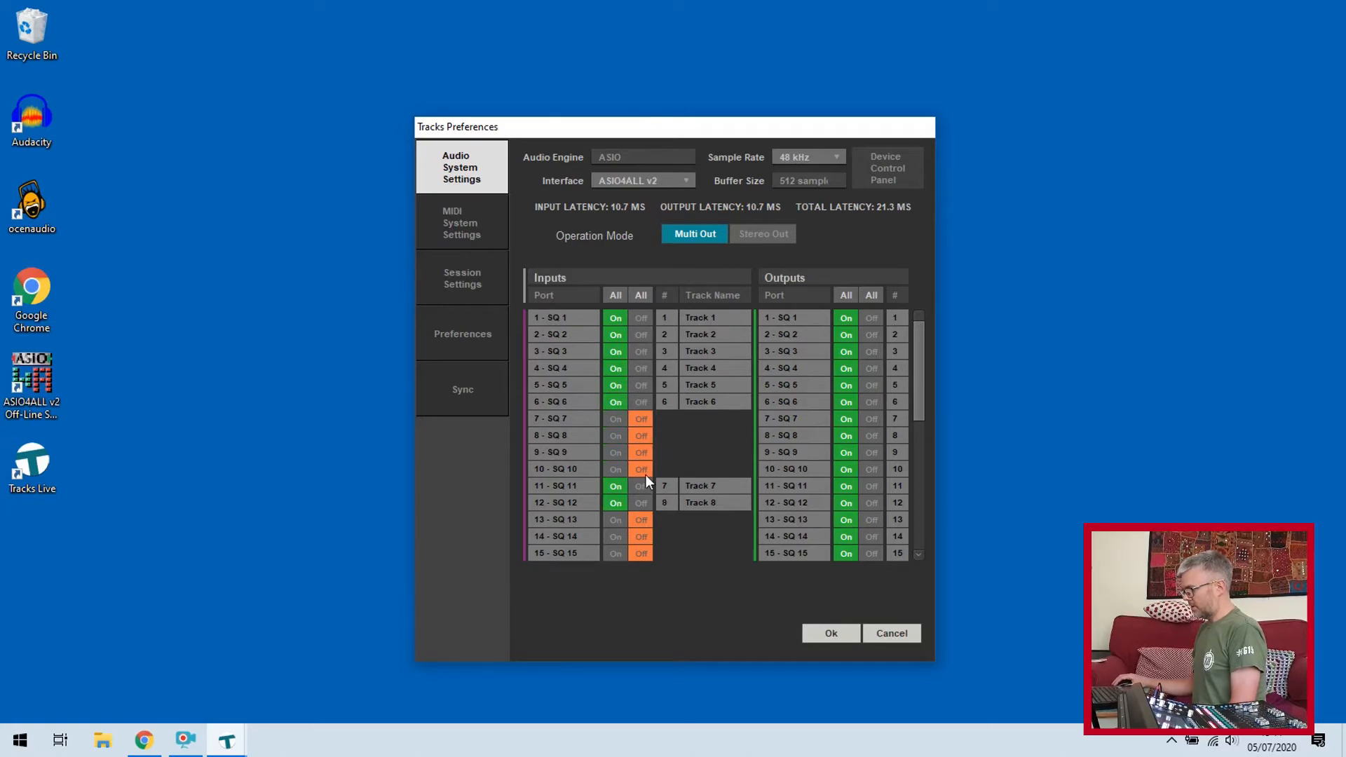
{"action": "left_click", "coordinate": [640, 486]}
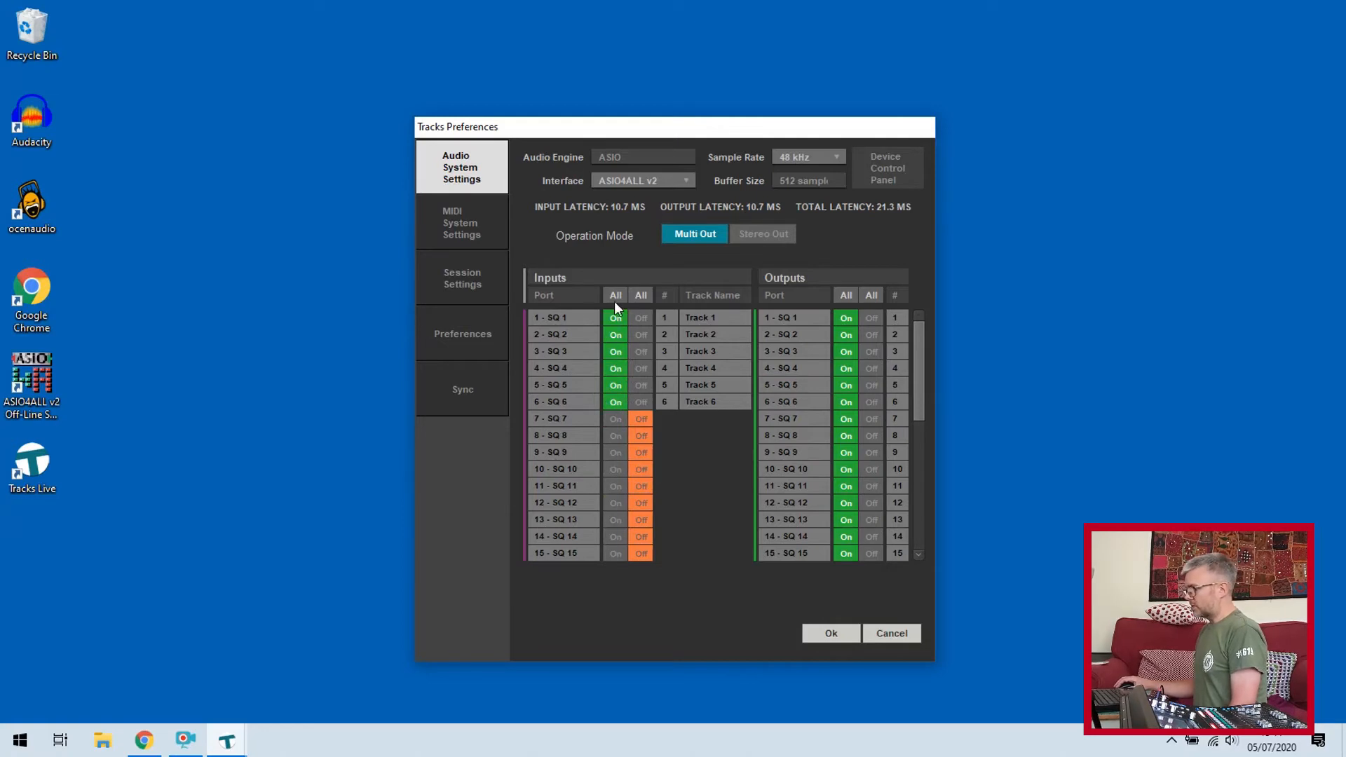
{"action": "mouse_move", "coordinate": [648, 416]}
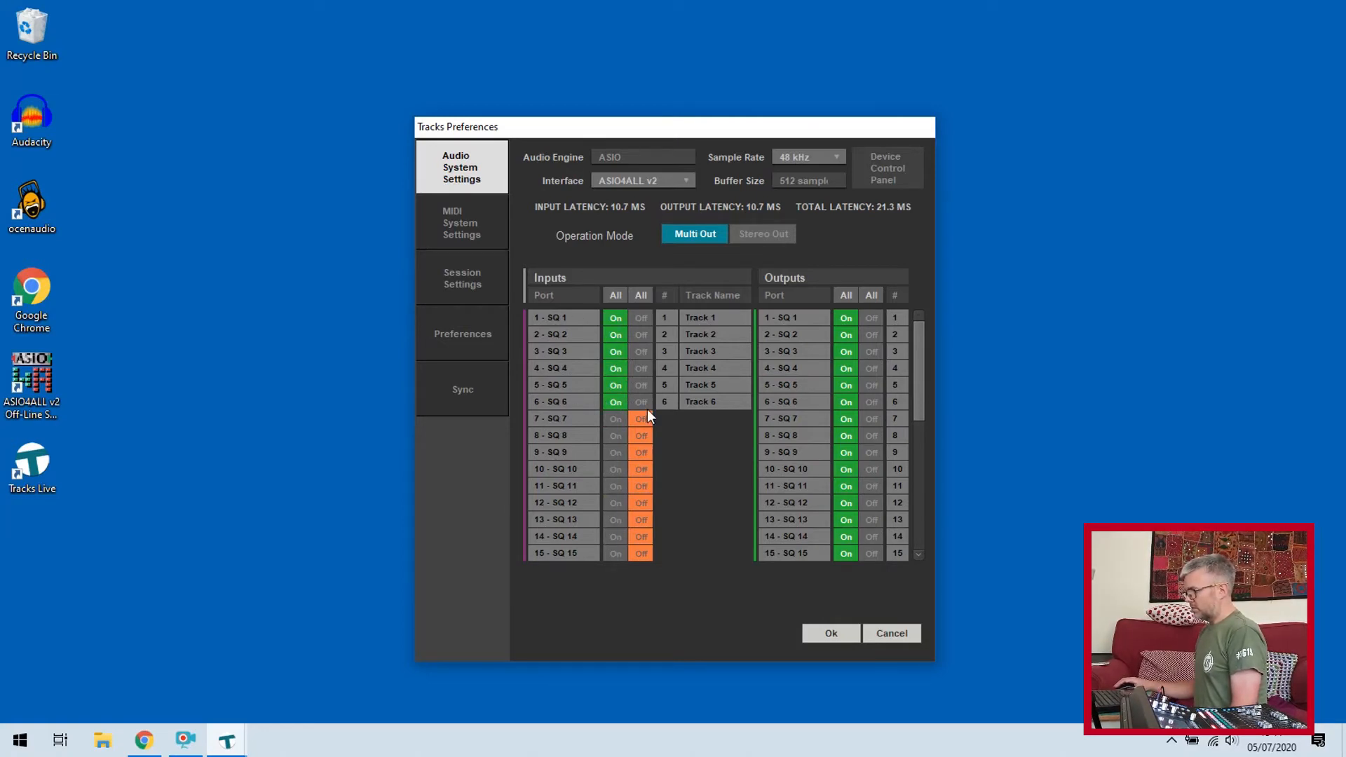
{"action": "mouse_move", "coordinate": [674, 370]}
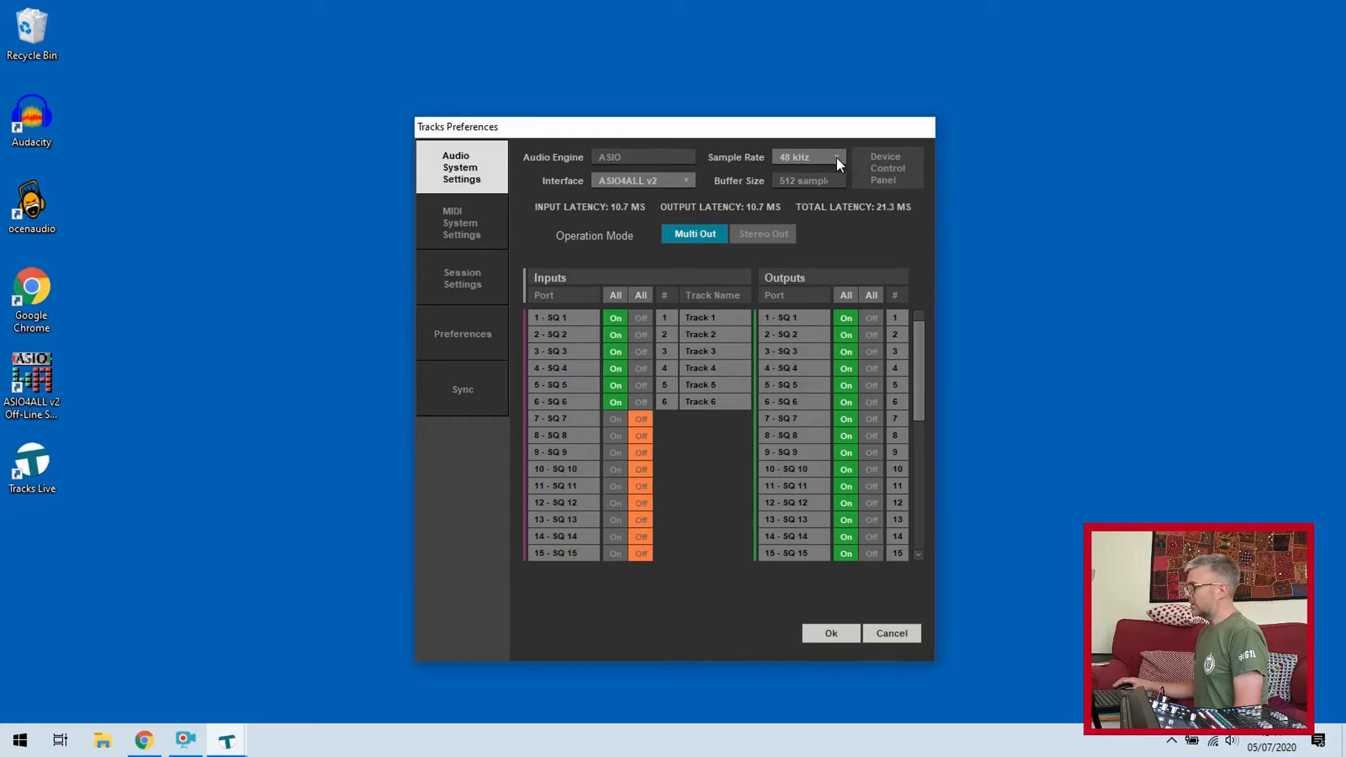
{"action": "mouse_move", "coordinate": [854, 315]}
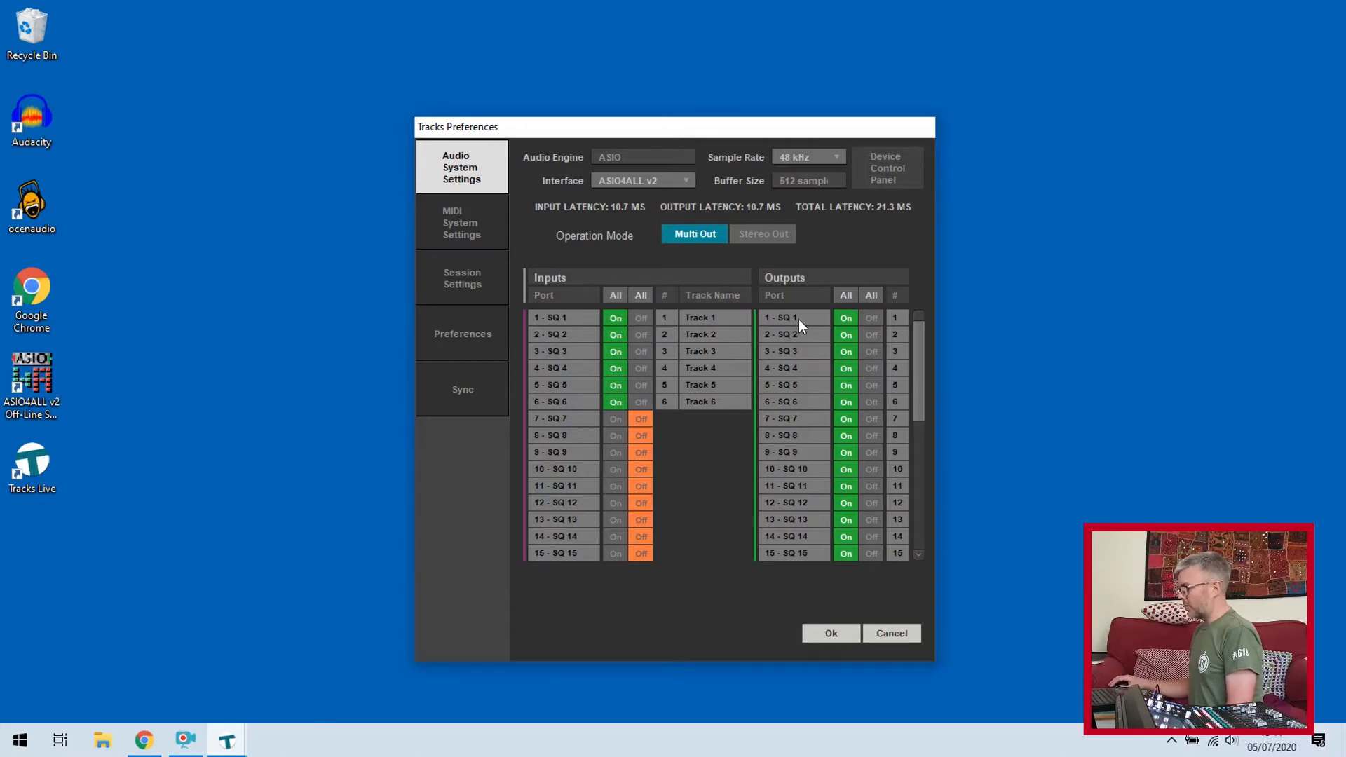
{"action": "mouse_move", "coordinate": [889, 468]}
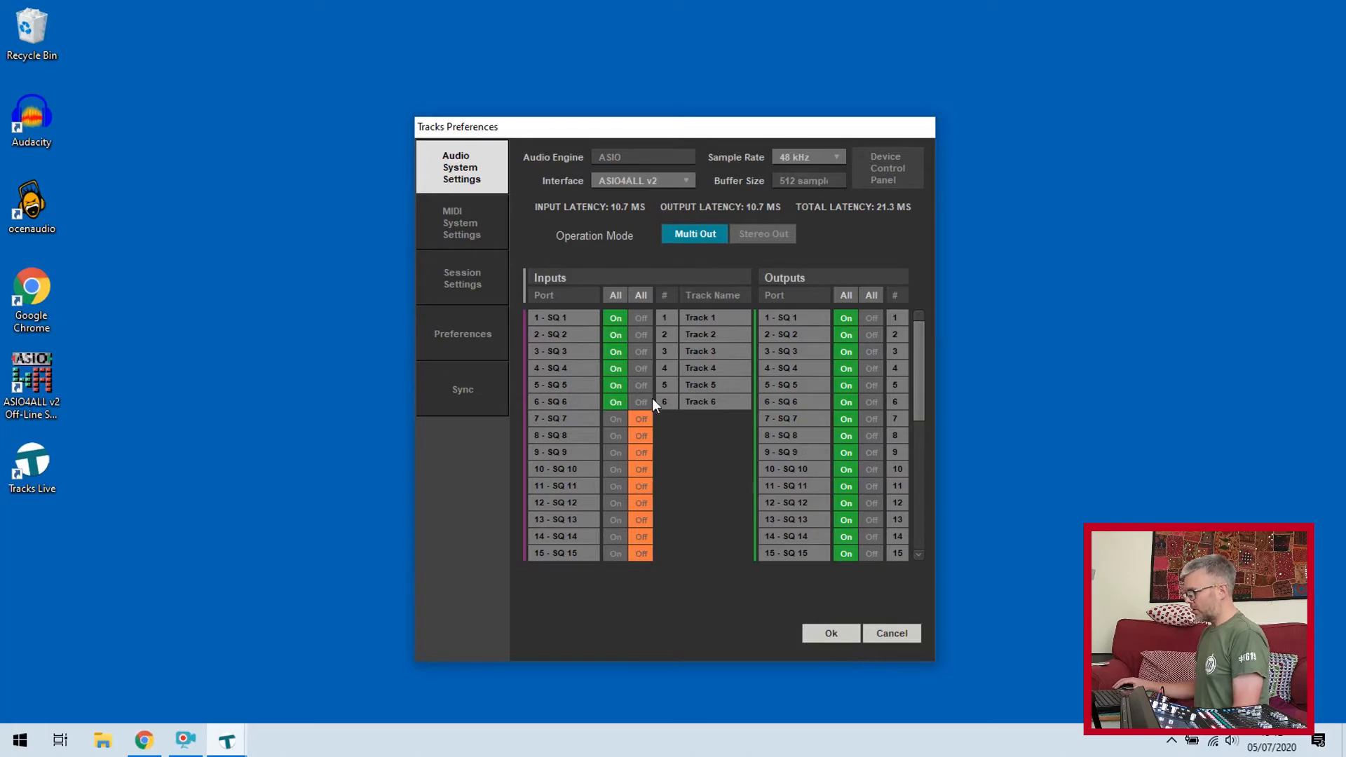
{"action": "mouse_move", "coordinate": [872, 629]}
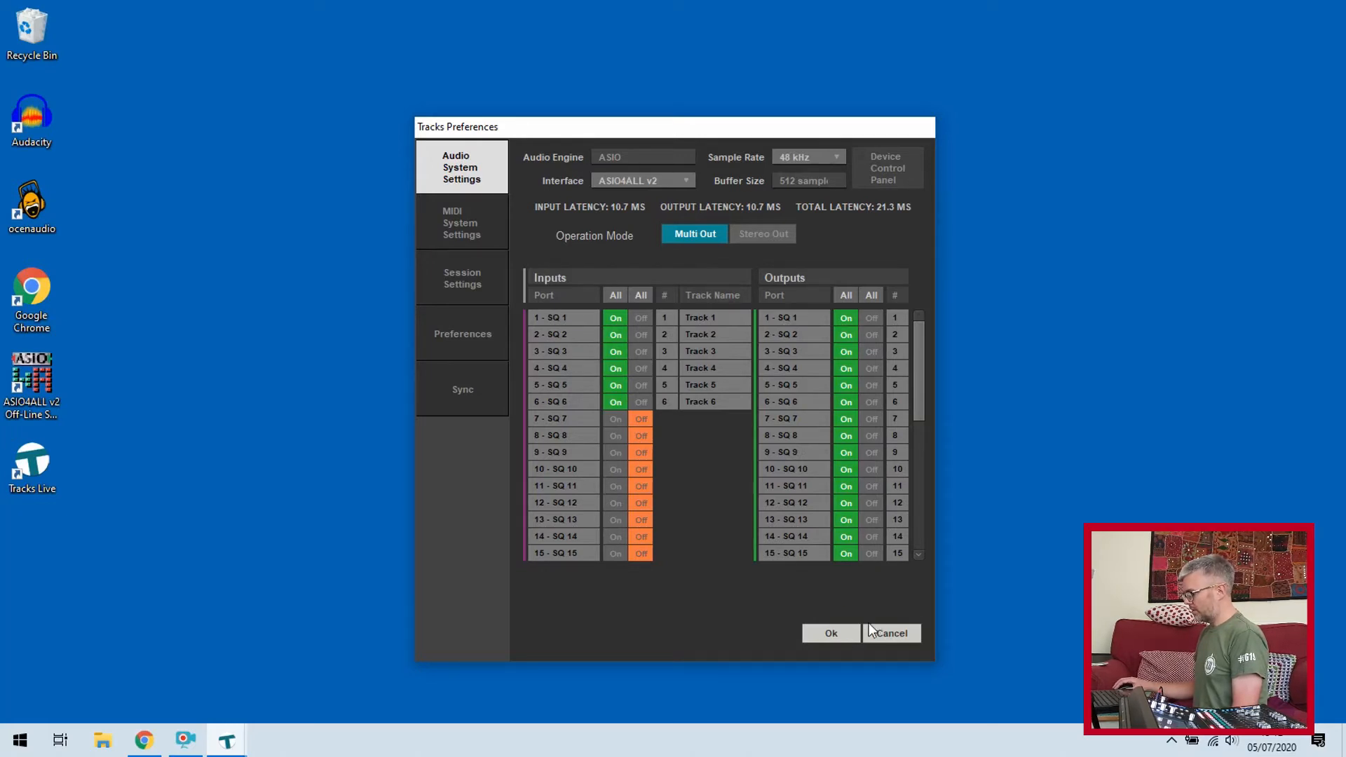
Apply the six-input settings and save a new session named training1 in Documents
{"action": "left_click", "coordinate": [828, 632]}
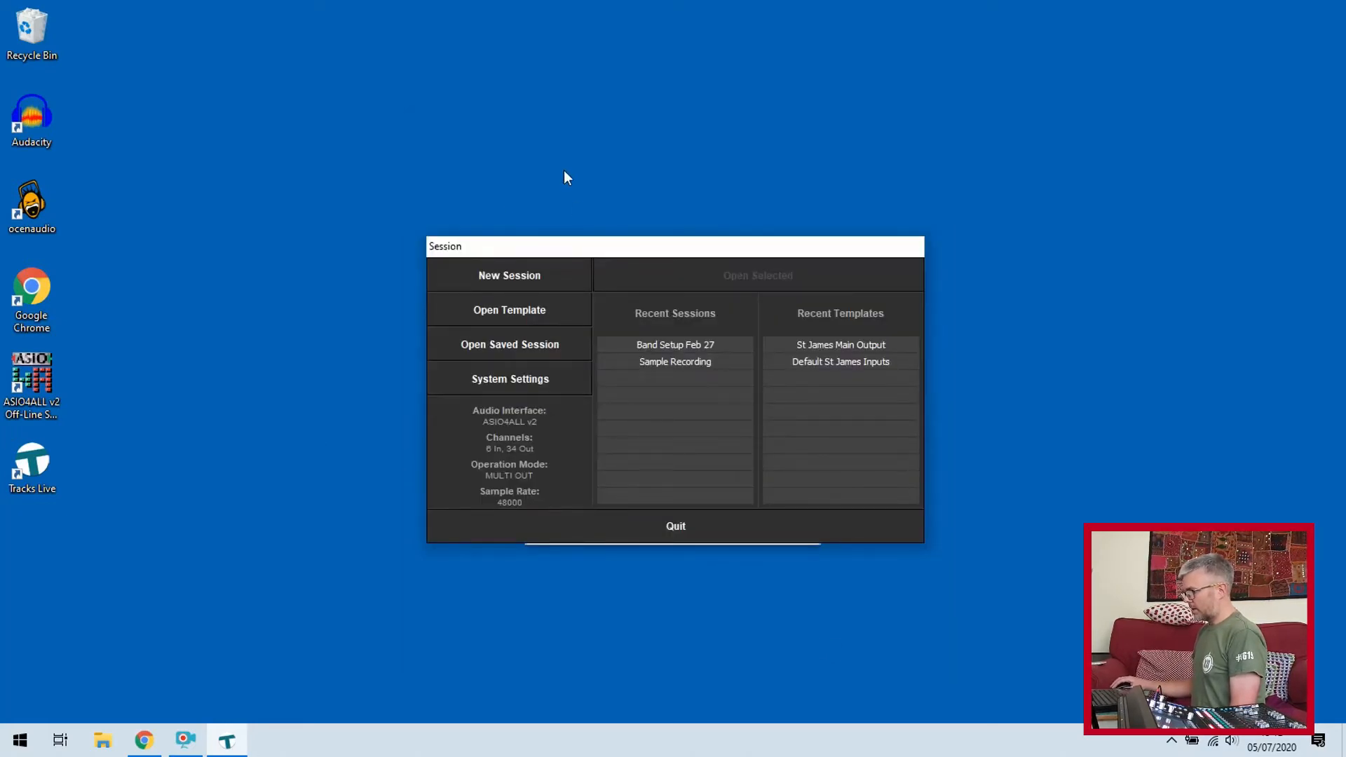
{"action": "left_click", "coordinate": [508, 275]}
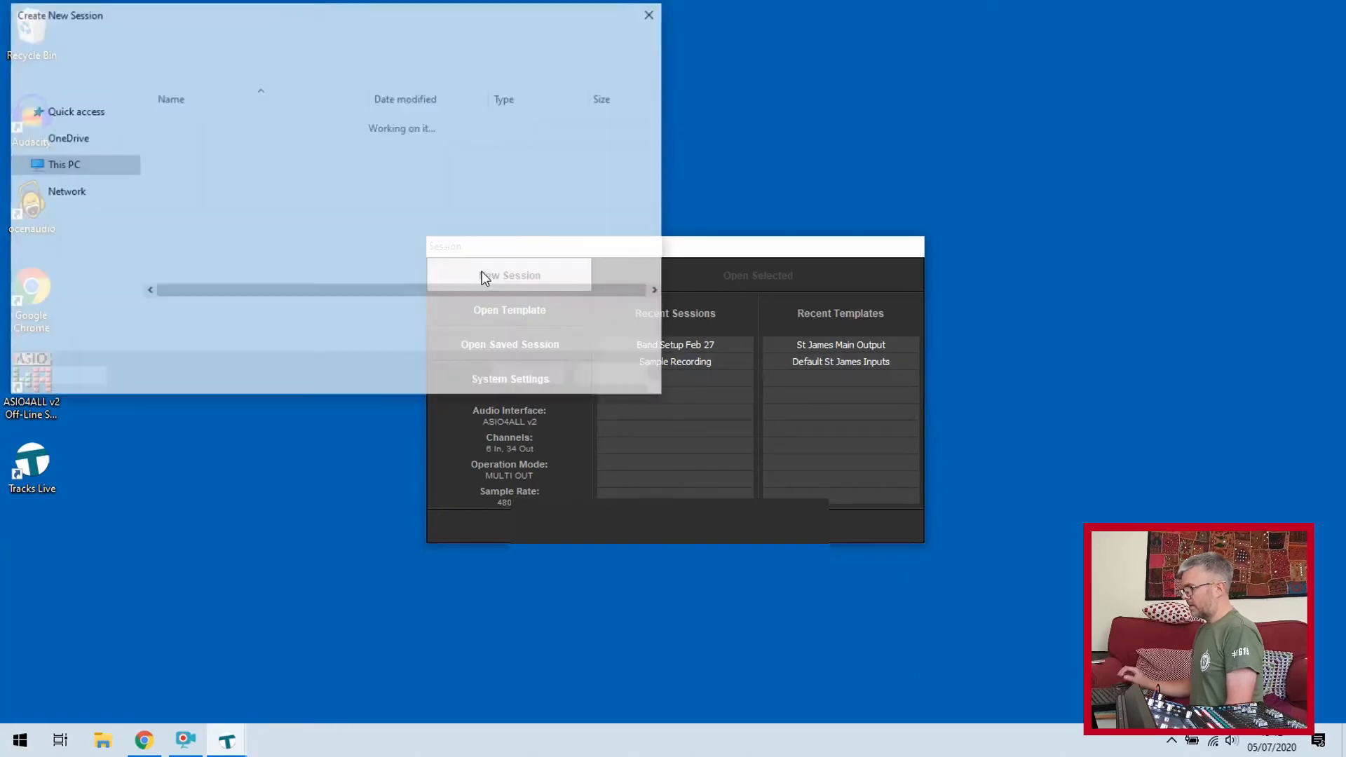
{"action": "left_click", "coordinate": [509, 275]}
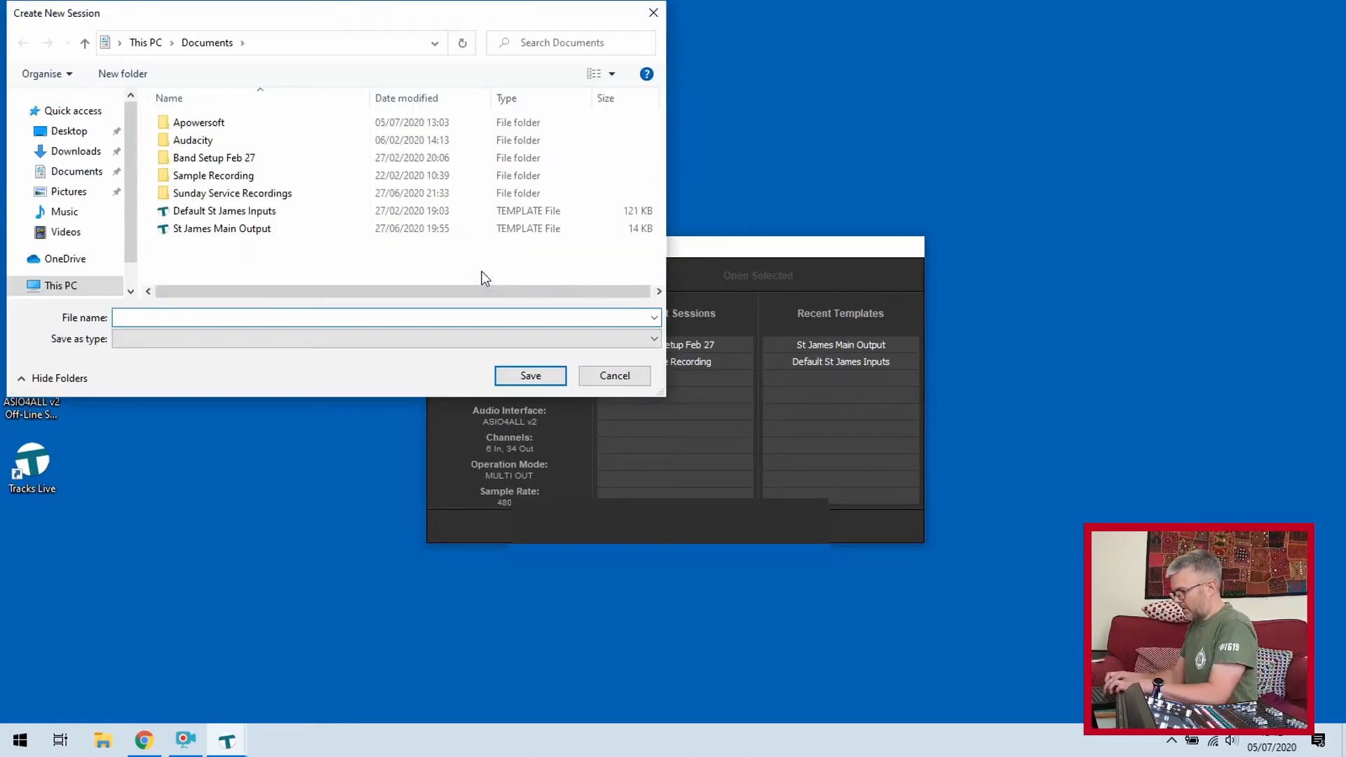
{"action": "type", "text": "training1"}
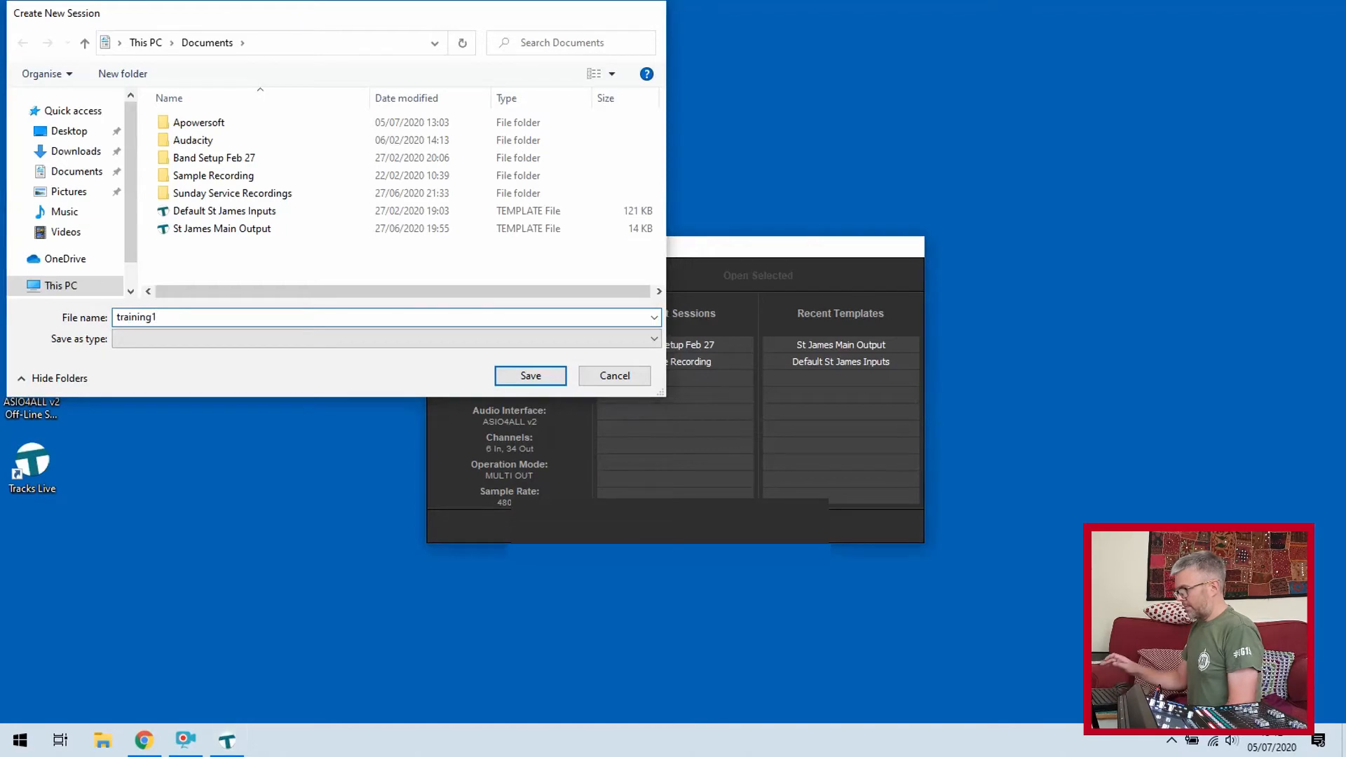
{"action": "left_click", "coordinate": [530, 376]}
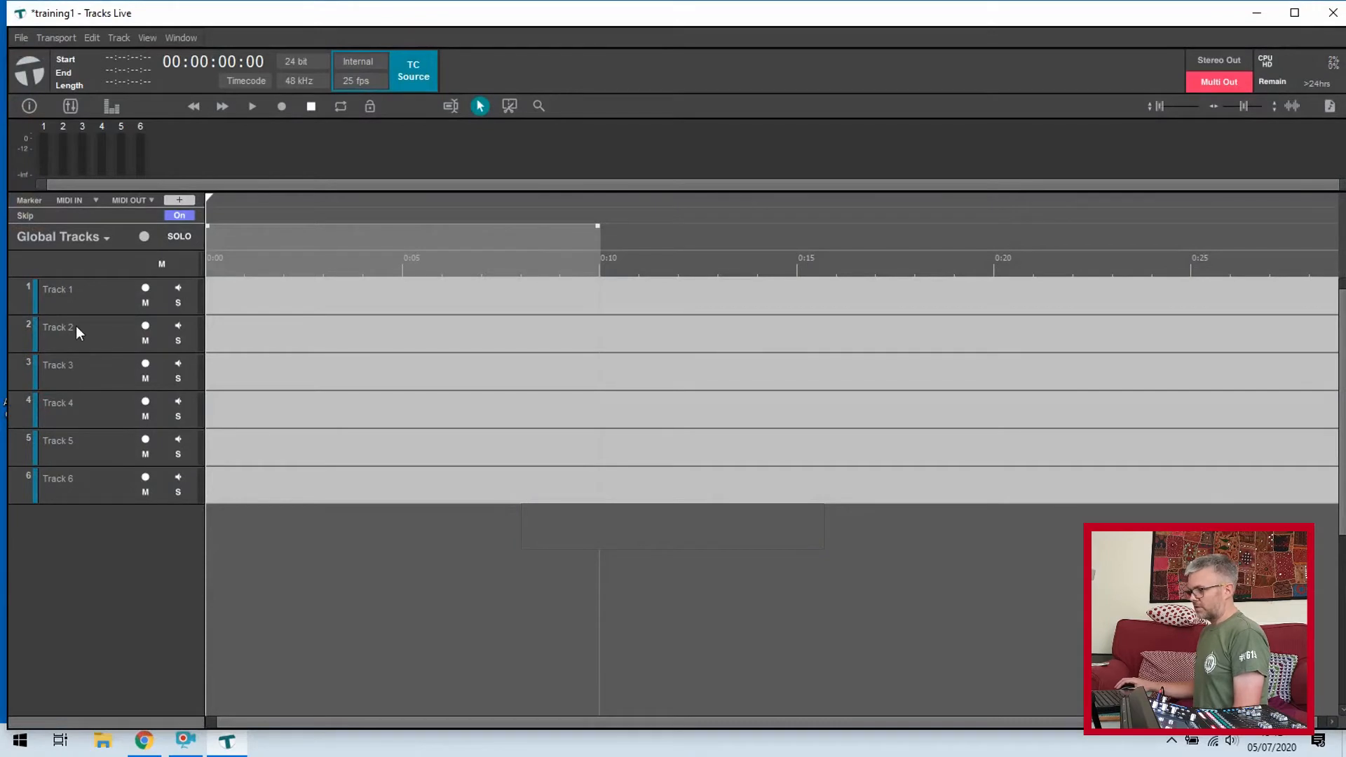
{"action": "mouse_move", "coordinate": [102, 311]}
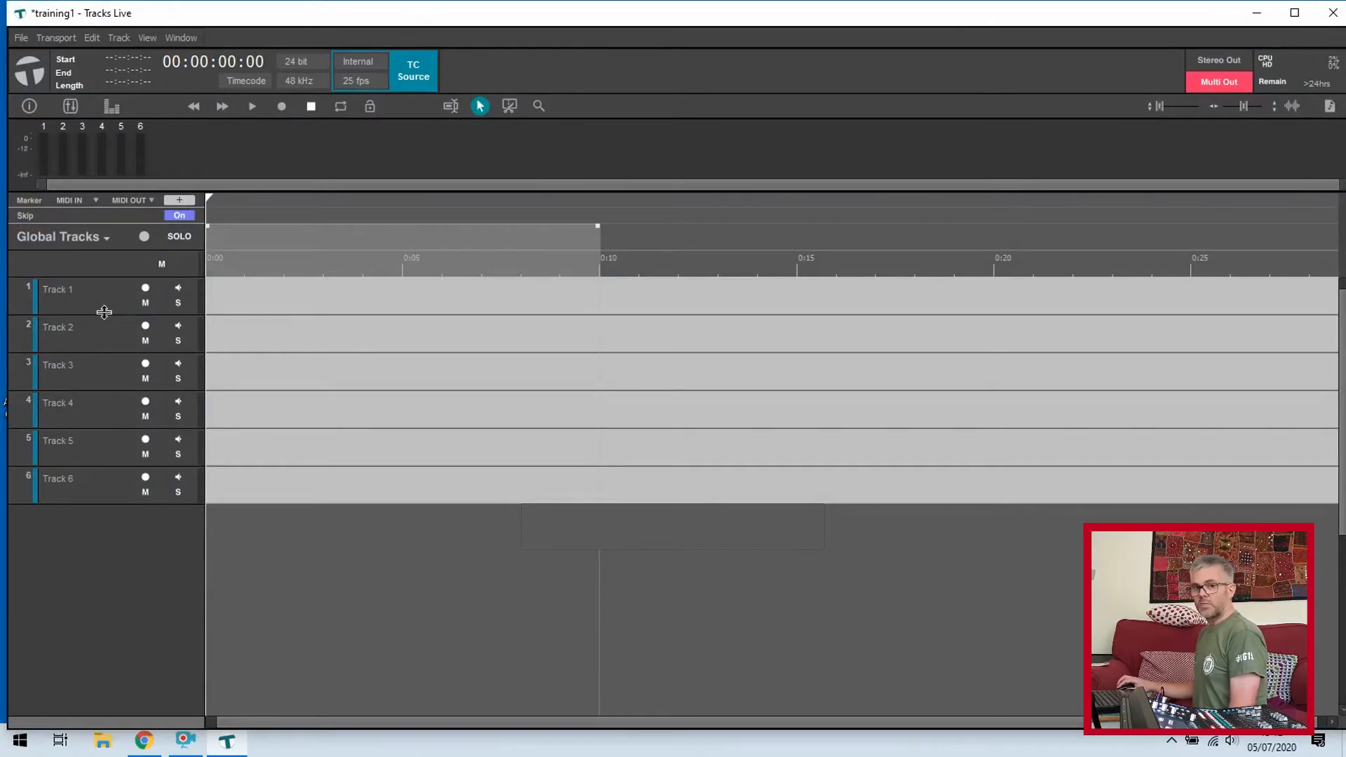
{"action": "mouse_move", "coordinate": [146, 256]}
{"action": "type", "text": "V"}
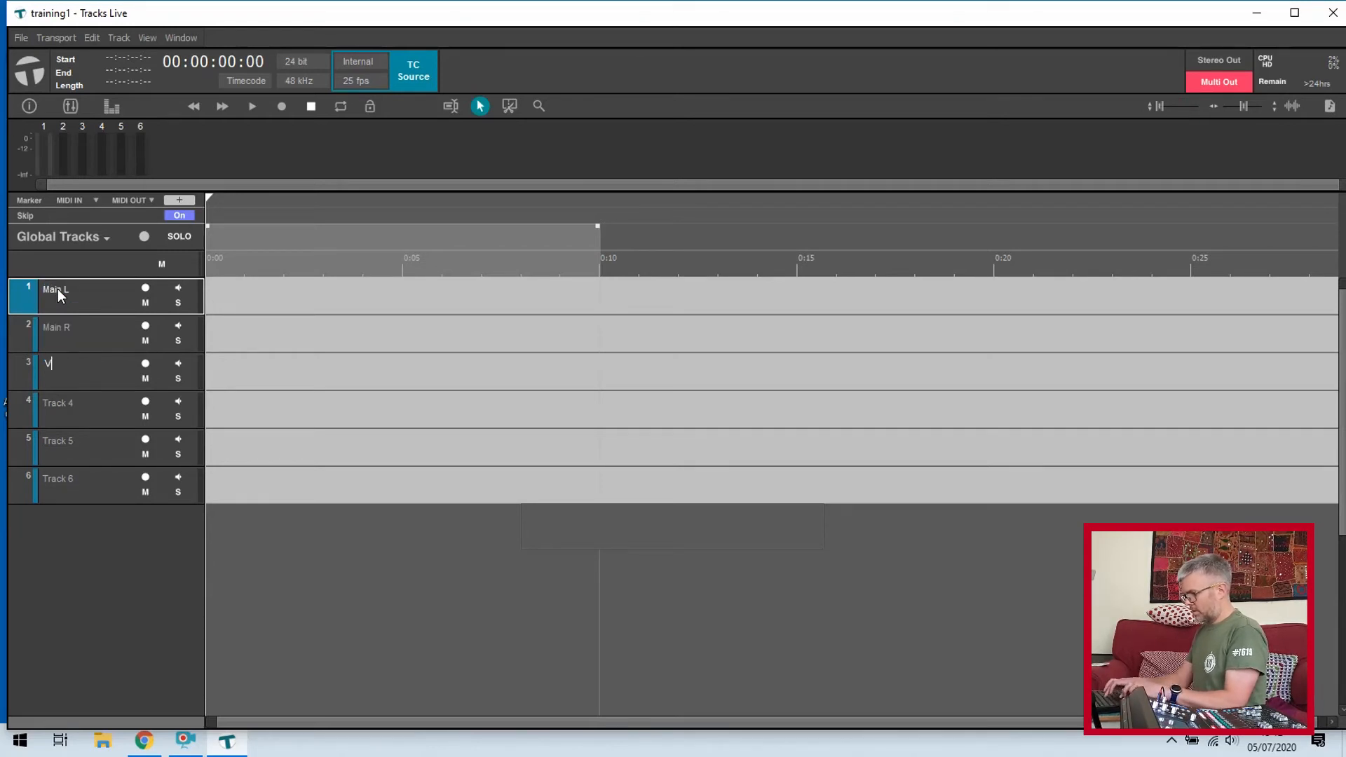
Name the tracks Vox 1, Vox 2 and Keys alongside Main L/R
{"action": "type", "text": "ox 1"}
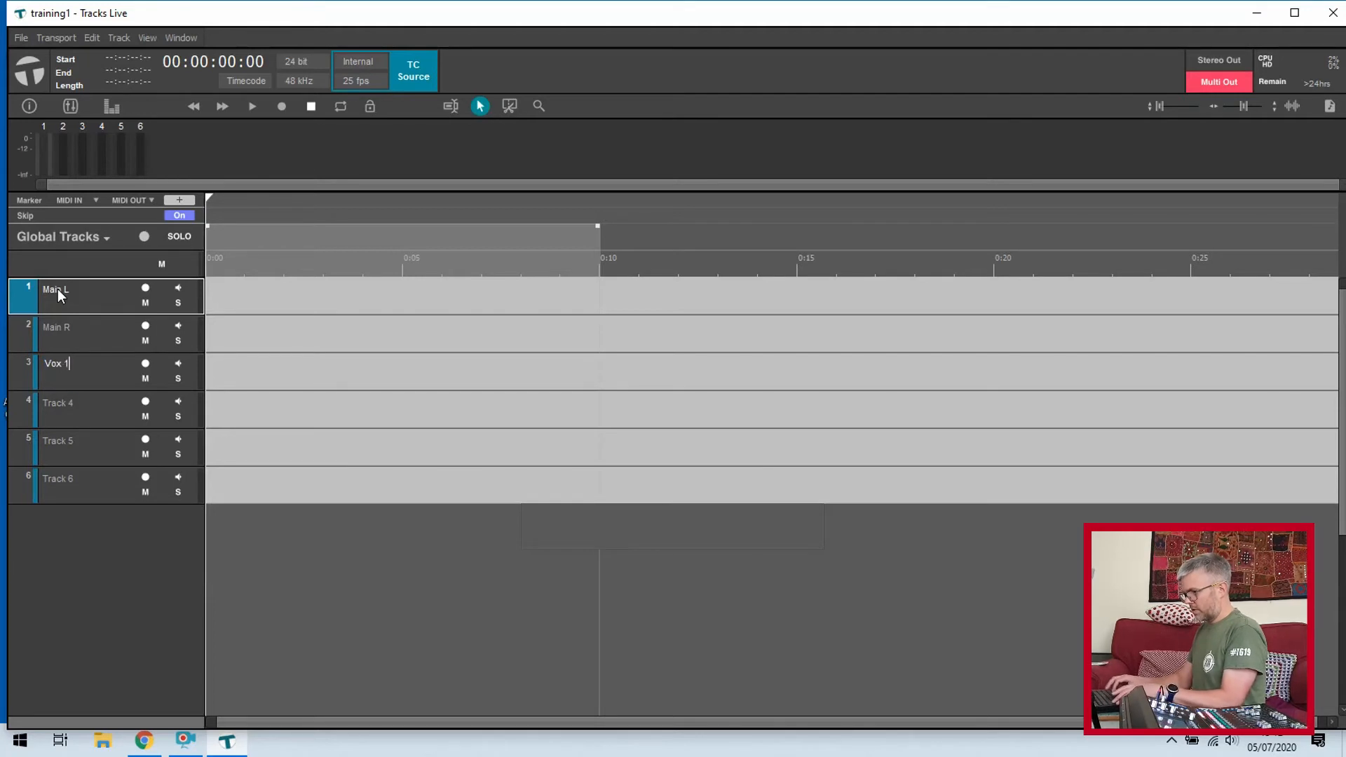
{"action": "type", "text": "Vox 2"}
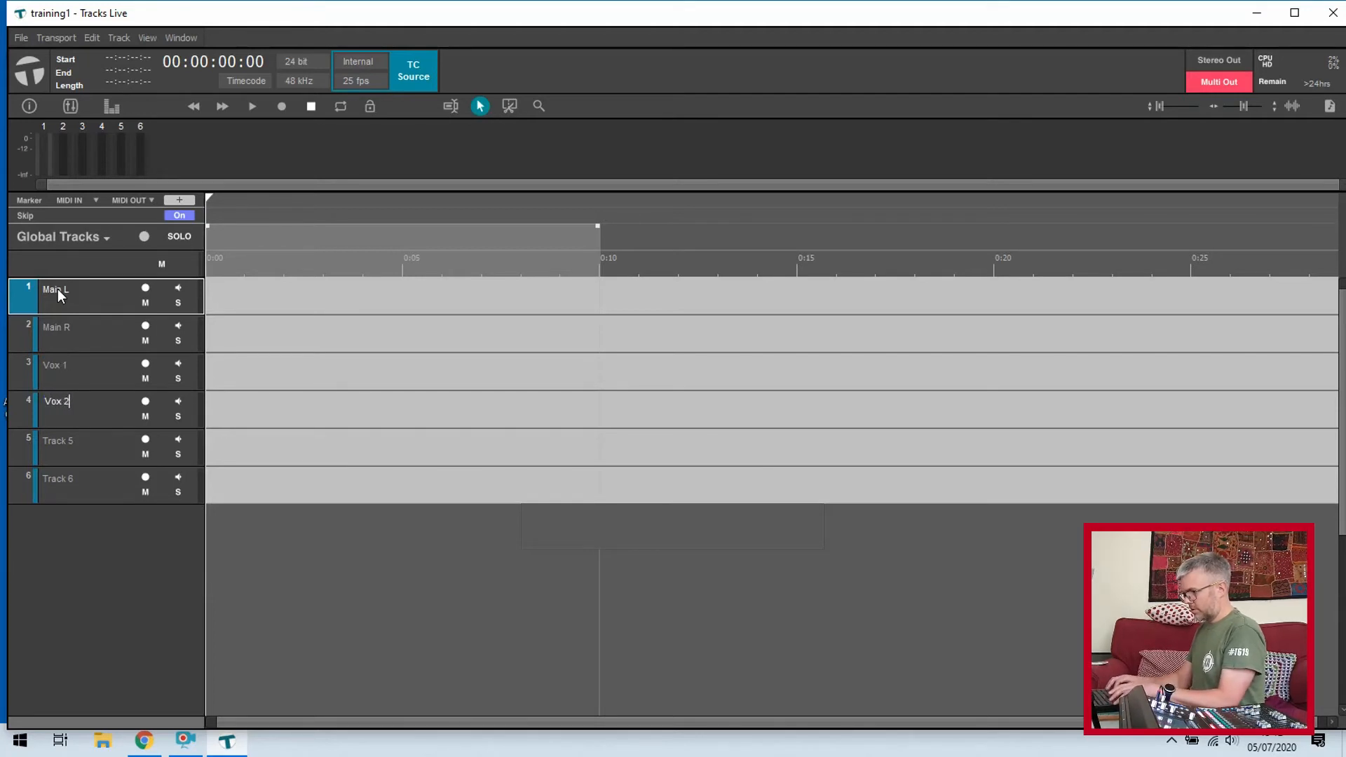
{"action": "type", "text": "Keys L"}
{"action": "left_click", "coordinate": [88, 478]}
{"action": "type", "text": "Keys R"}
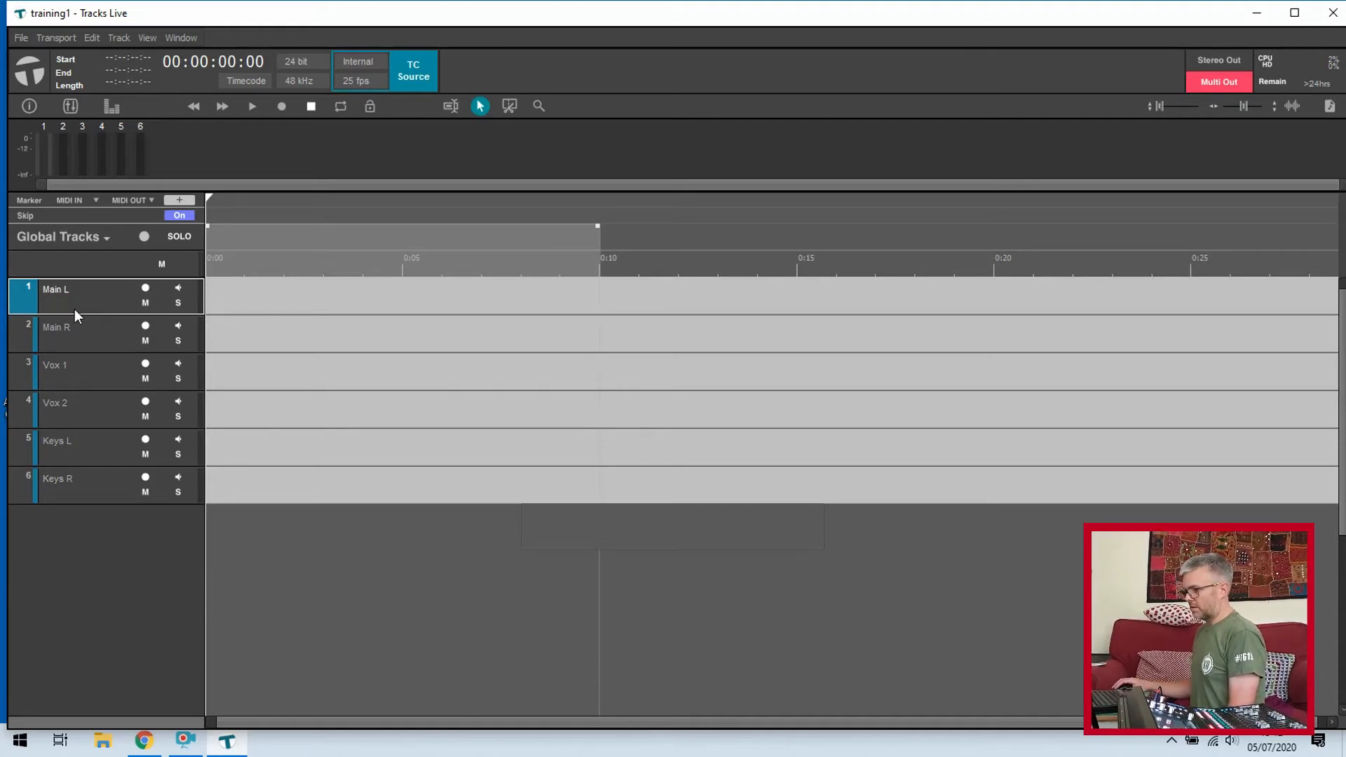
{"action": "mouse_move", "coordinate": [63, 382]}
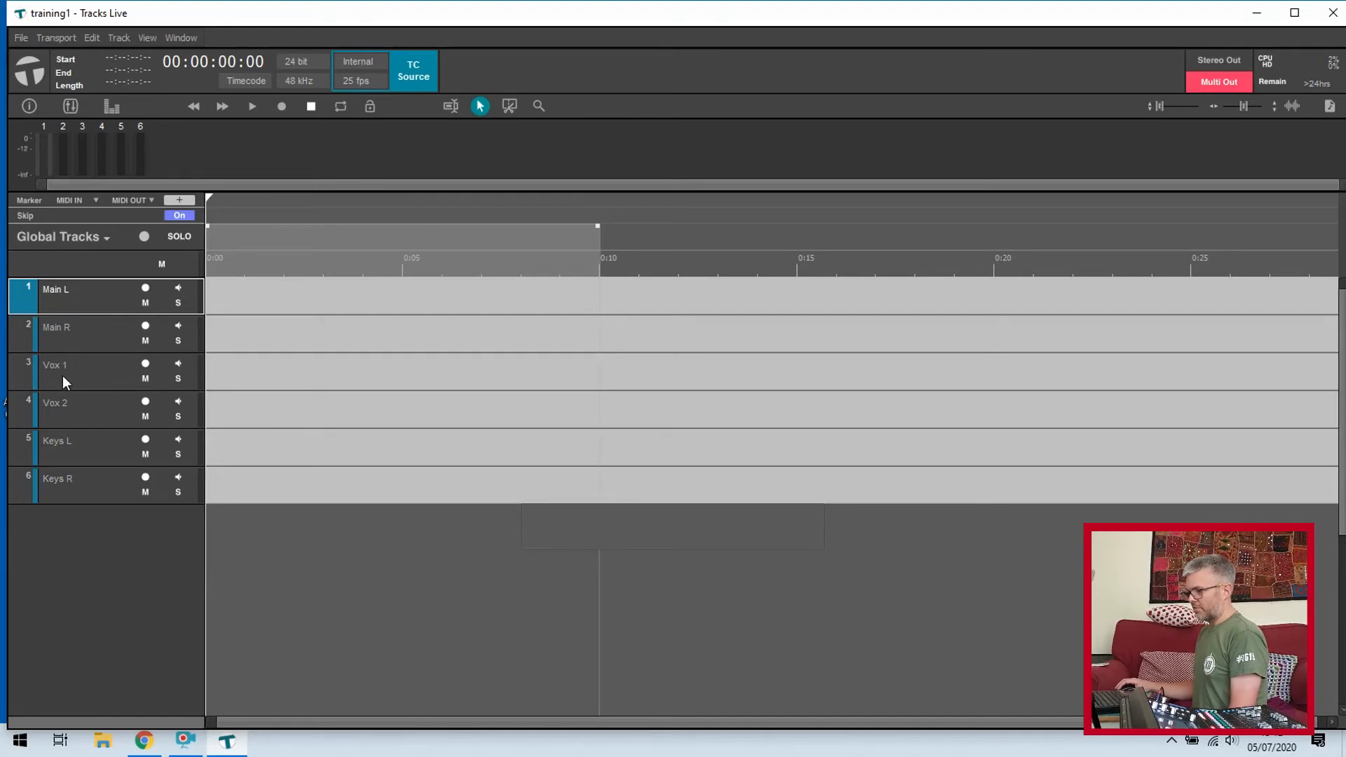
{"action": "mouse_move", "coordinate": [135, 333]}
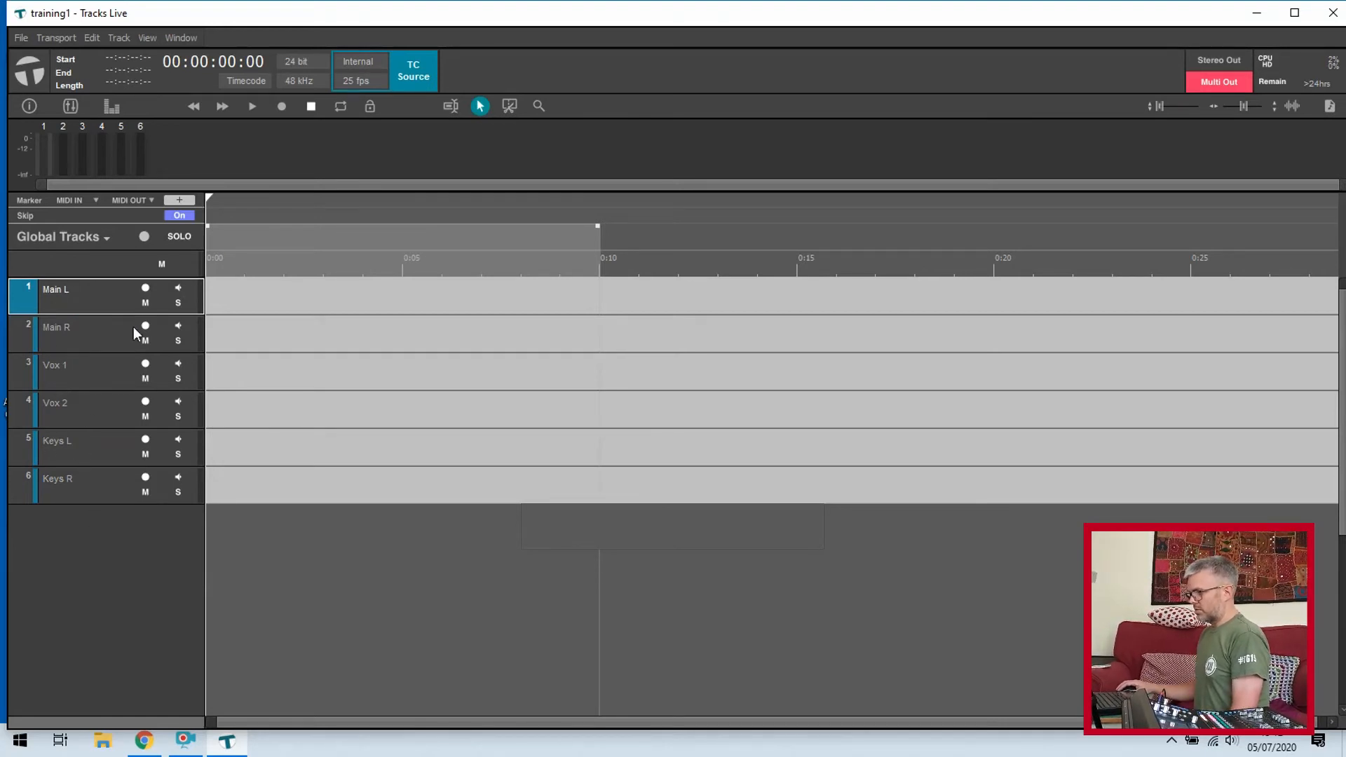
{"action": "mouse_move", "coordinate": [145, 236]}
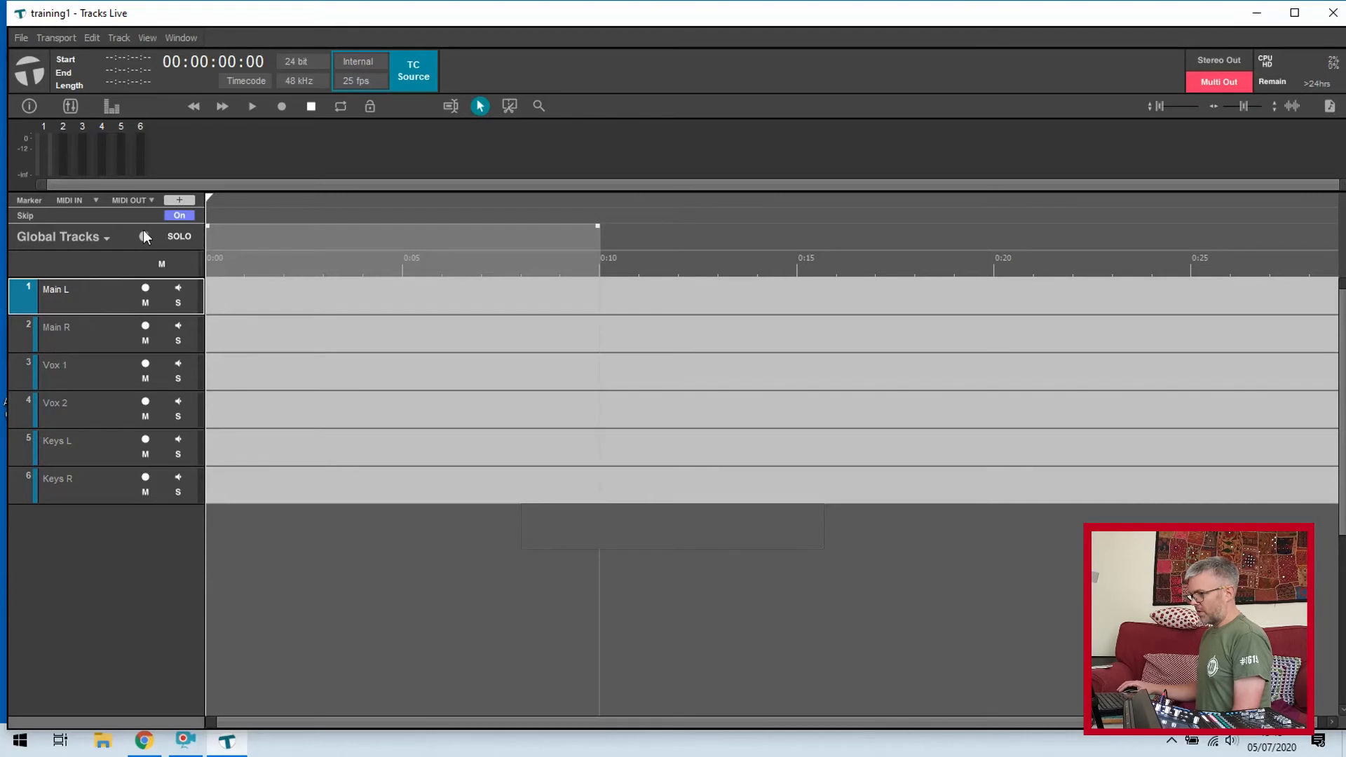
{"action": "mouse_move", "coordinate": [144, 238]}
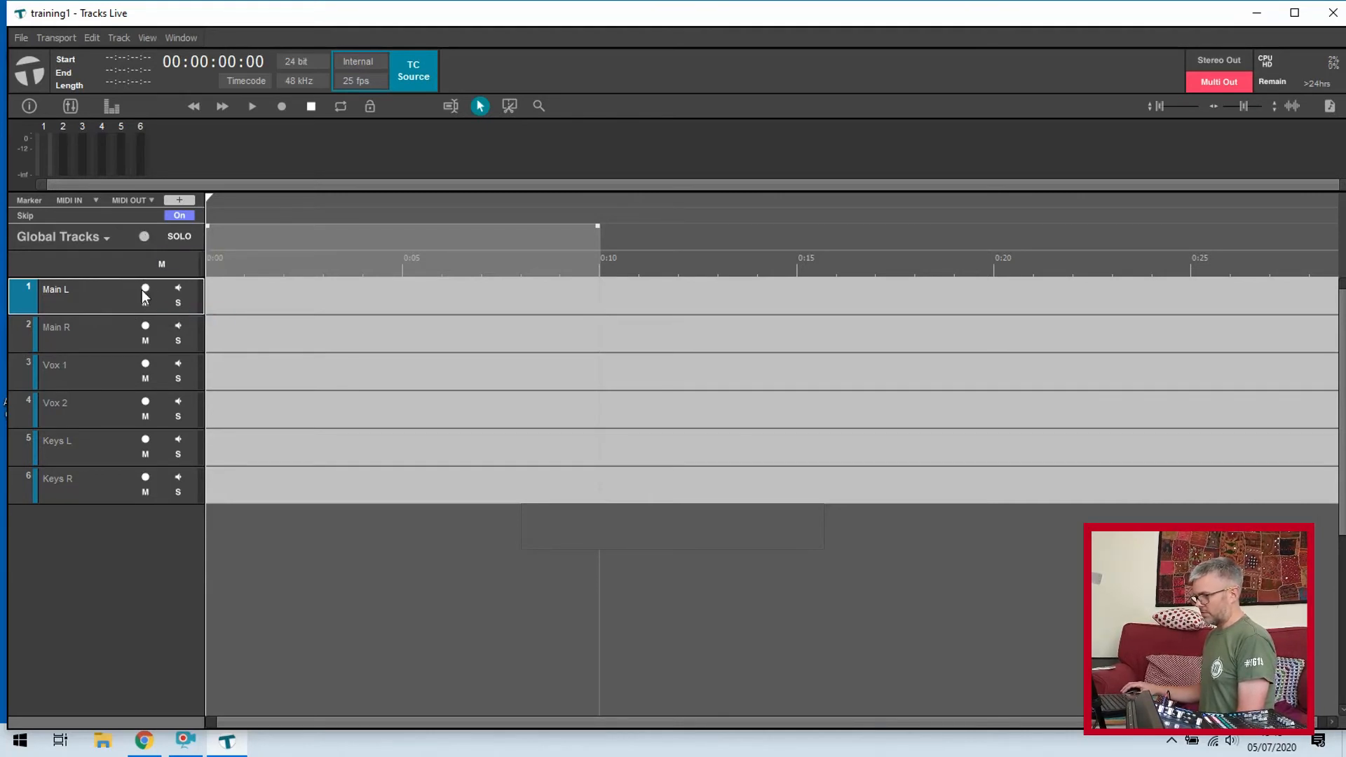
{"action": "left_click", "coordinate": [143, 236]}
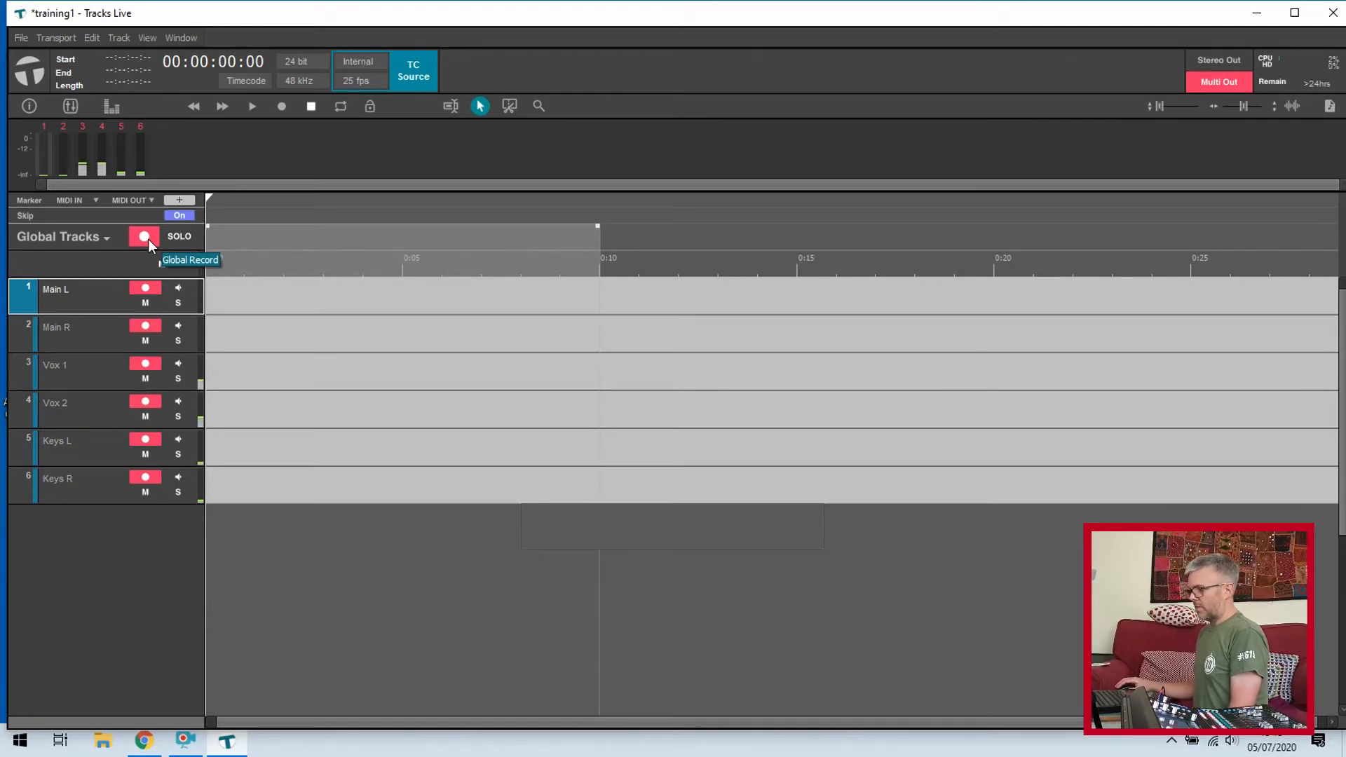
{"action": "mouse_move", "coordinate": [206, 380]}
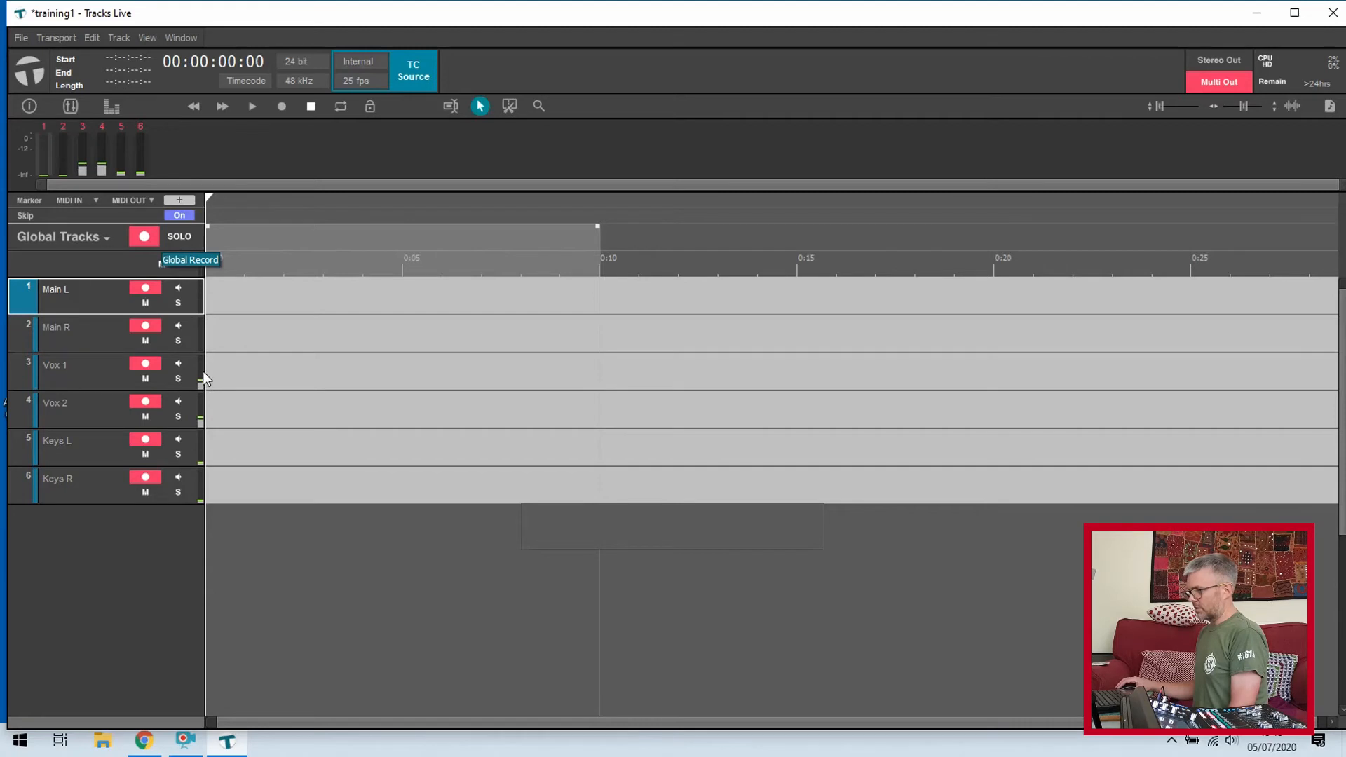
{"action": "mouse_move", "coordinate": [195, 355]}
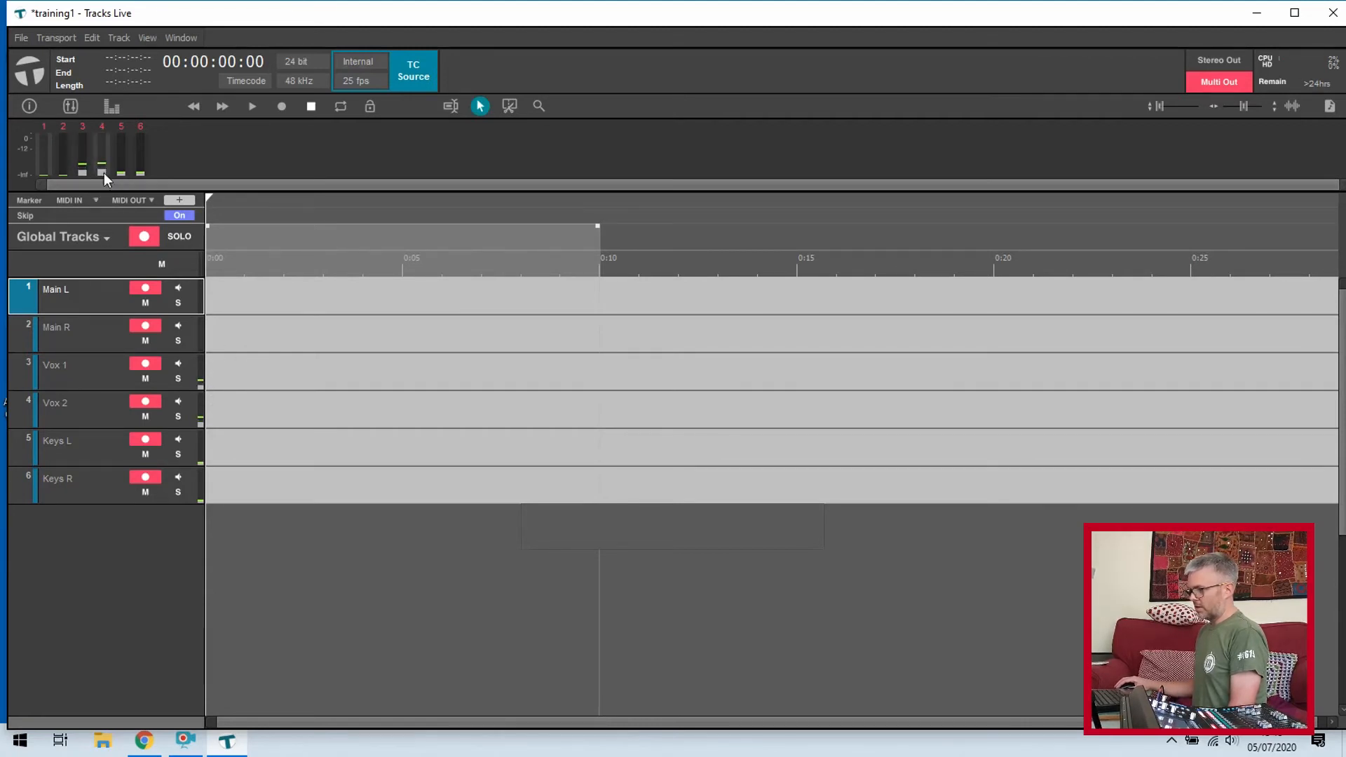
{"action": "mouse_move", "coordinate": [102, 169]}
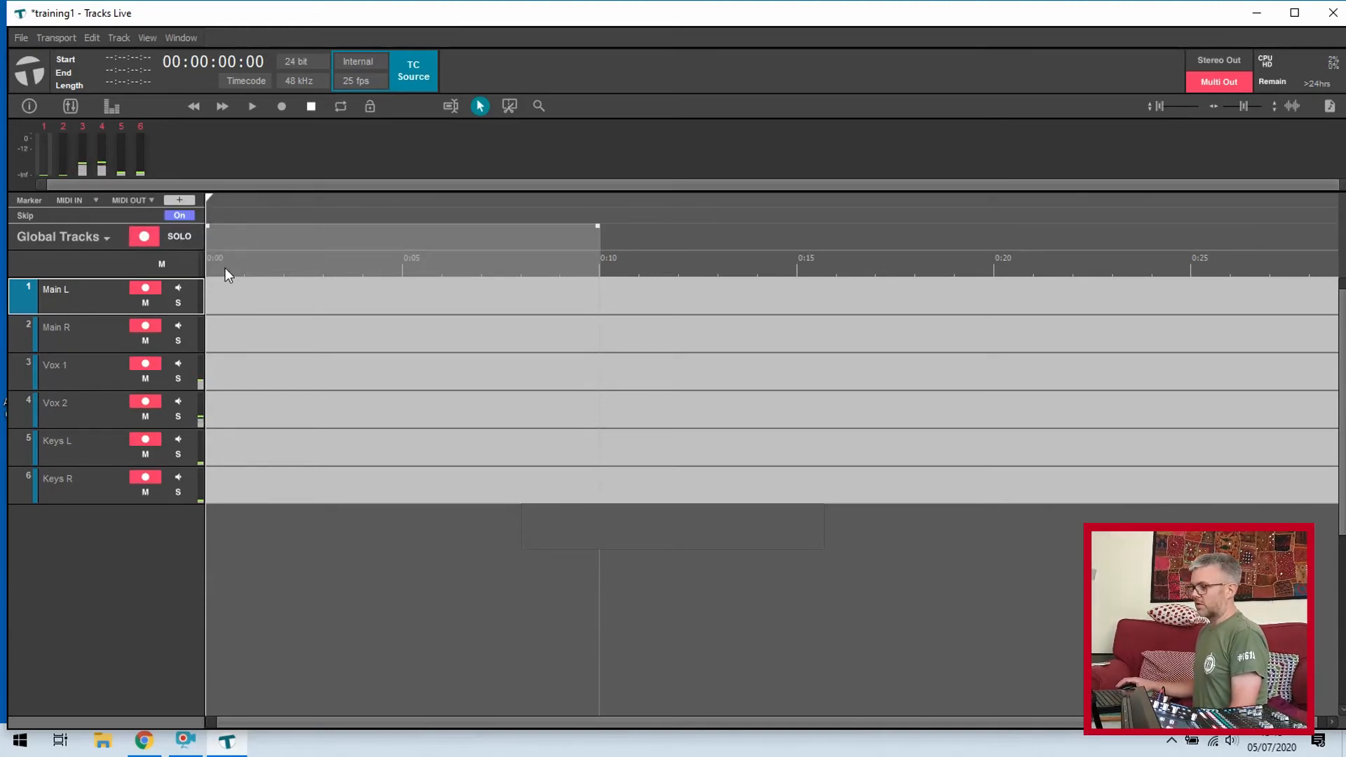
{"action": "mouse_move", "coordinate": [239, 292]}
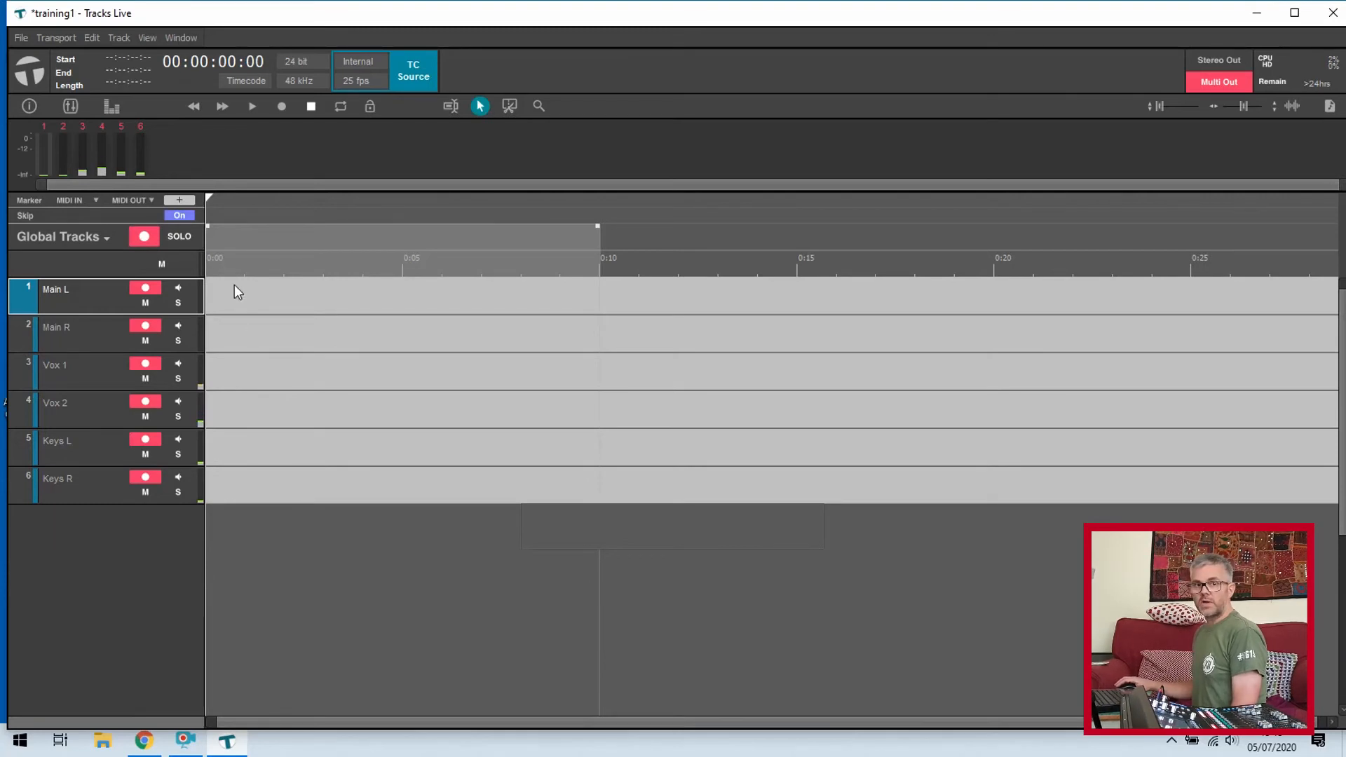
{"action": "mouse_move", "coordinate": [214, 384]}
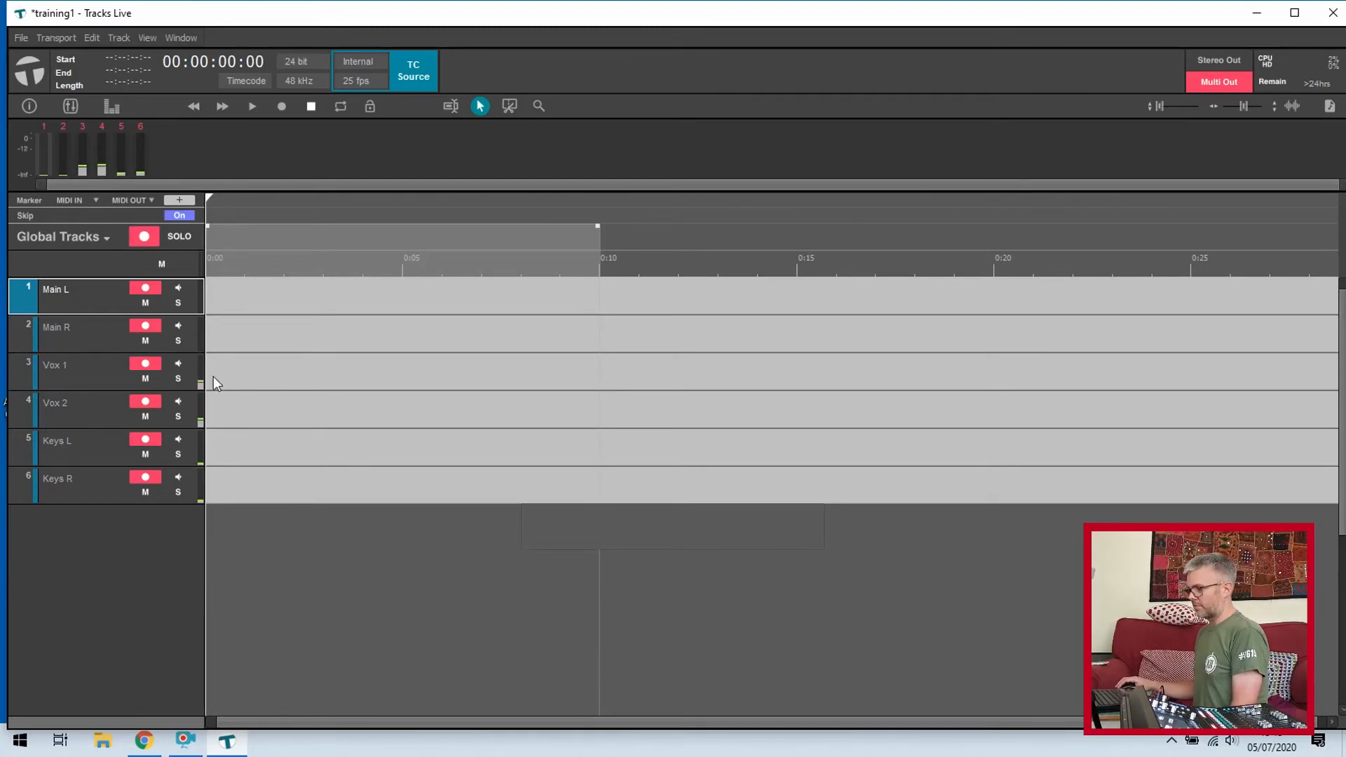
{"action": "mouse_move", "coordinate": [210, 340]}
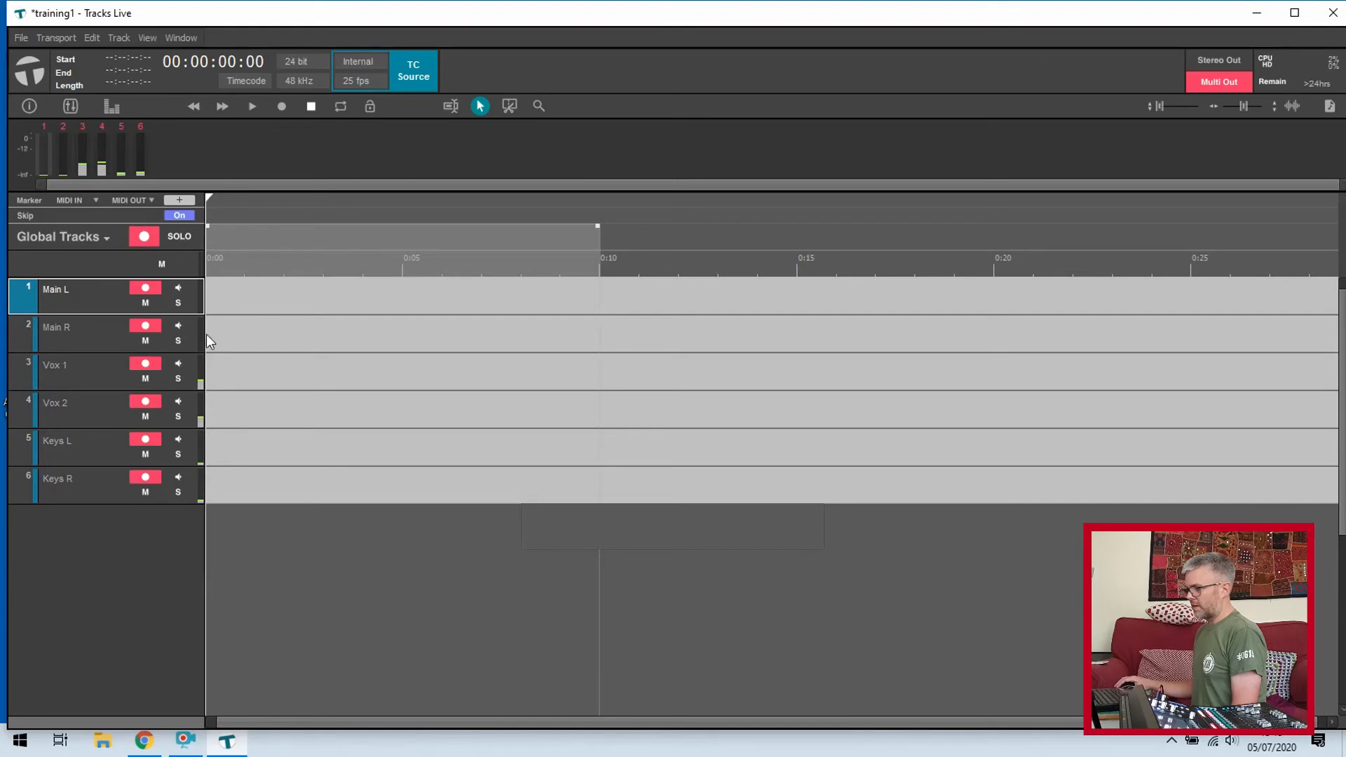
{"action": "mouse_move", "coordinate": [223, 307]}
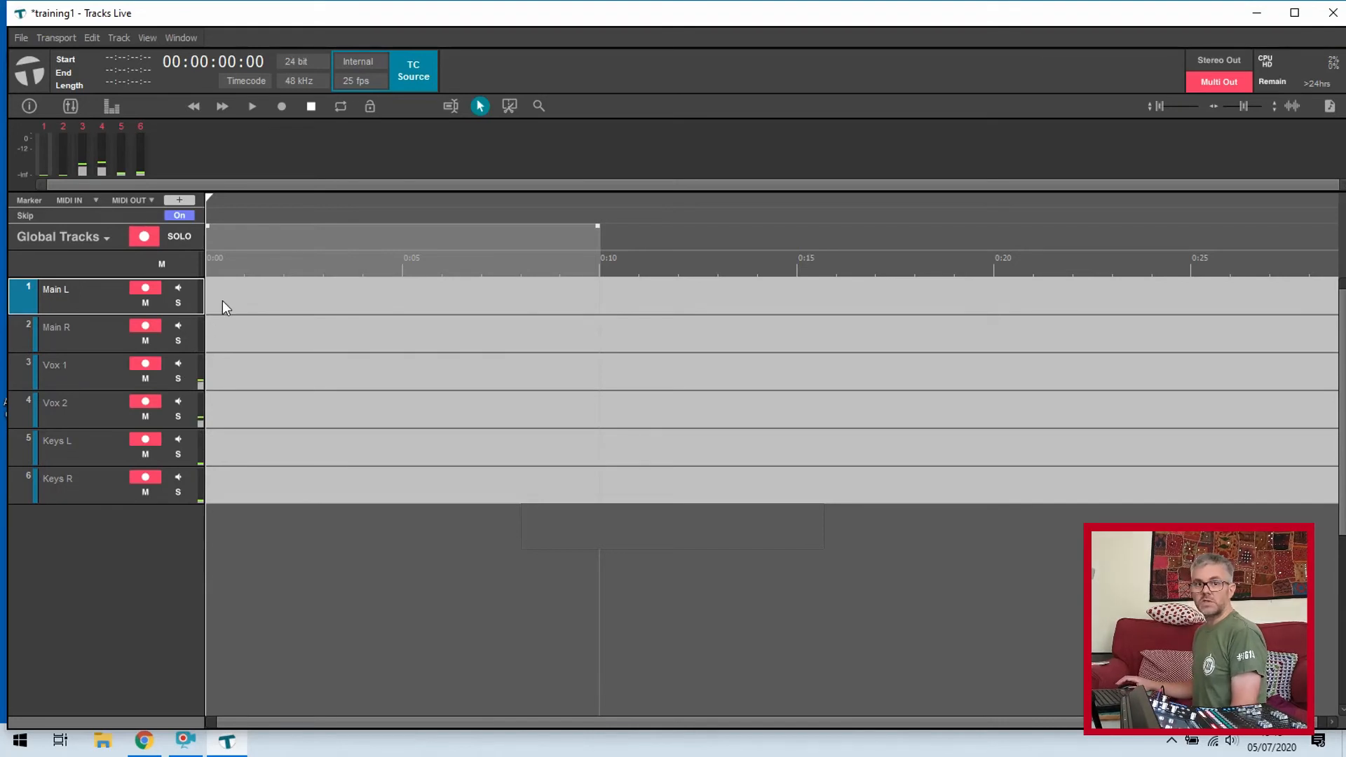
{"action": "mouse_move", "coordinate": [196, 307]}
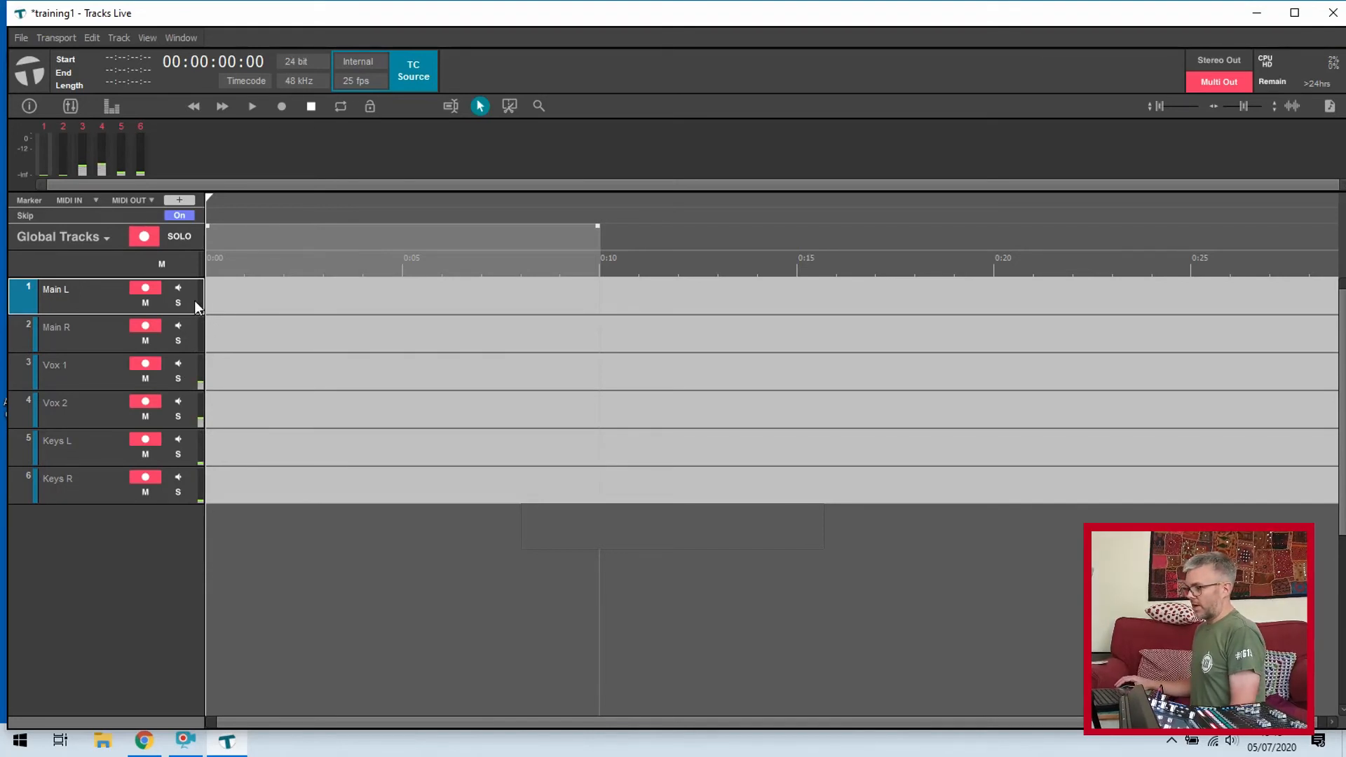
{"action": "mouse_move", "coordinate": [223, 401]}
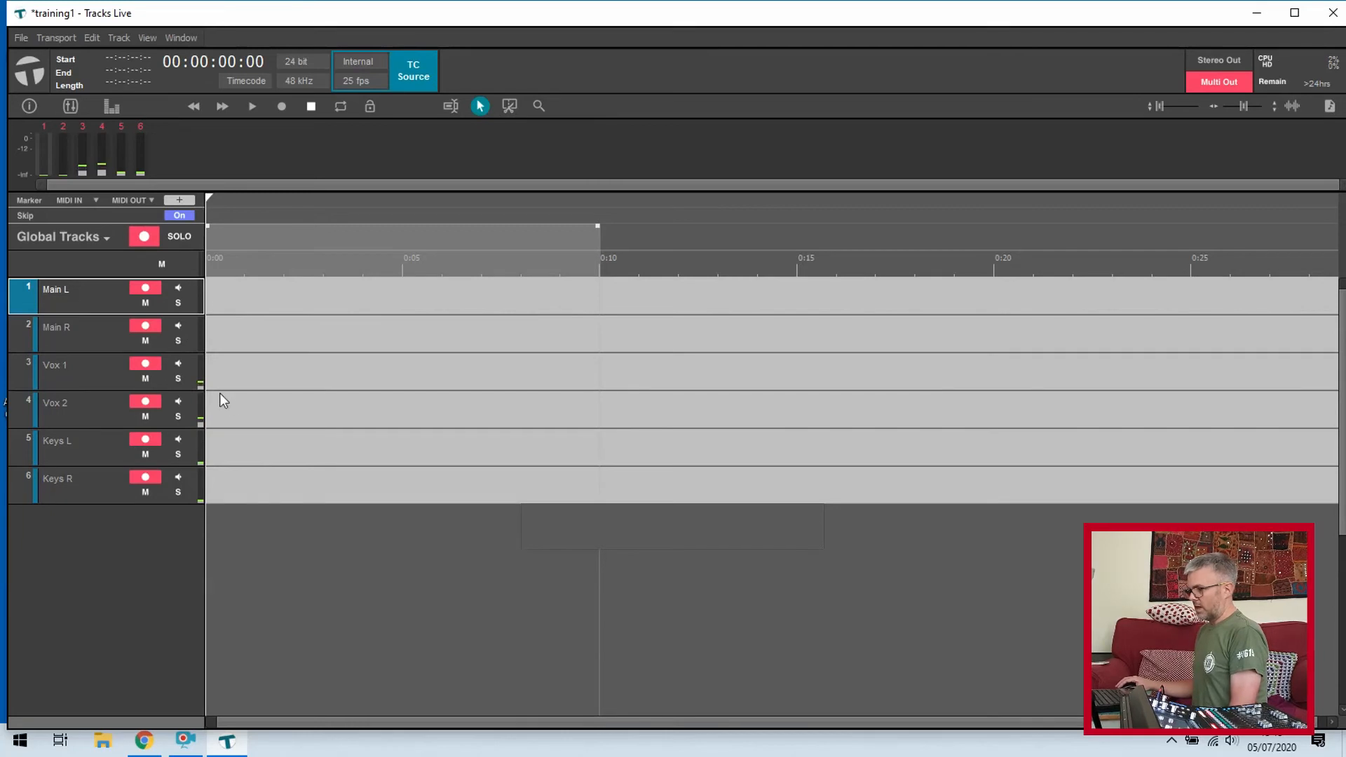
{"action": "mouse_move", "coordinate": [97, 438]}
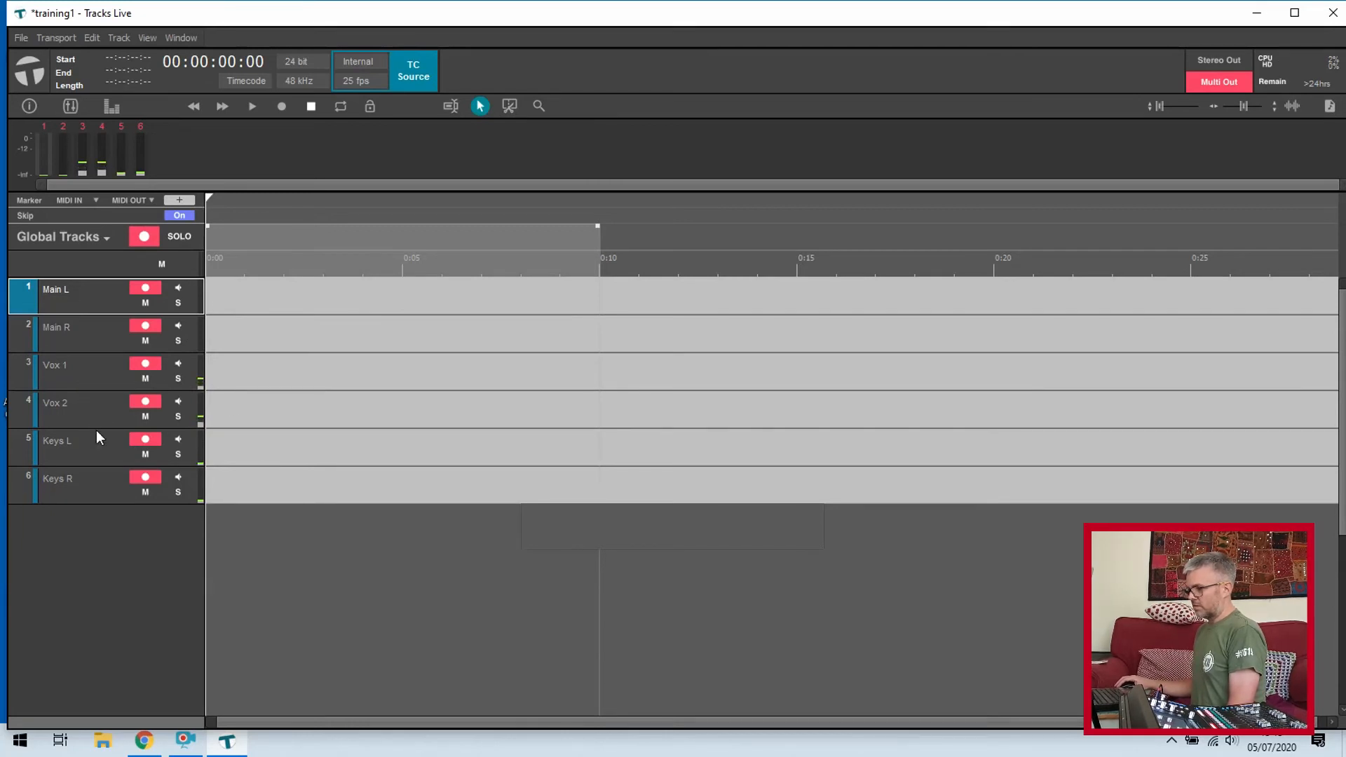
{"action": "mouse_move", "coordinate": [94, 411]}
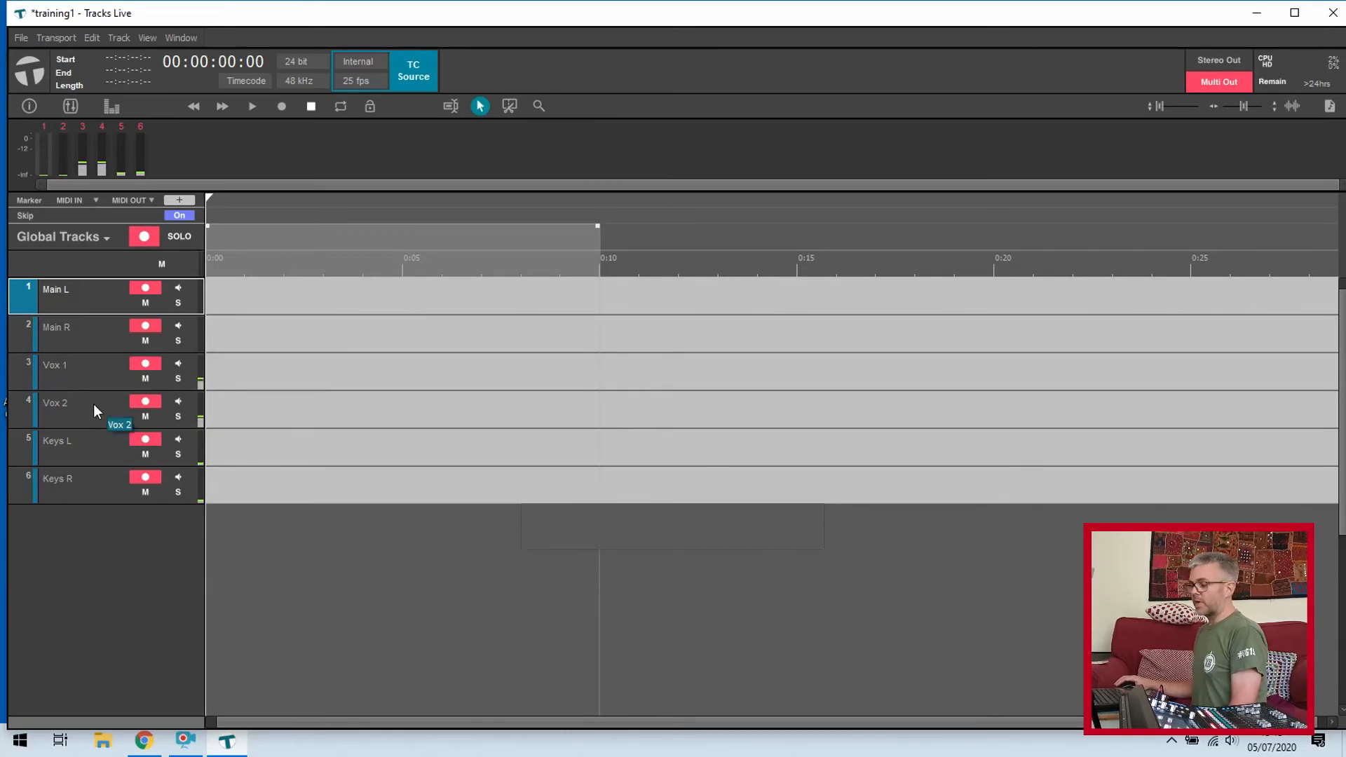
{"action": "mouse_move", "coordinate": [98, 495]}
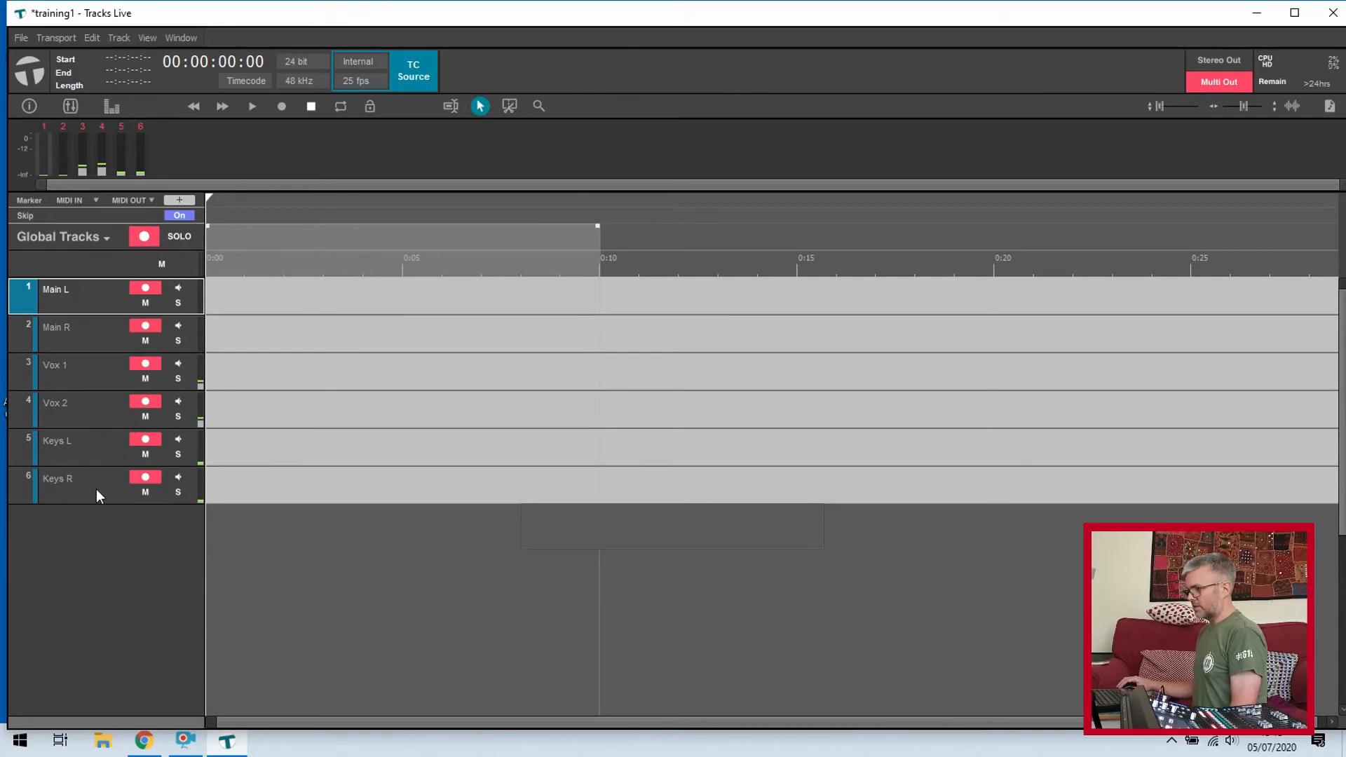
{"action": "mouse_move", "coordinate": [294, 427]}
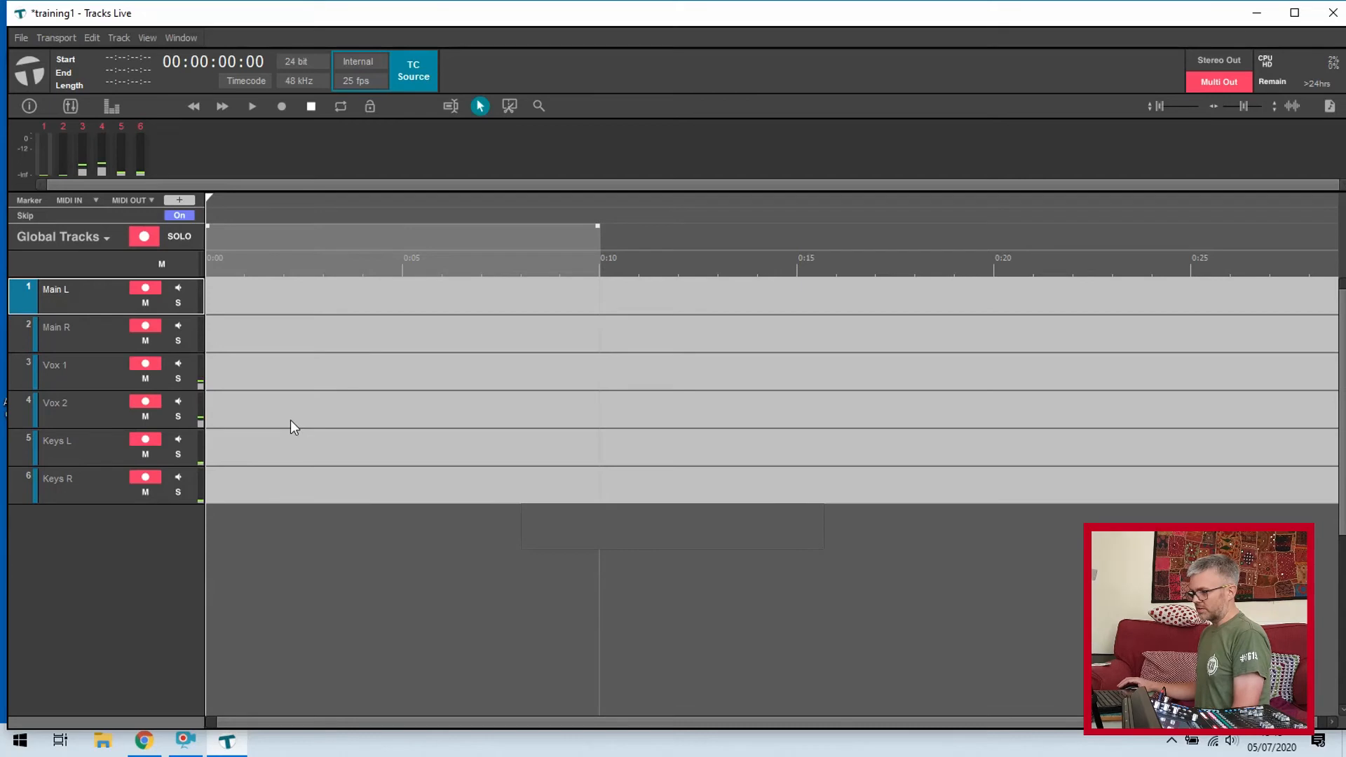
{"action": "mouse_move", "coordinate": [215, 371]}
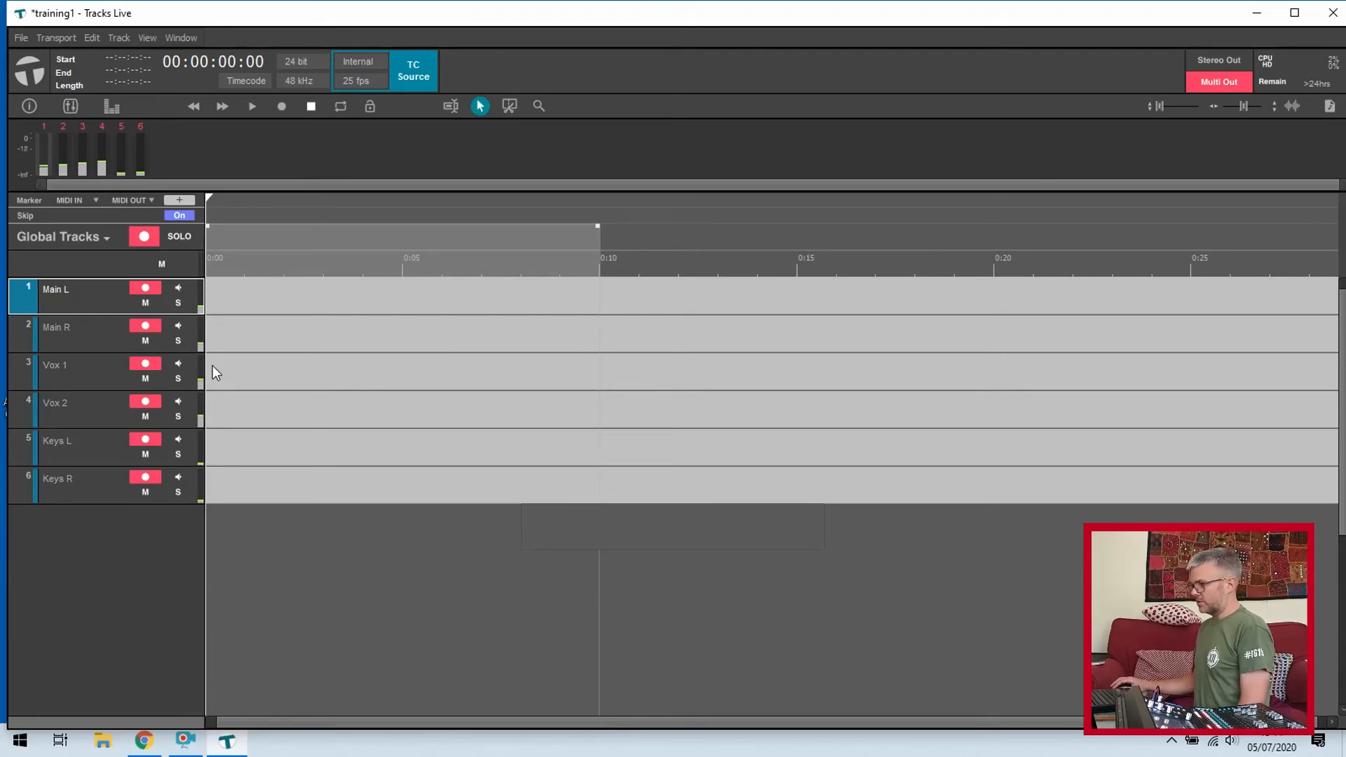
{"action": "mouse_move", "coordinate": [206, 308]}
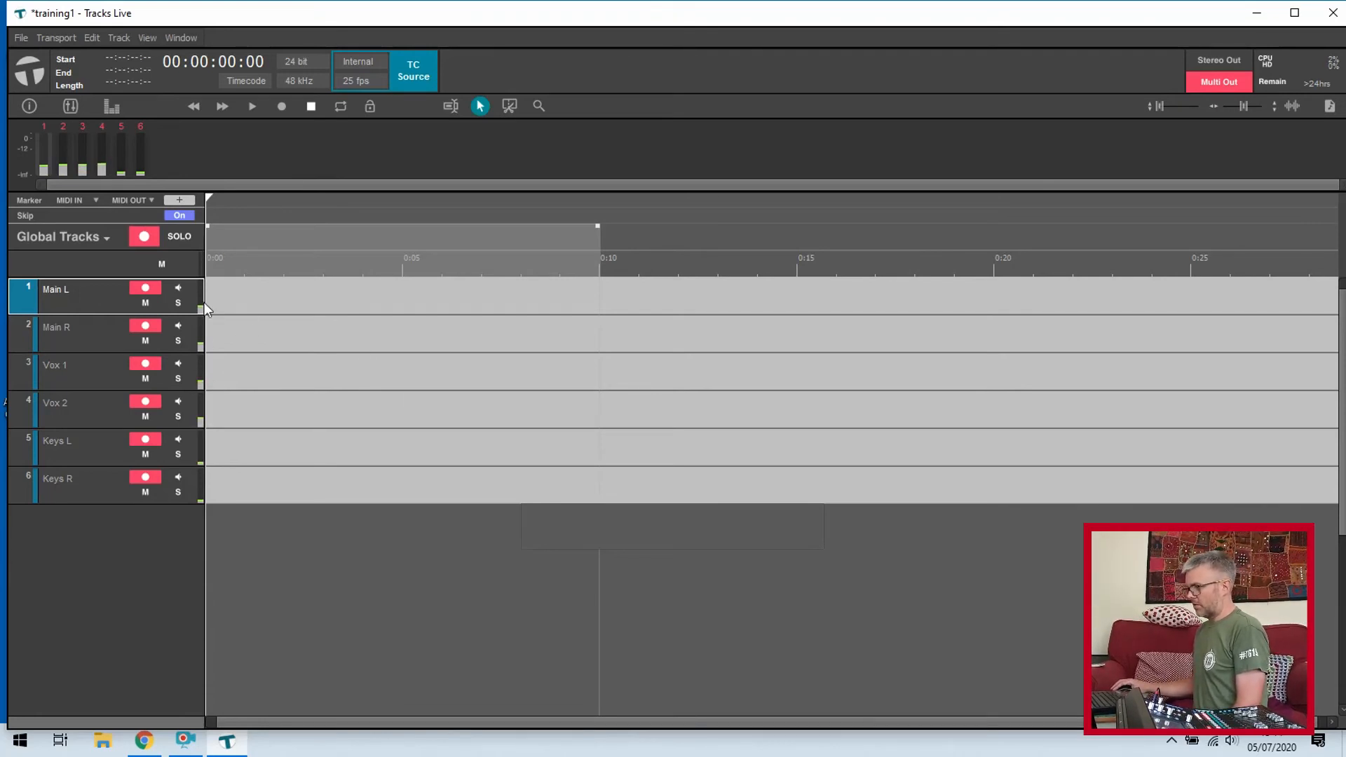
{"action": "mouse_move", "coordinate": [206, 360]}
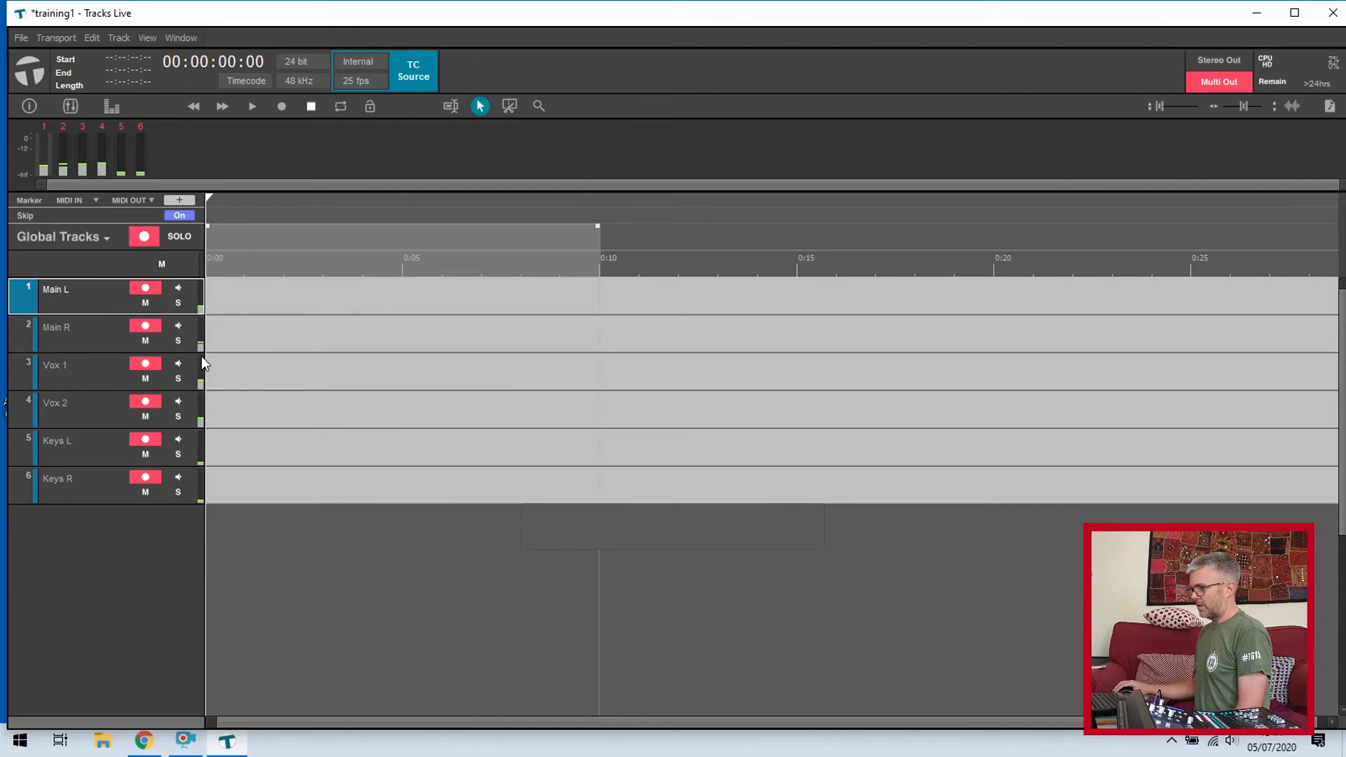
{"action": "mouse_move", "coordinate": [271, 342]}
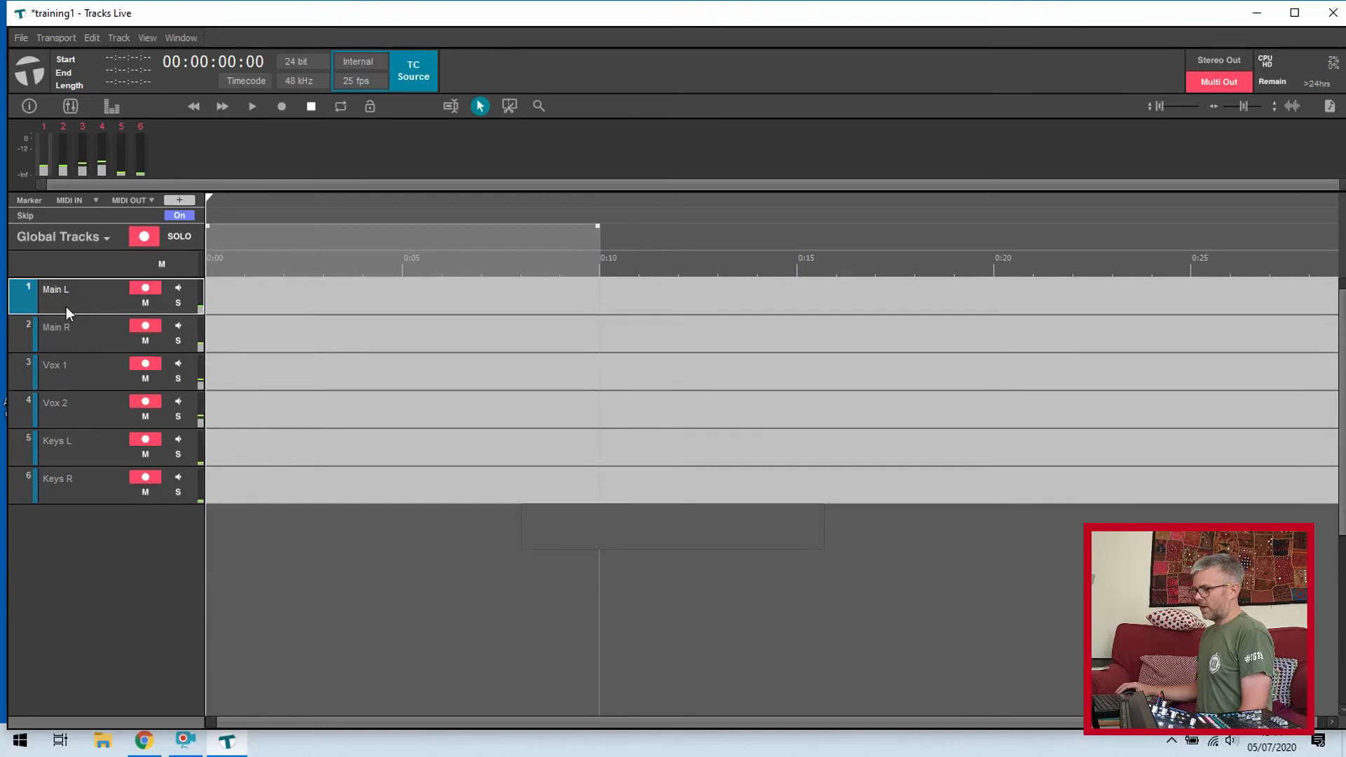
{"action": "mouse_move", "coordinate": [79, 327]}
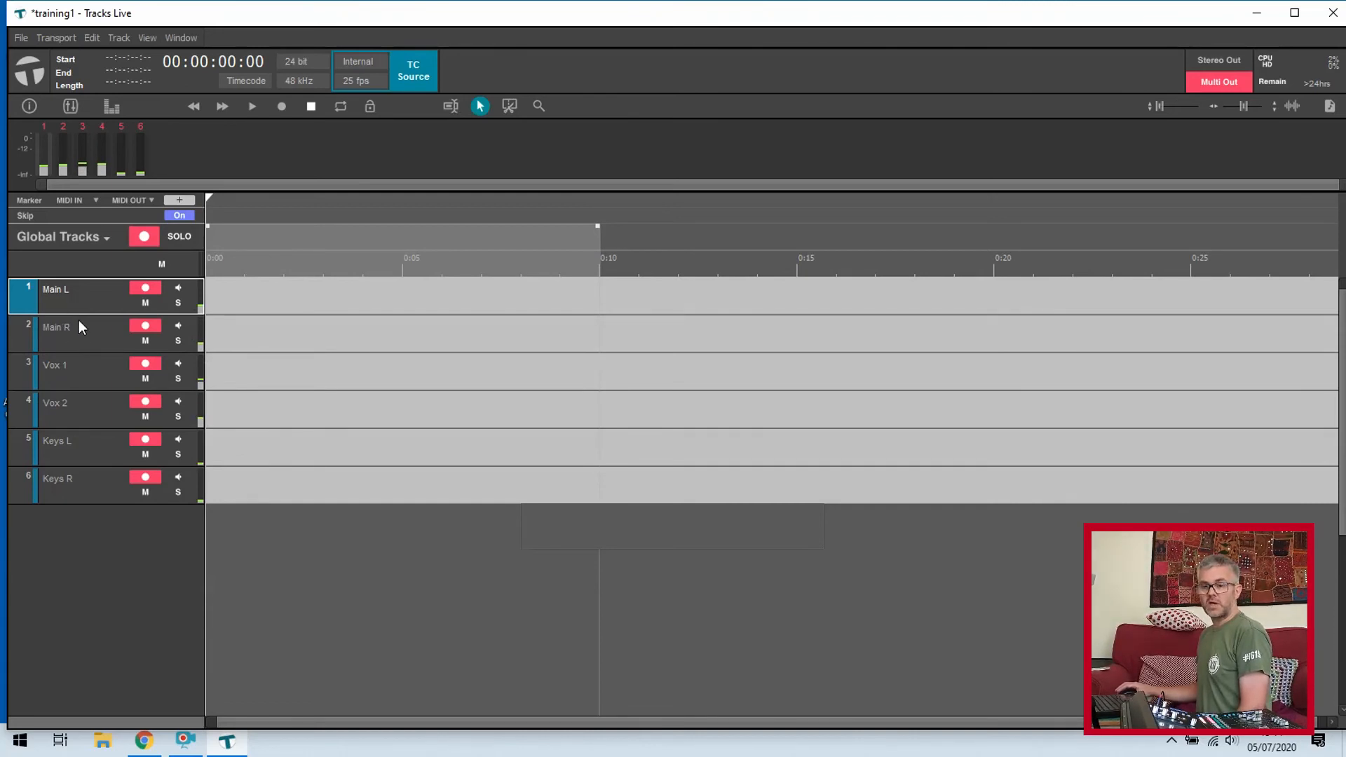
{"action": "left_click", "coordinate": [56, 333]}
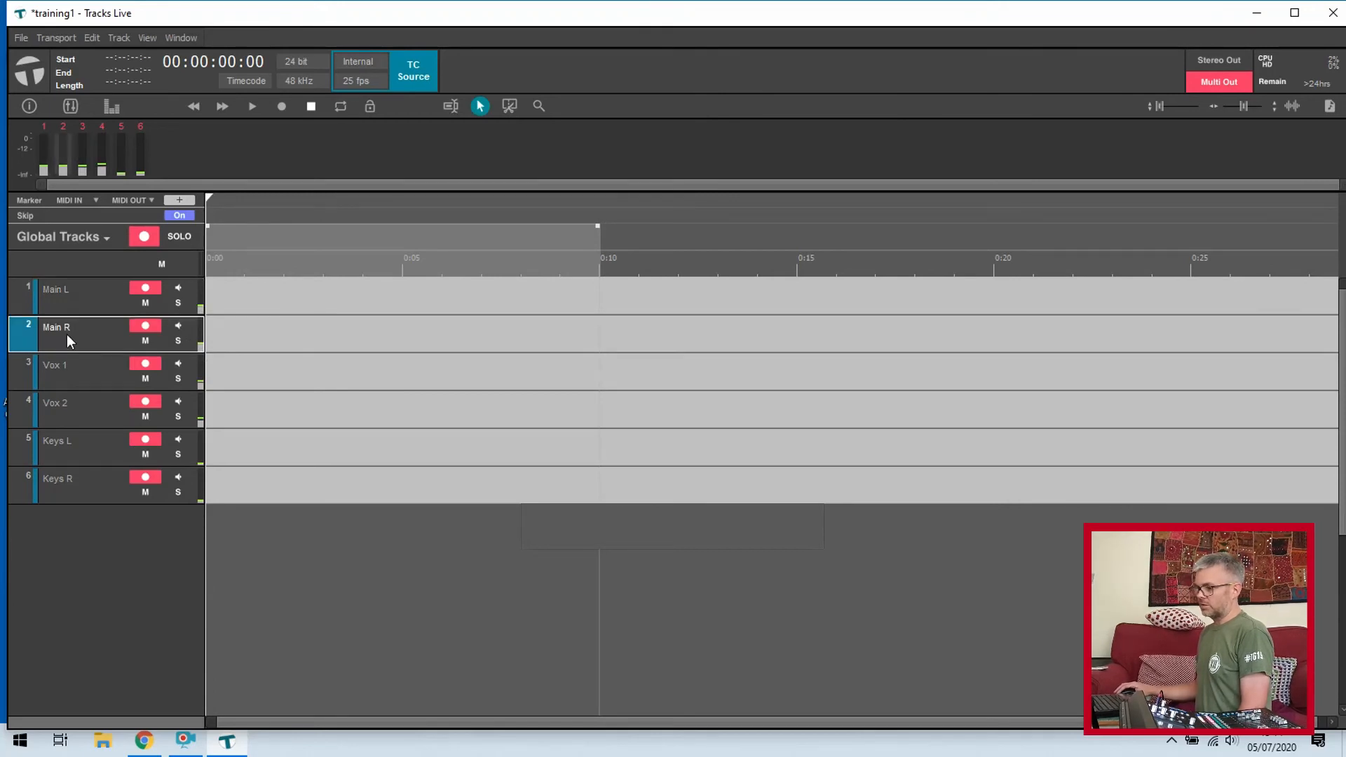
{"action": "left_click", "coordinate": [56, 364]}
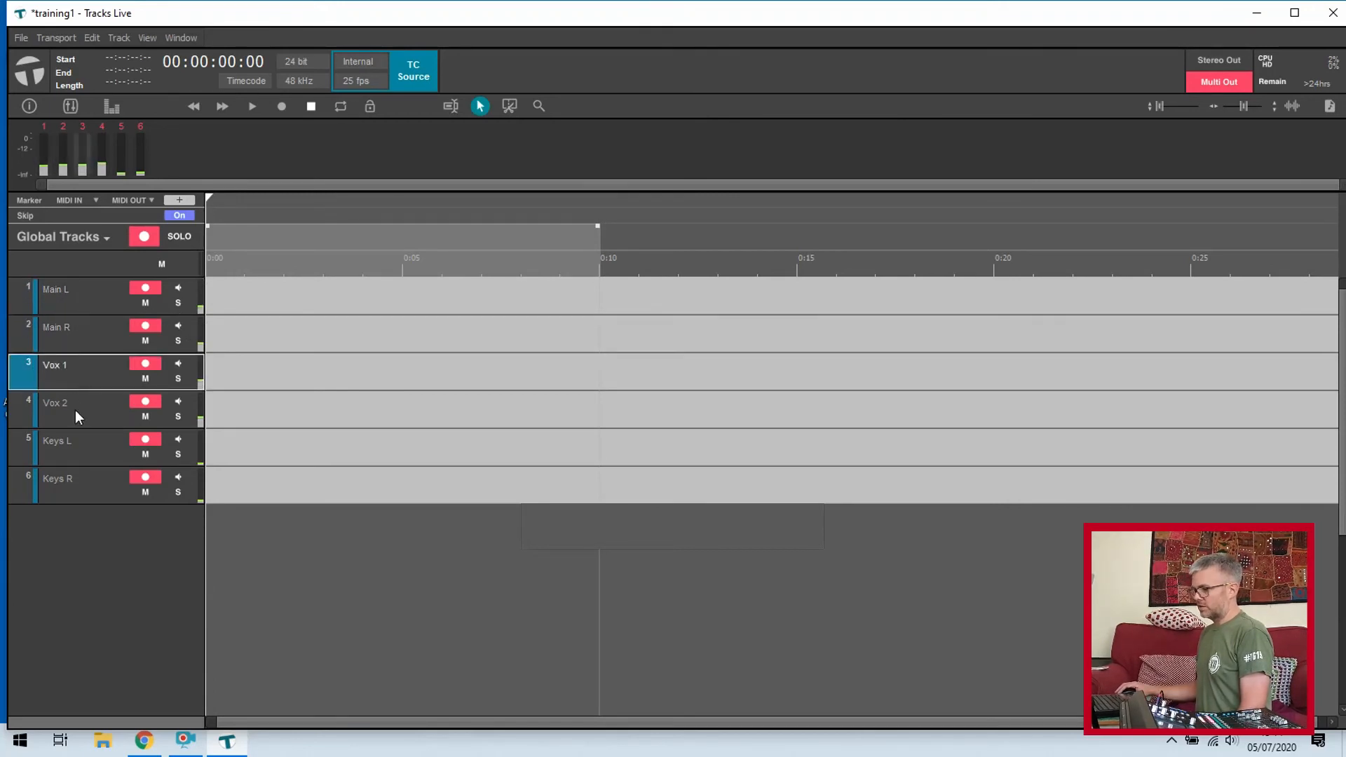
{"action": "left_click", "coordinate": [68, 485]}
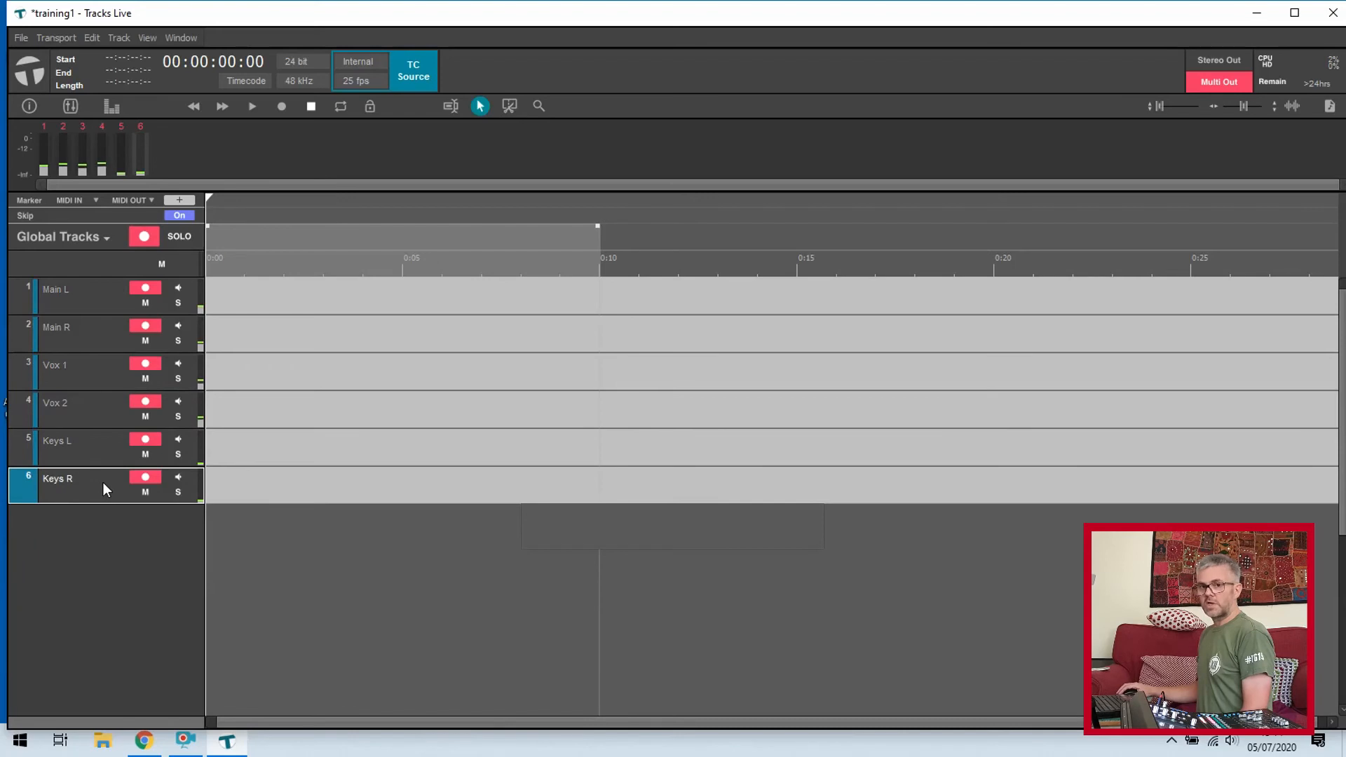
{"action": "mouse_move", "coordinate": [92, 464]}
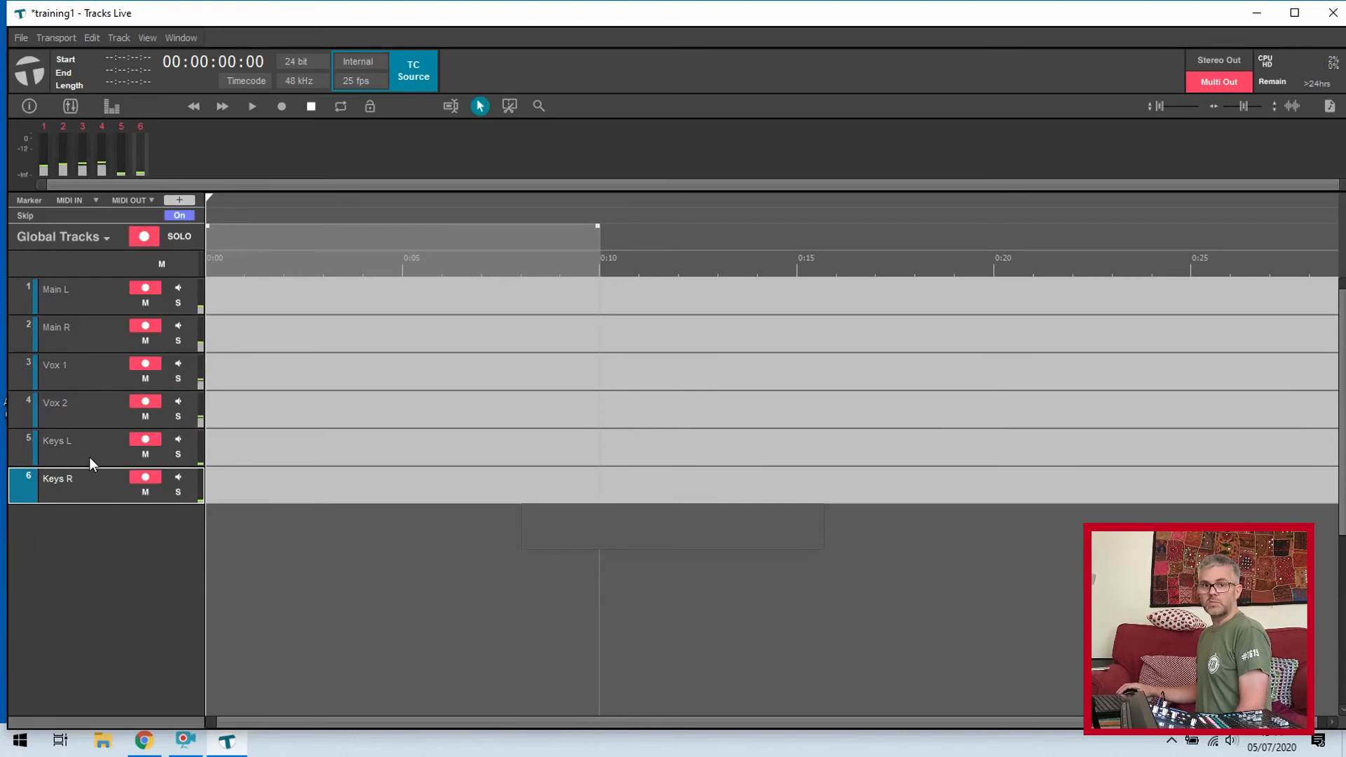
{"action": "mouse_move", "coordinate": [86, 462]}
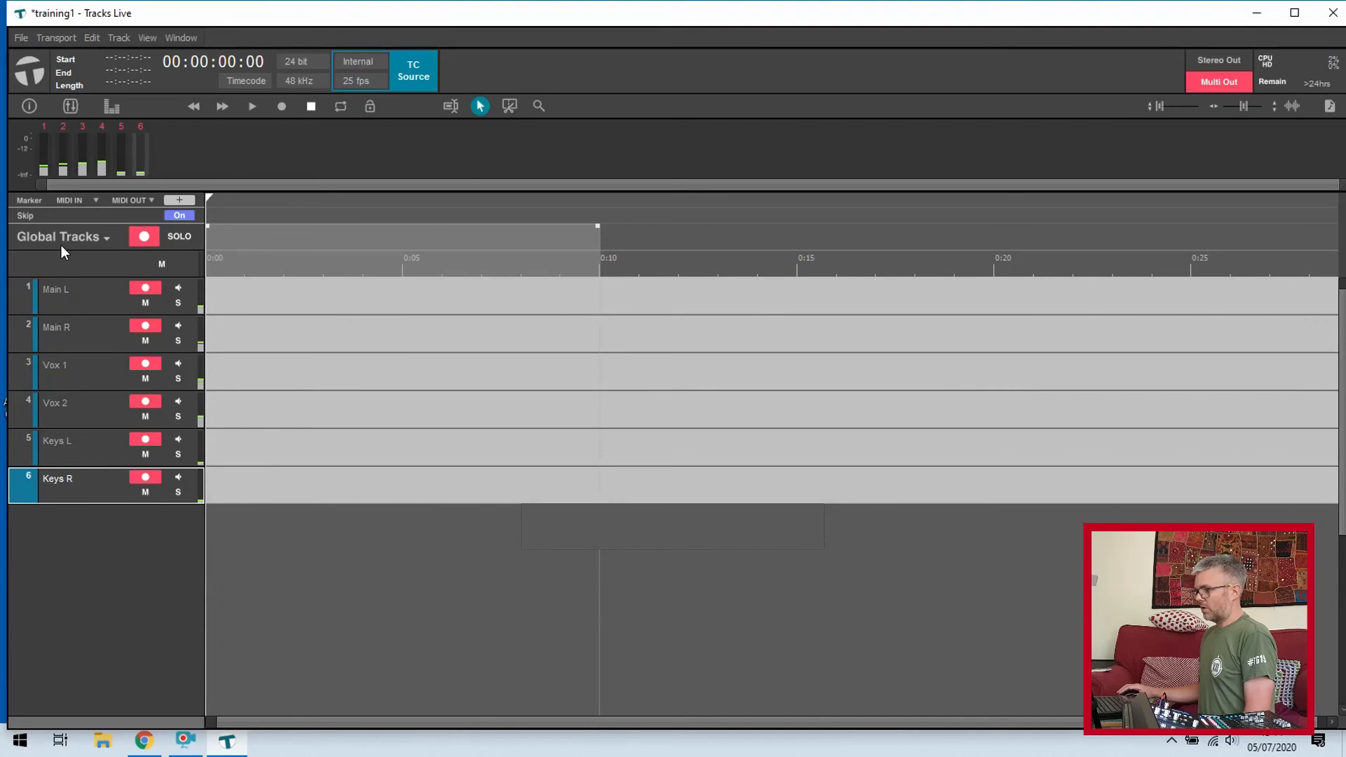
{"action": "mouse_move", "coordinate": [143, 235]}
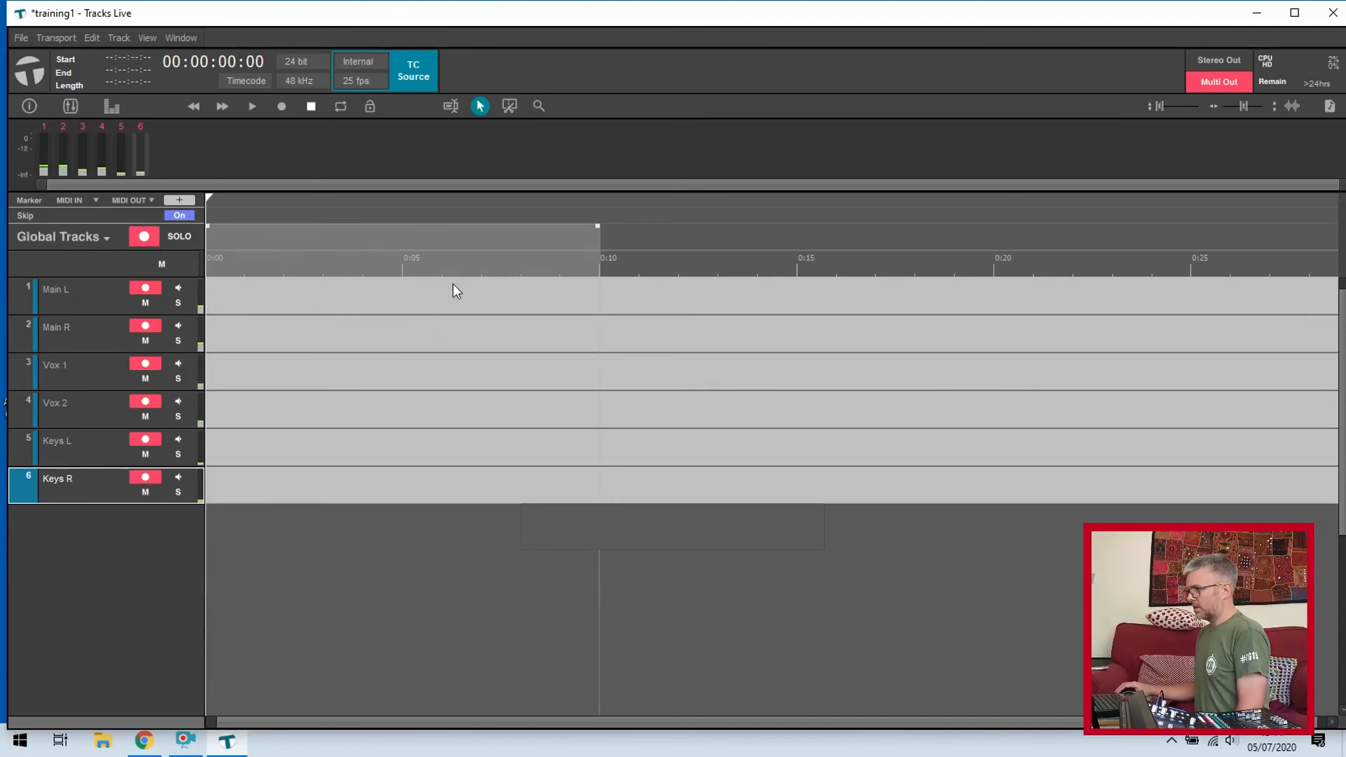
{"action": "mouse_move", "coordinate": [282, 107]}
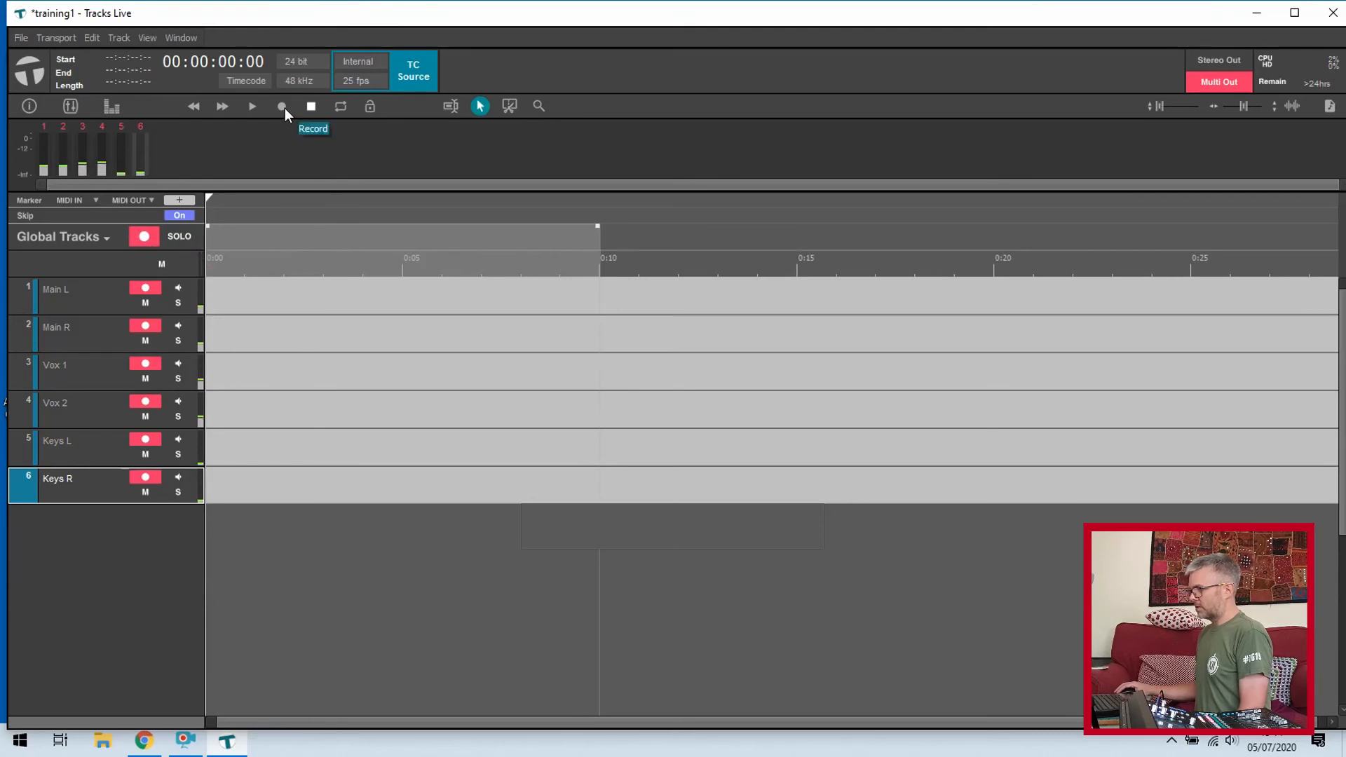
Record about 19 seconds onto all six armed tracks, then stop
{"action": "left_click", "coordinate": [282, 105]}
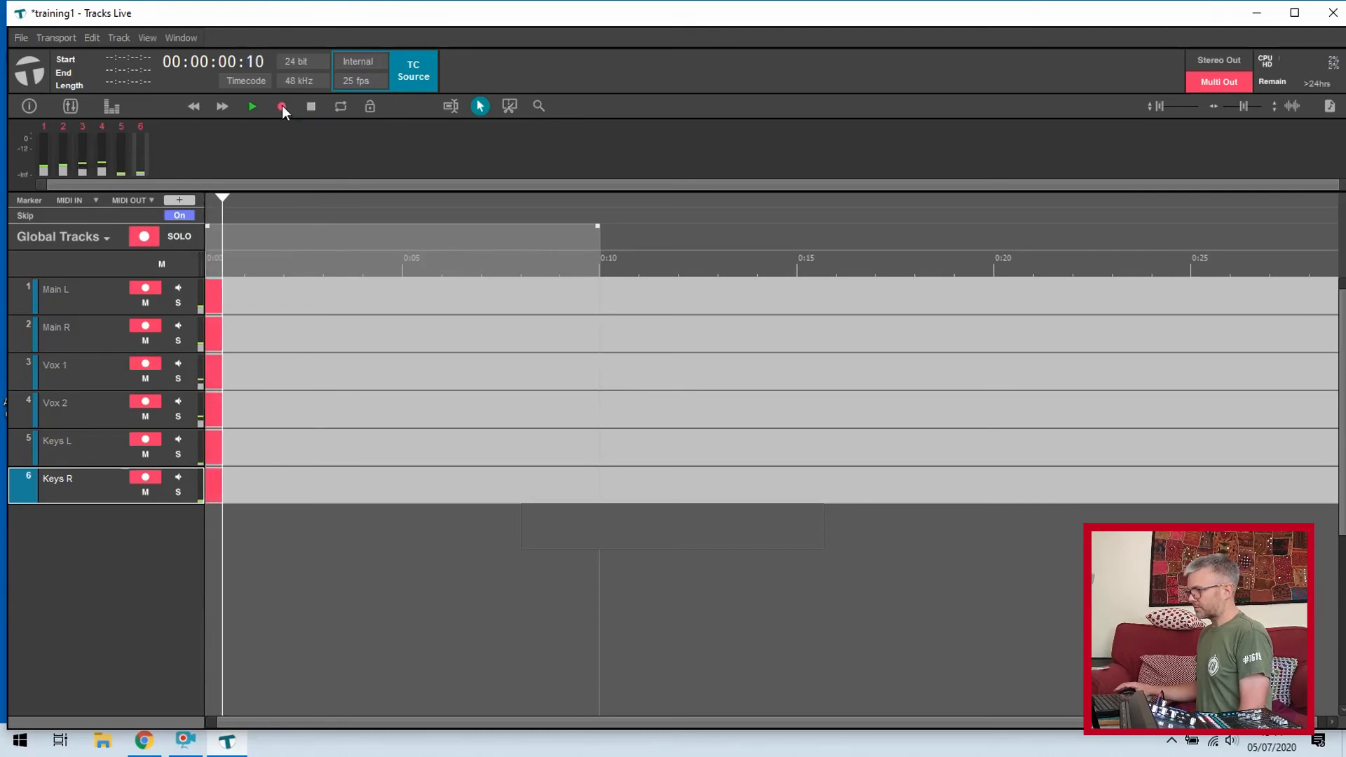
{"action": "left_click", "coordinate": [282, 105]}
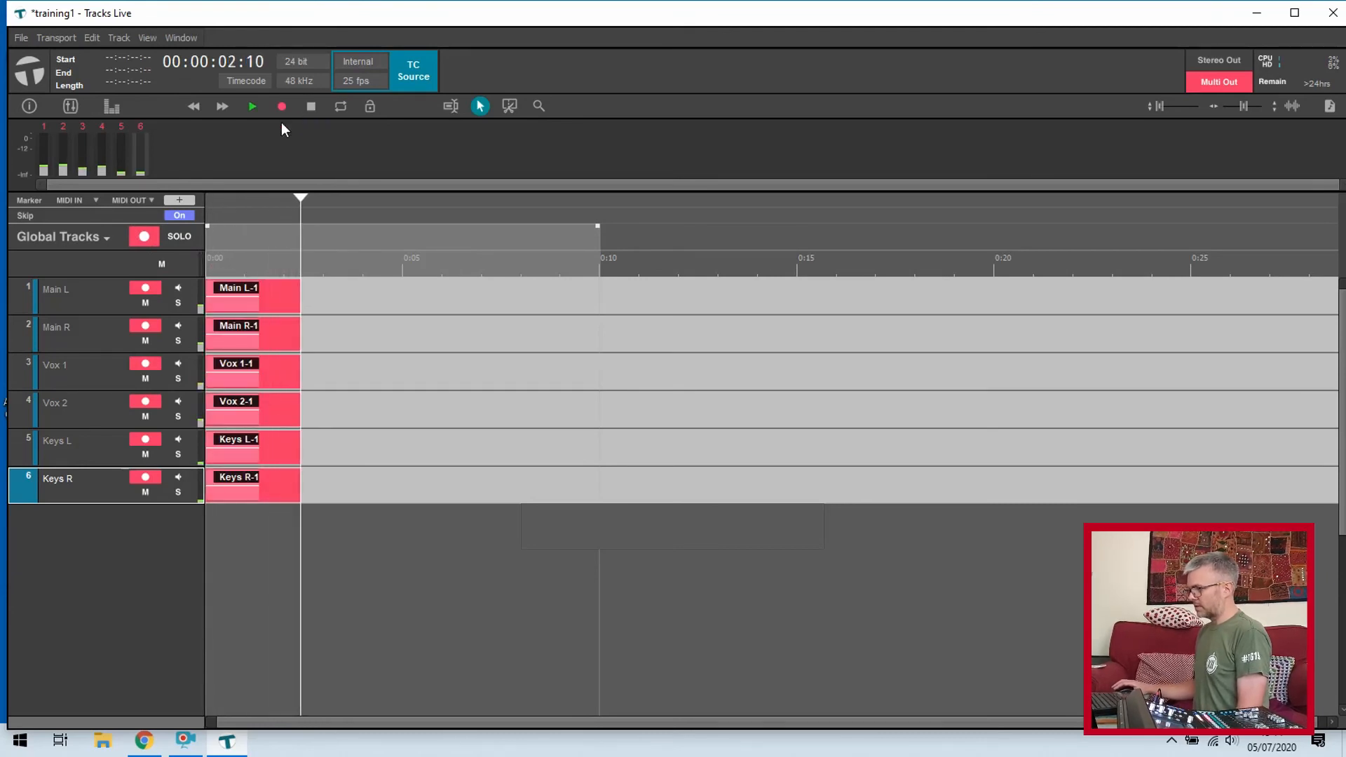
{"action": "left_click", "coordinate": [251, 105]}
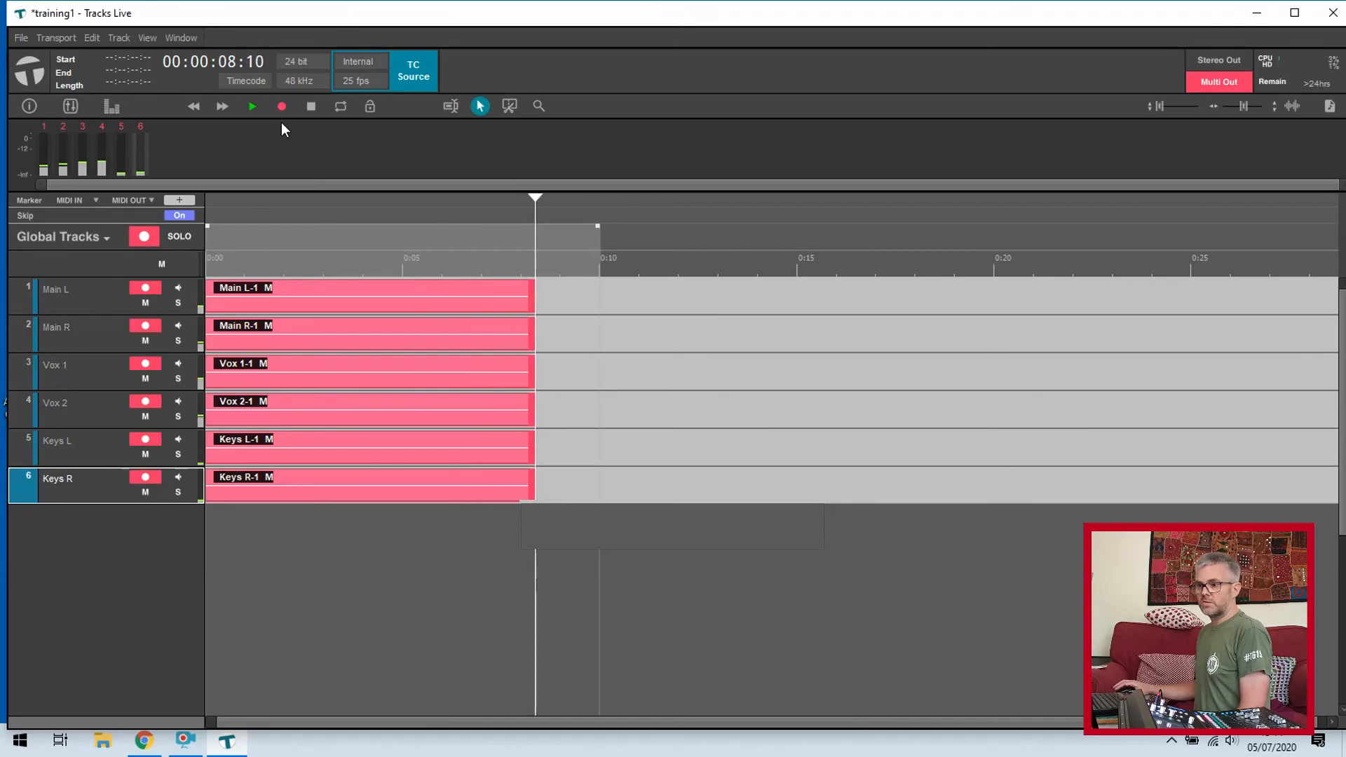
{"action": "left_click", "coordinate": [251, 105]}
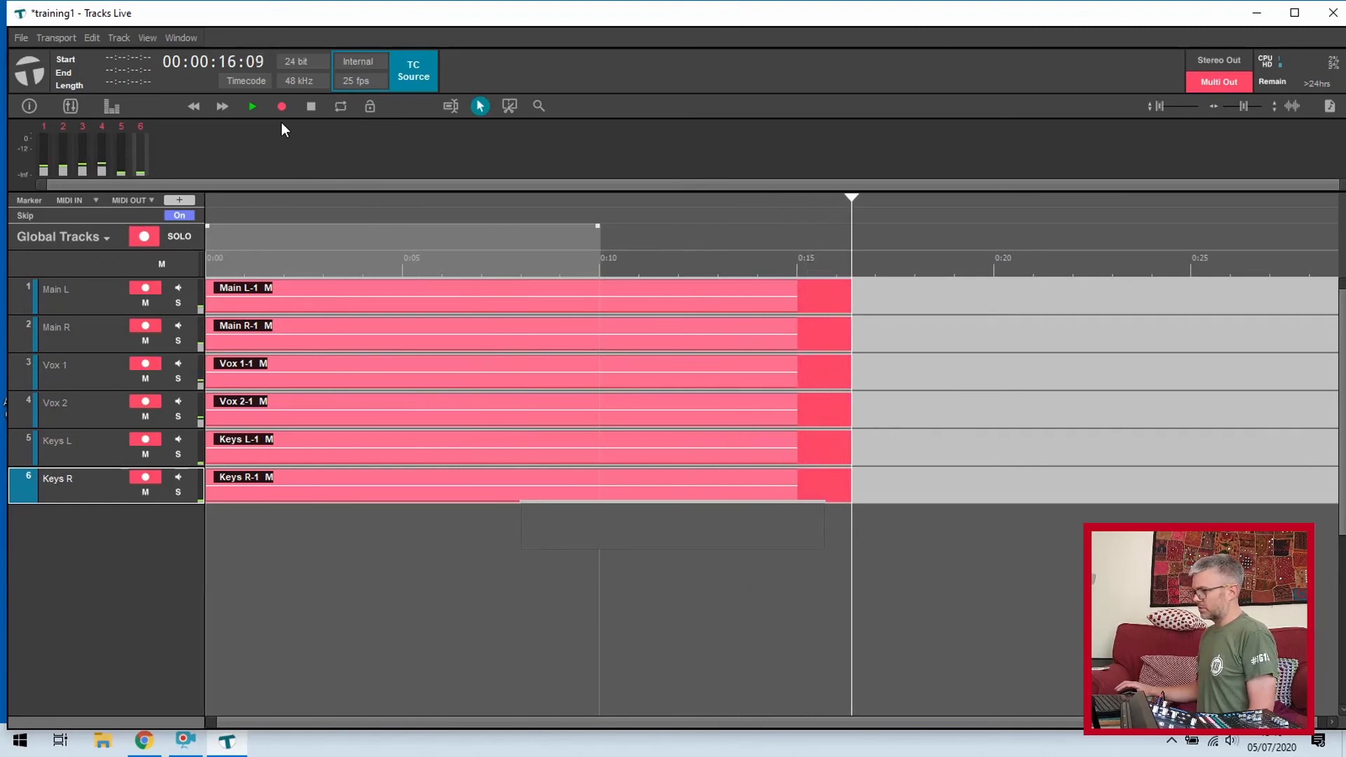
{"action": "left_click", "coordinate": [251, 105]}
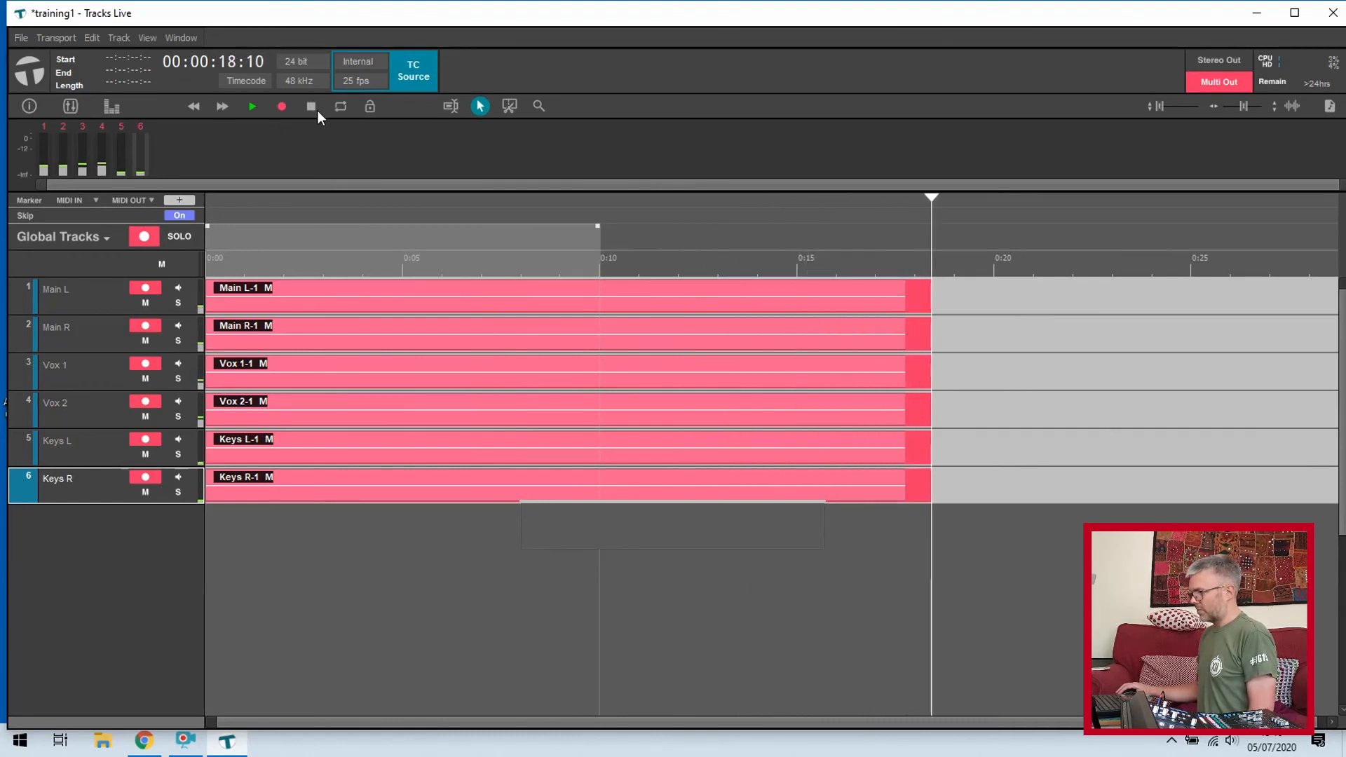
{"action": "left_click", "coordinate": [311, 105]}
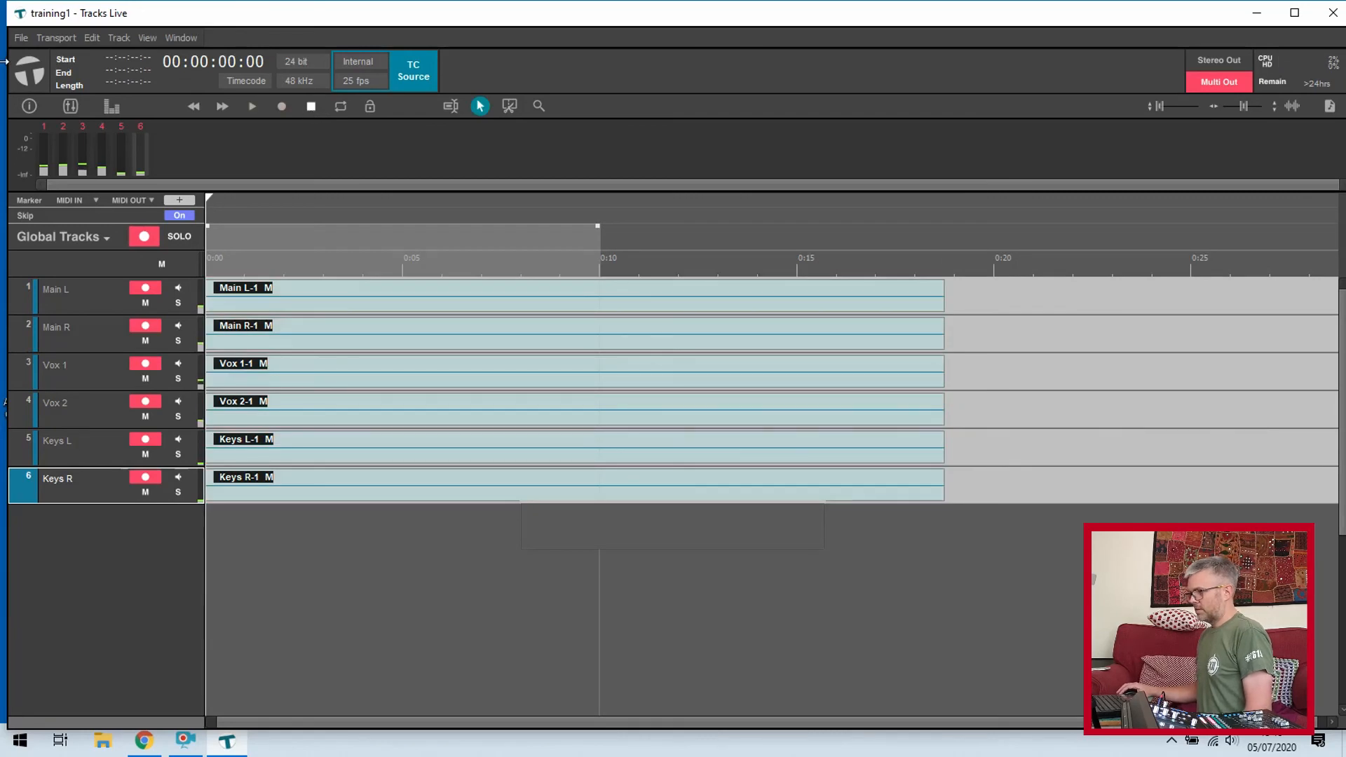
{"action": "left_click", "coordinate": [20, 36]}
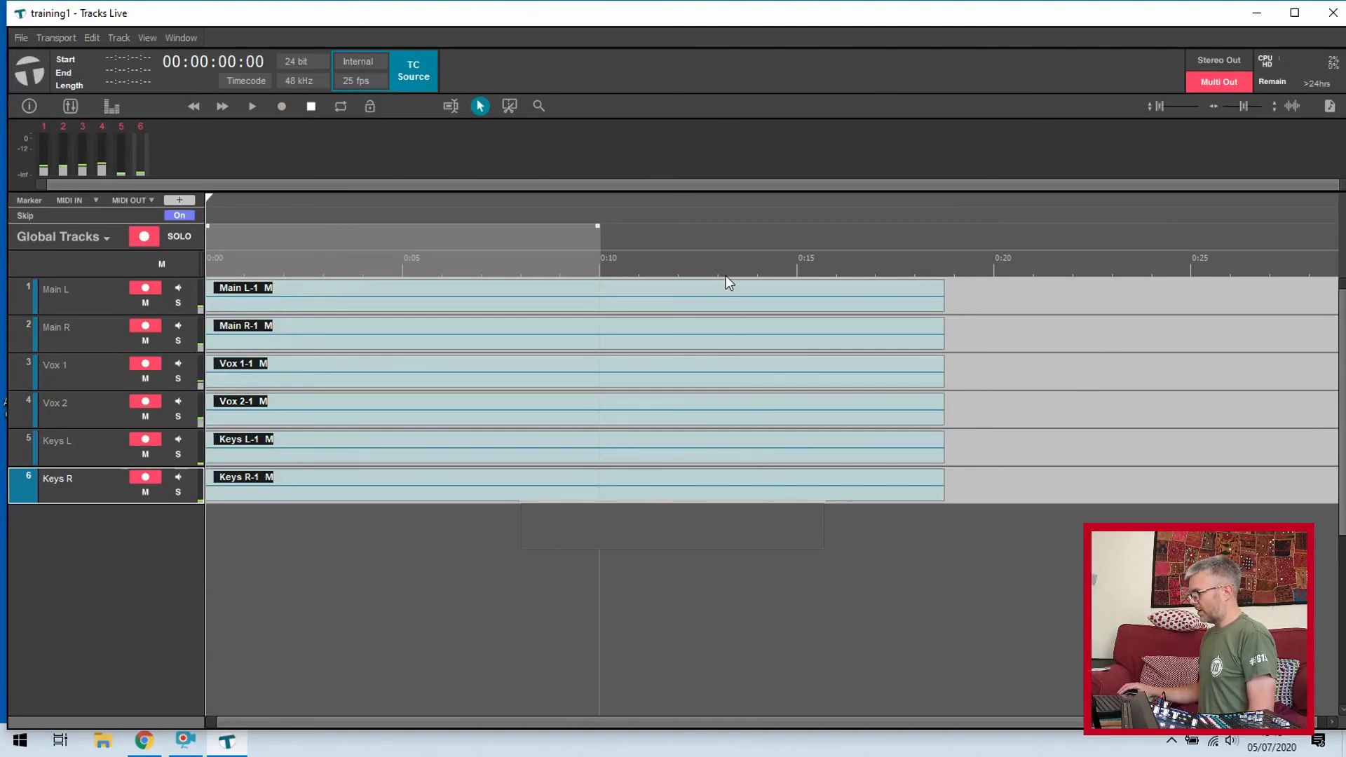
{"action": "left_click", "coordinate": [334, 312]}
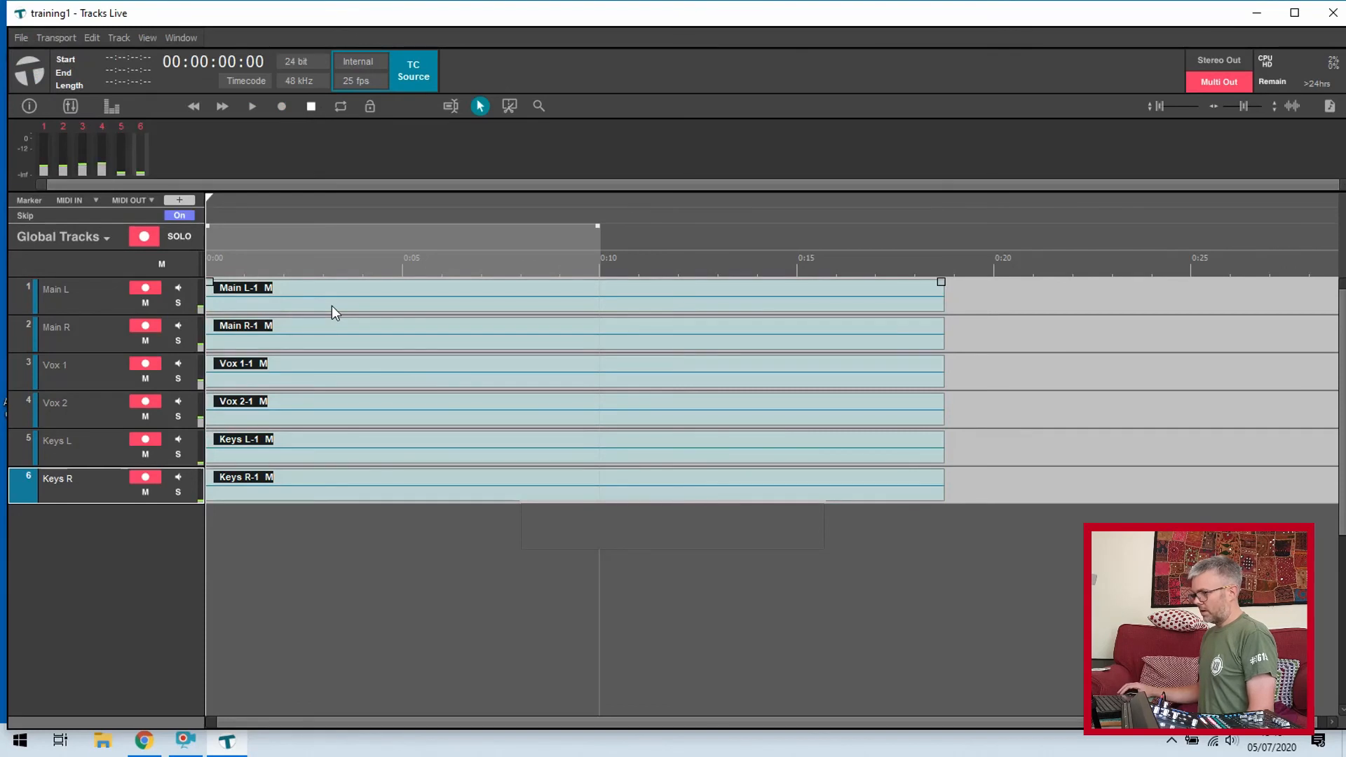